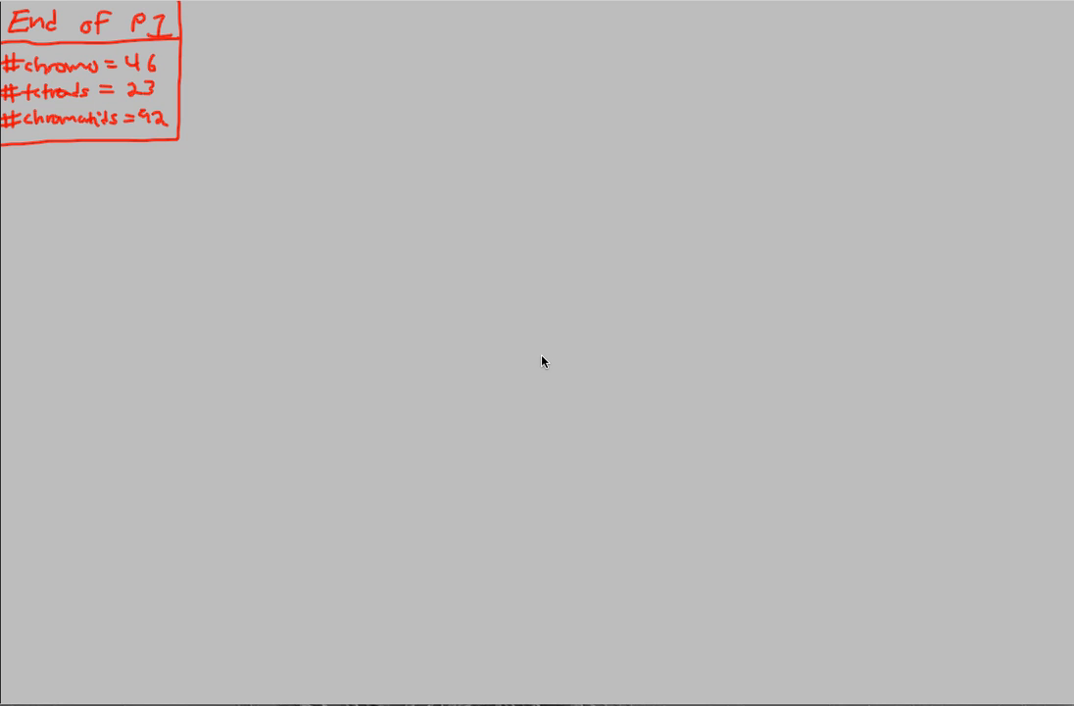
{"action": "mouse_move", "coordinate": [120, 155]}
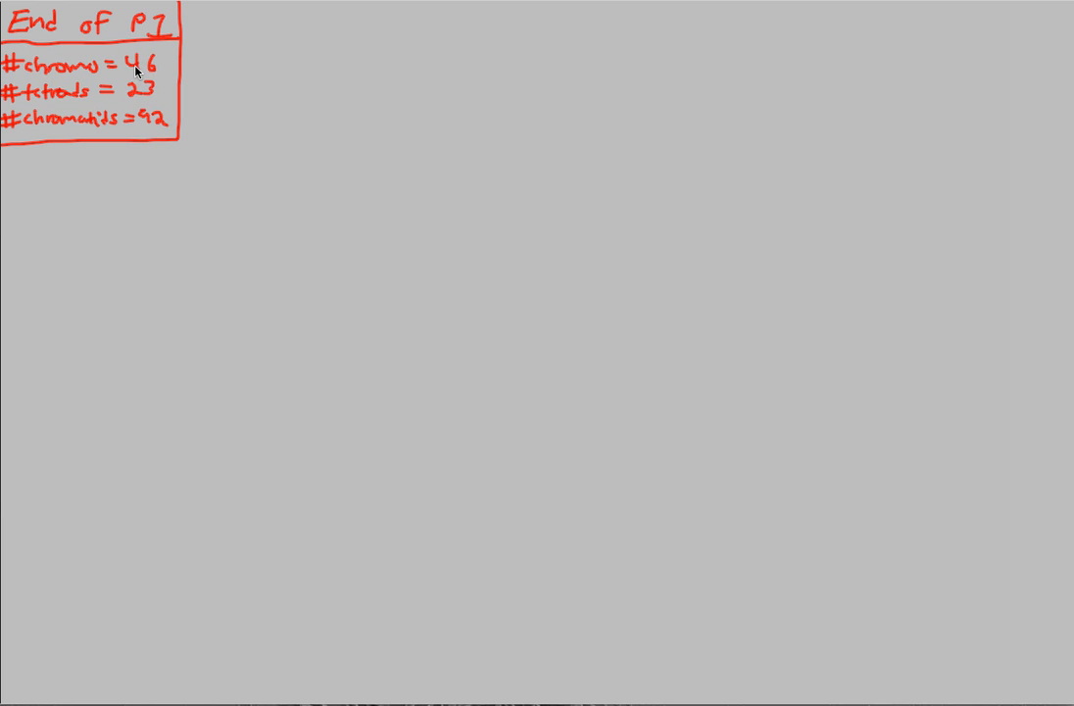
{"action": "mouse_move", "coordinate": [122, 81]}
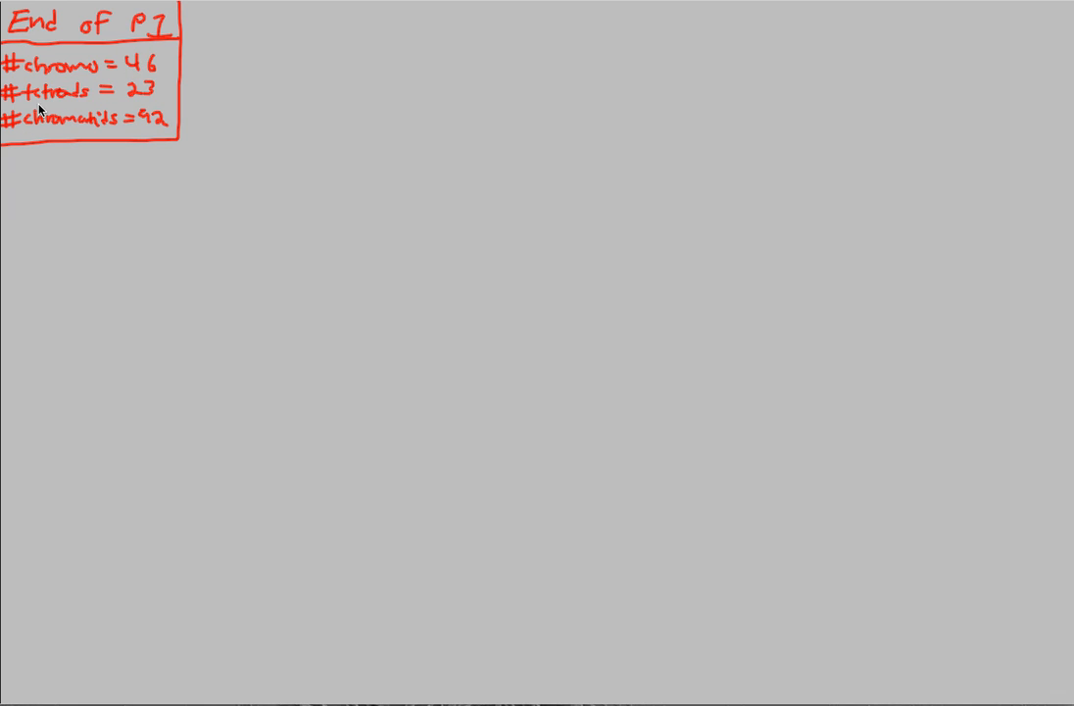
{"action": "mouse_move", "coordinate": [94, 78]}
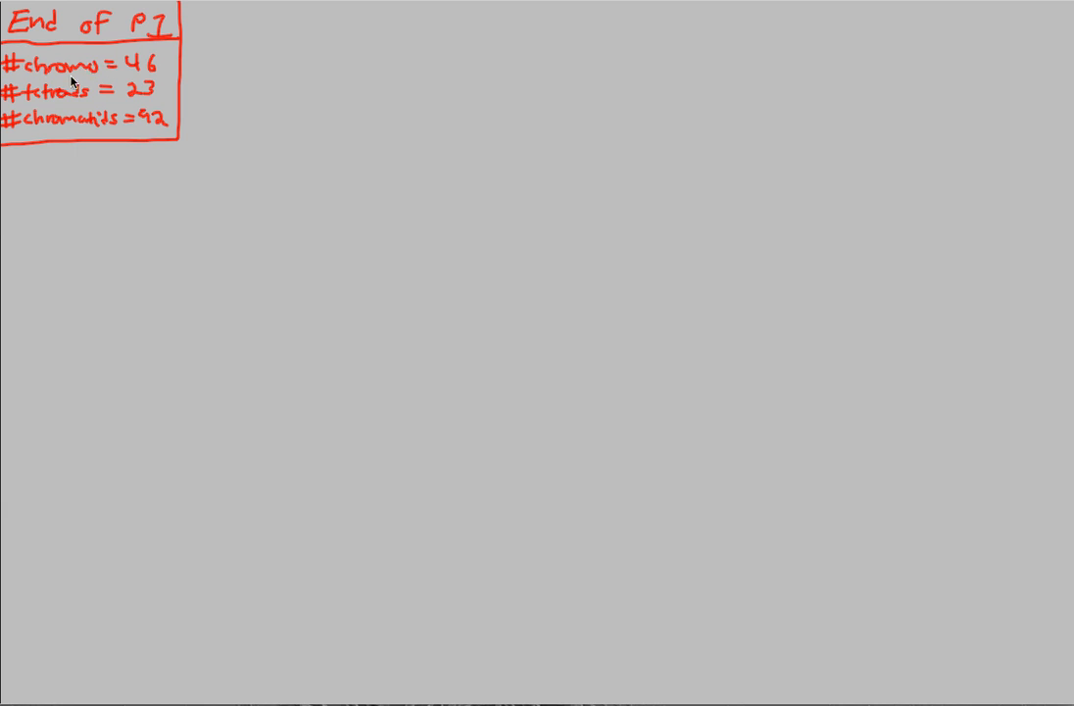
{"action": "mouse_move", "coordinate": [173, 64]}
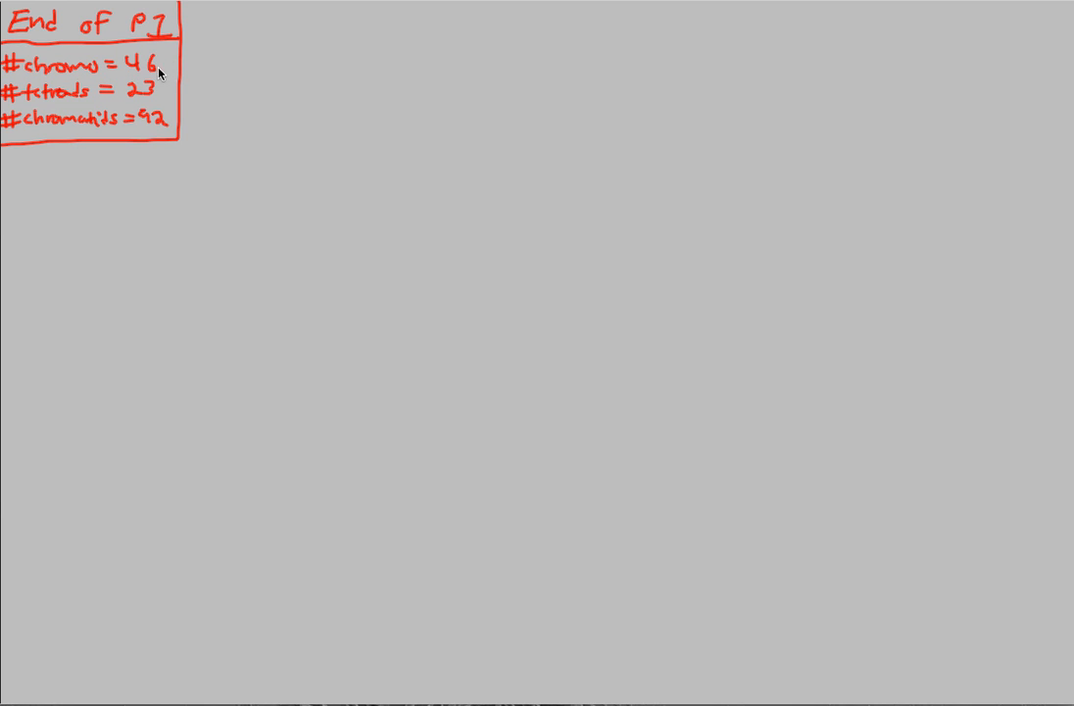
{"action": "mouse_move", "coordinate": [165, 88]}
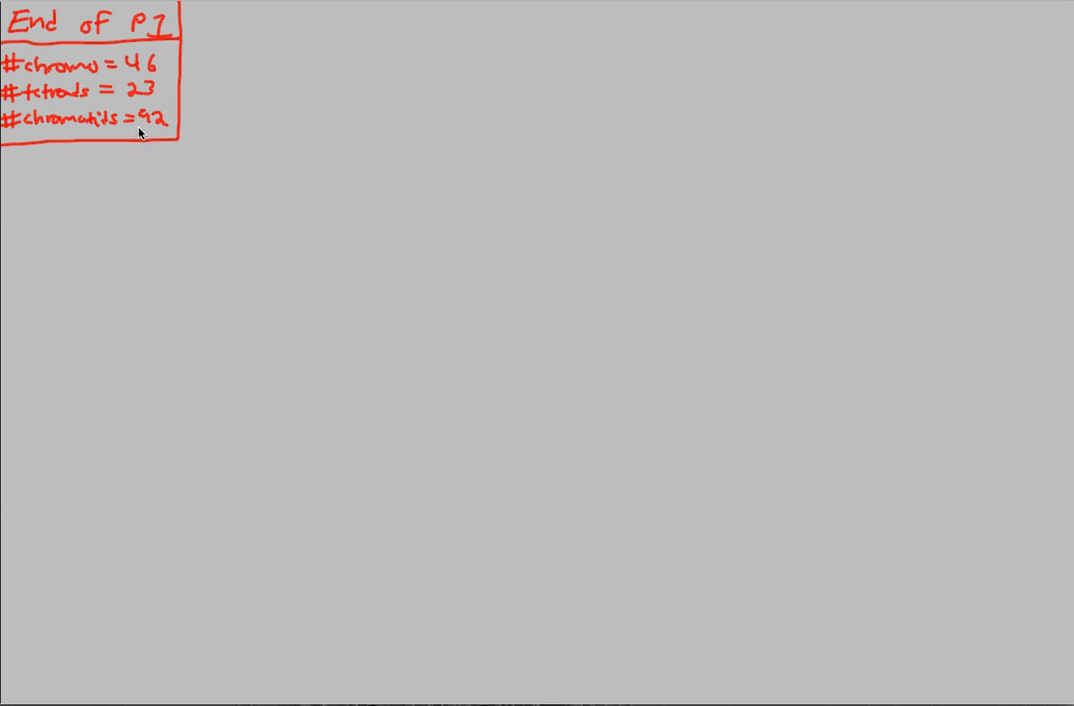
{"action": "mouse_move", "coordinate": [109, 109]}
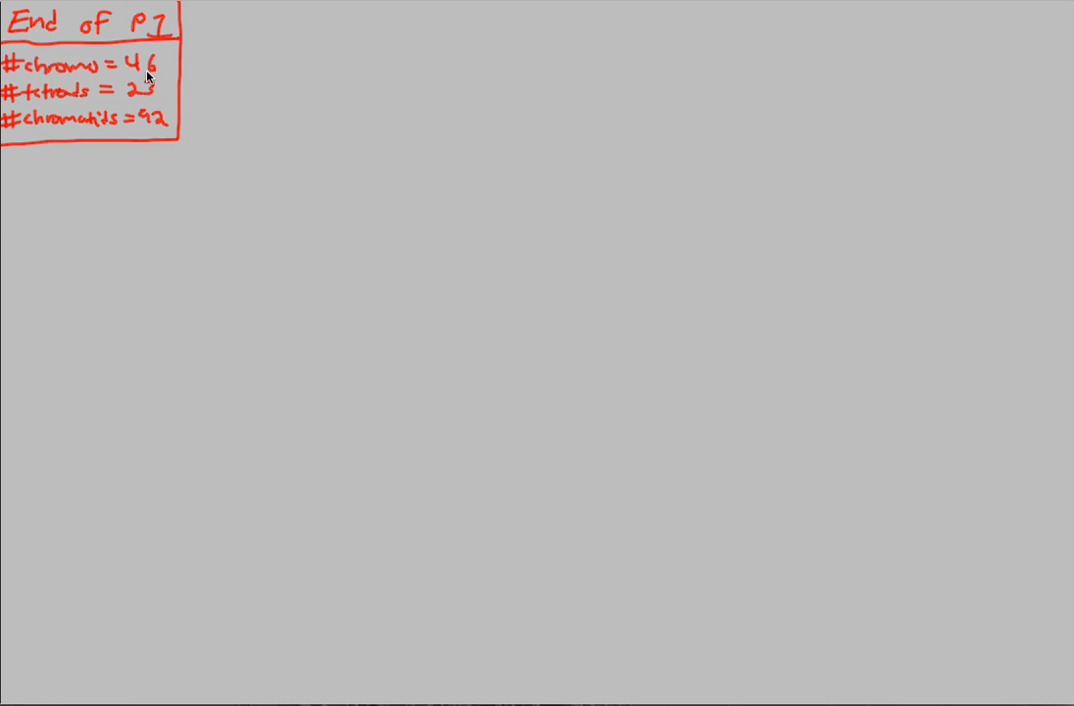
{"action": "mouse_move", "coordinate": [149, 75]}
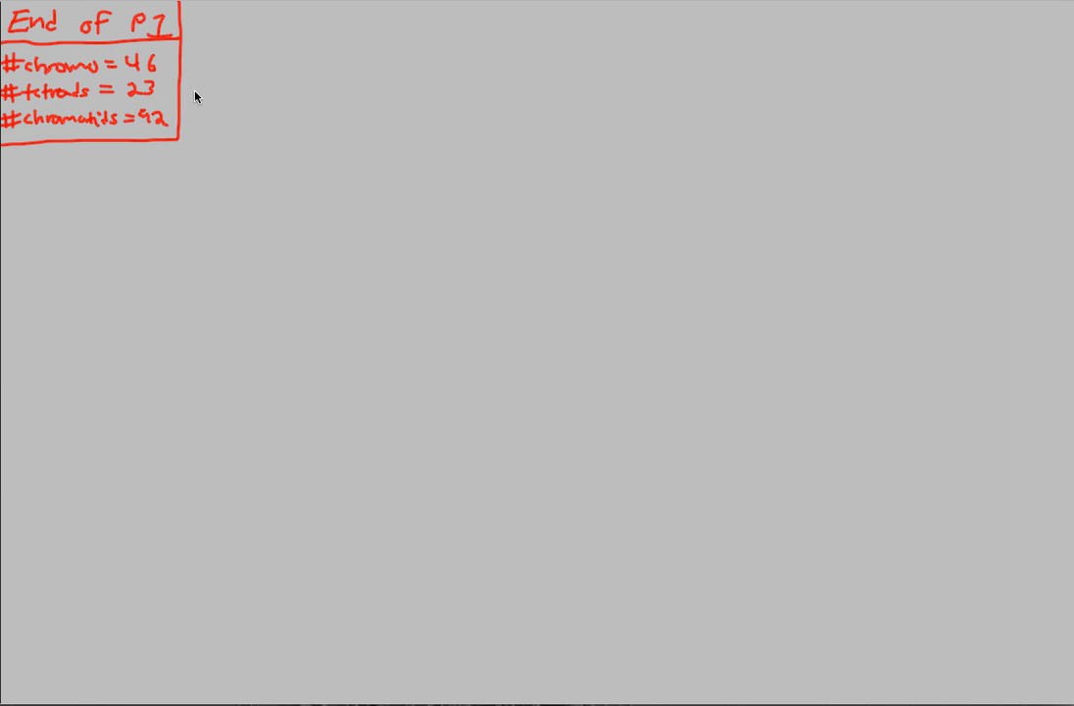
{"action": "mouse_move", "coordinate": [212, 78]}
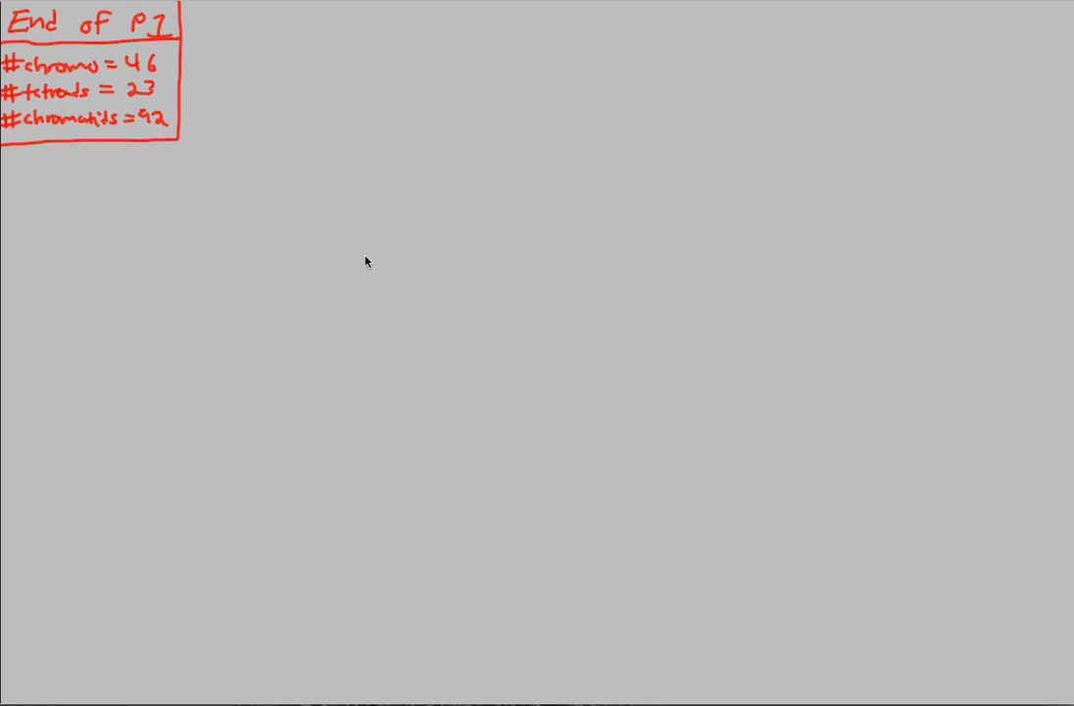
{"action": "mouse_move", "coordinate": [129, 106]}
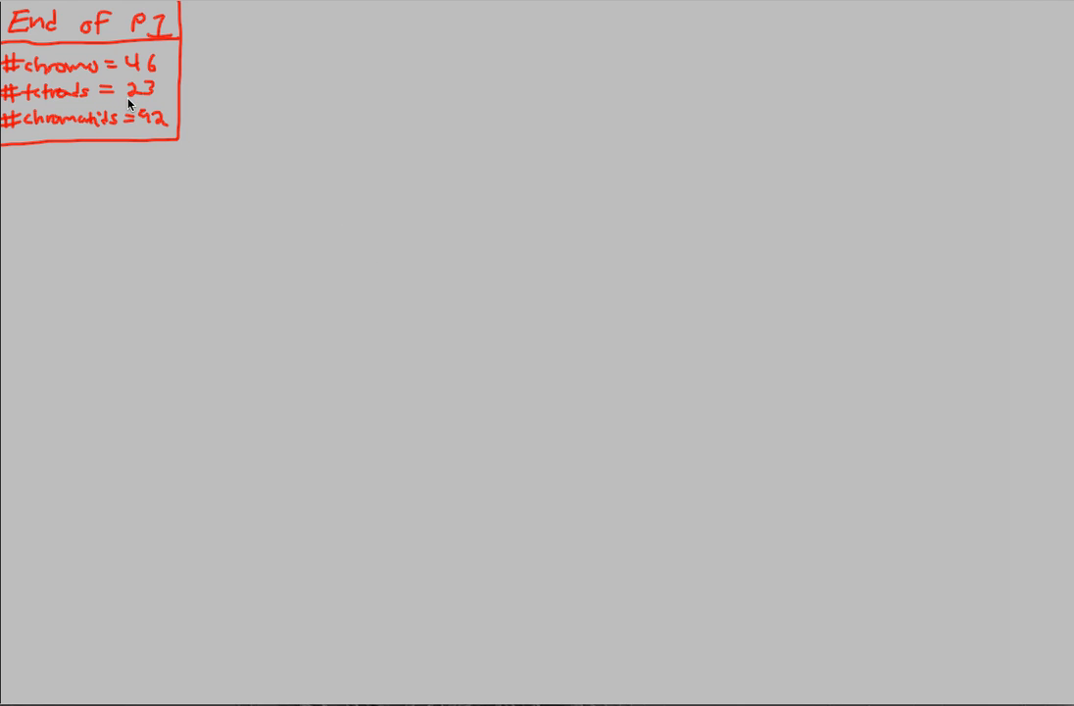
{"action": "mouse_move", "coordinate": [80, 117]}
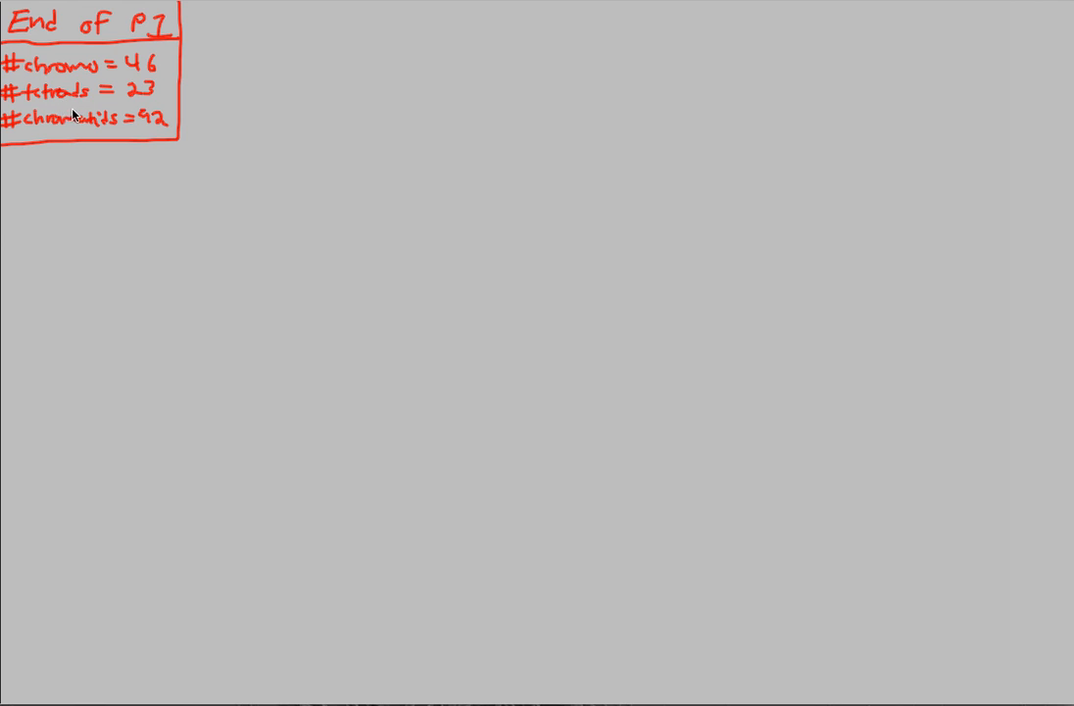
{"action": "mouse_move", "coordinate": [68, 106]}
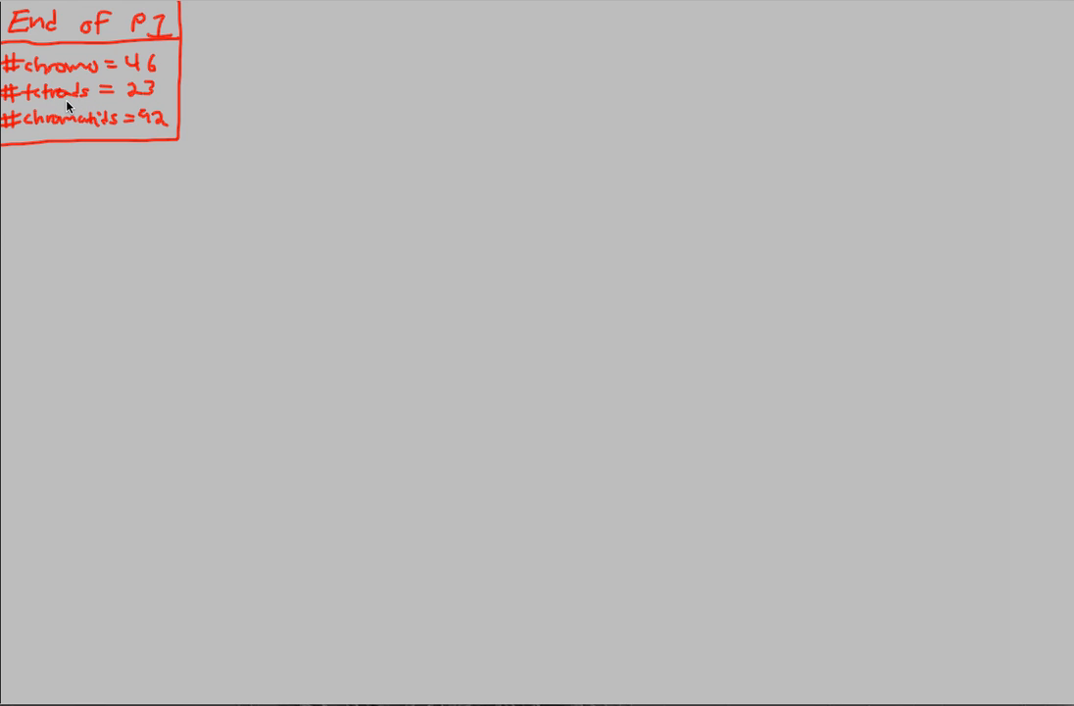
{"action": "mouse_move", "coordinate": [109, 106]}
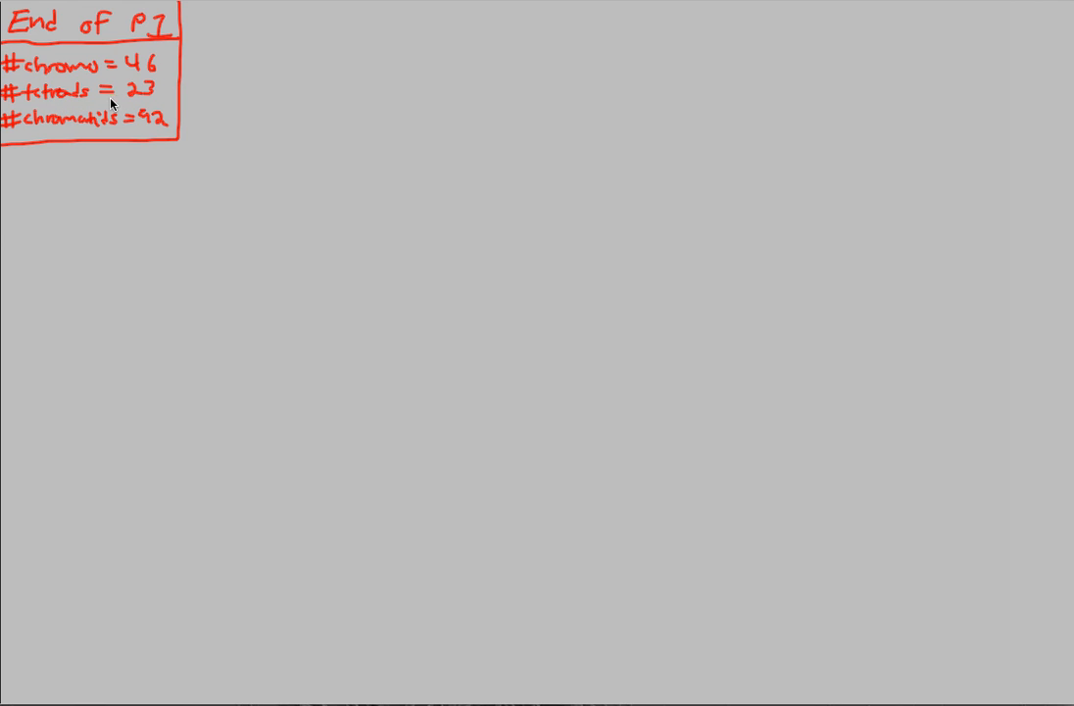
{"action": "mouse_move", "coordinate": [117, 127]}
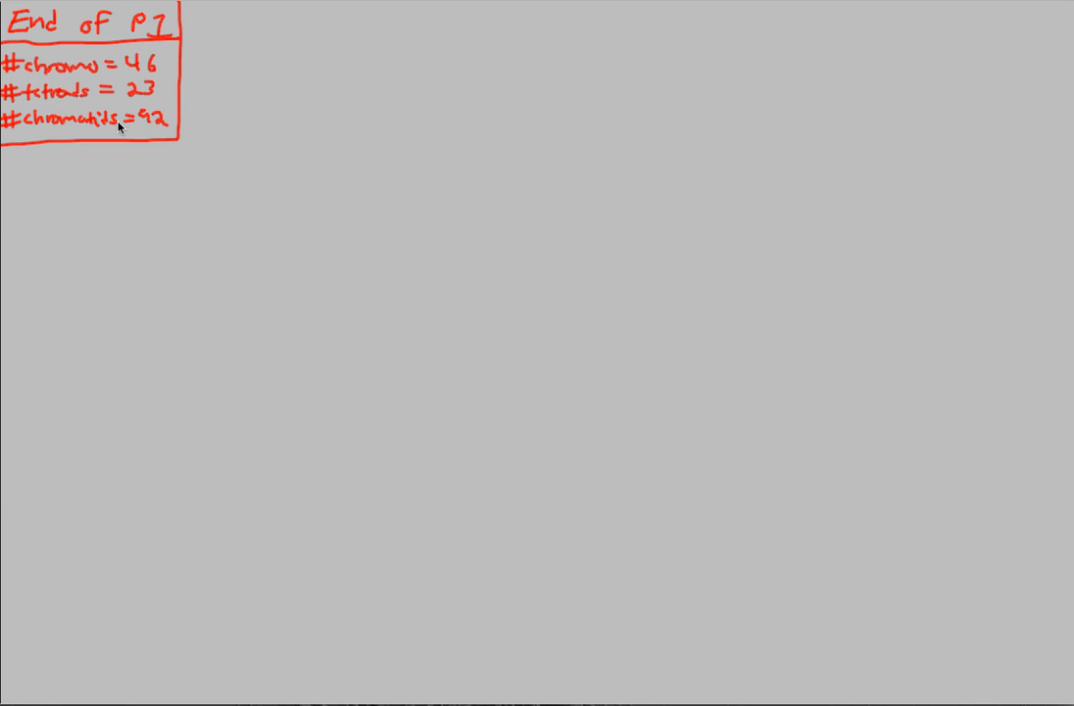
{"action": "mouse_move", "coordinate": [137, 74]}
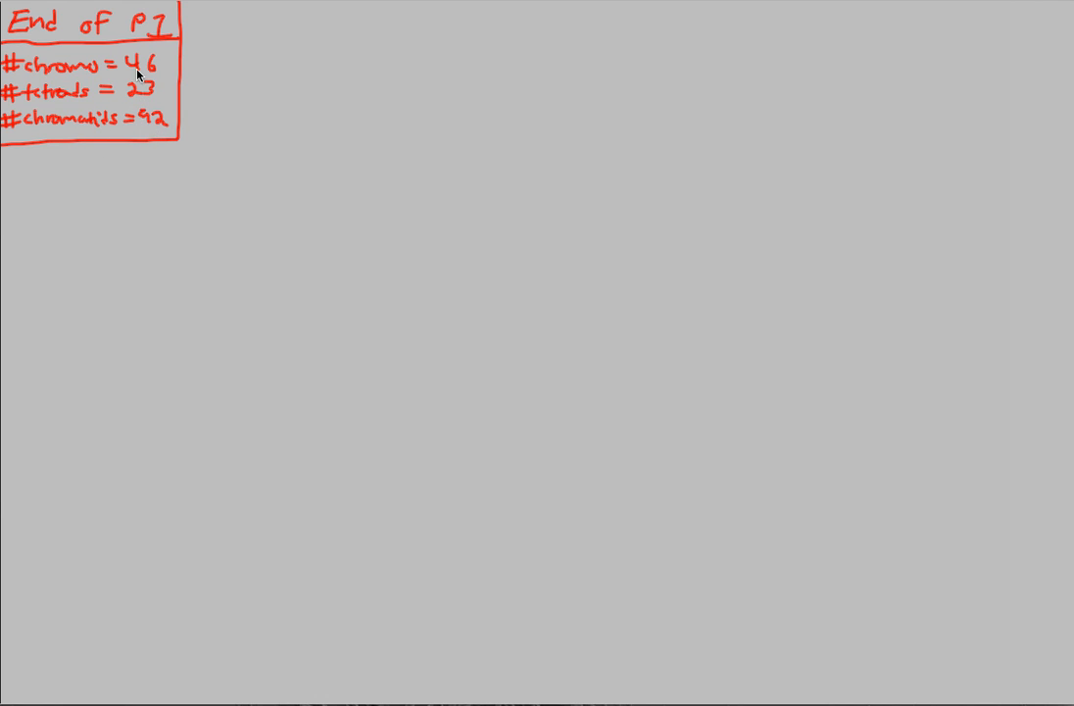
{"action": "mouse_move", "coordinate": [143, 86]}
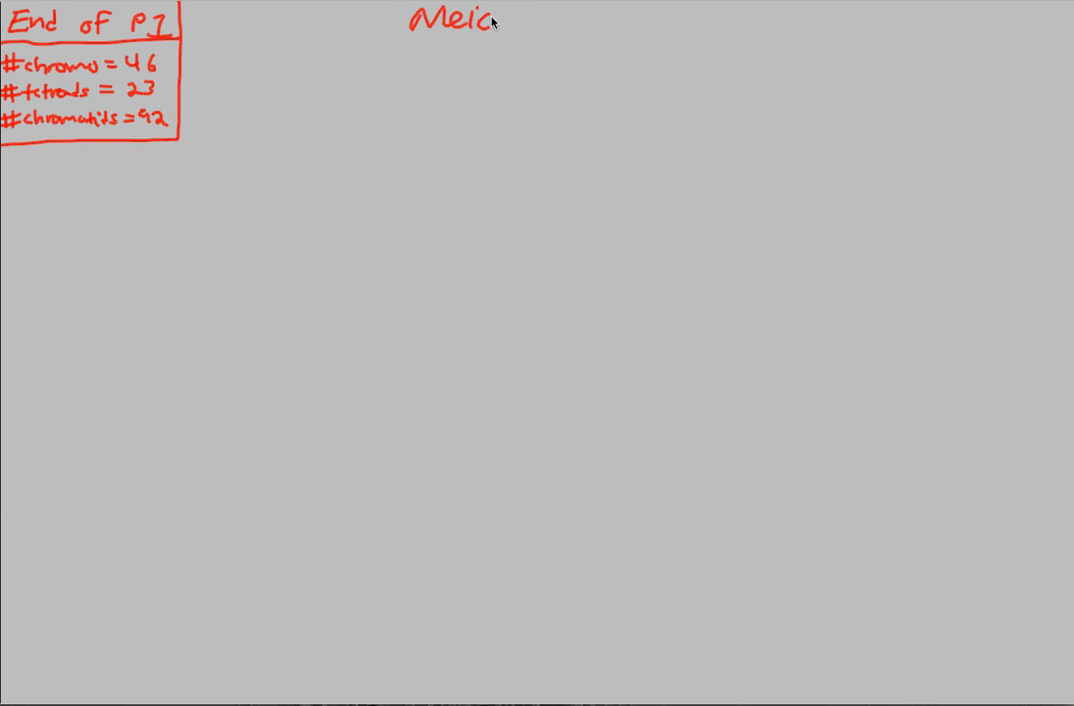
- Handwrite the heading 'Meiosis I cont.' in red at the top centre of the board
{"action": "type", "text": "osis I"}
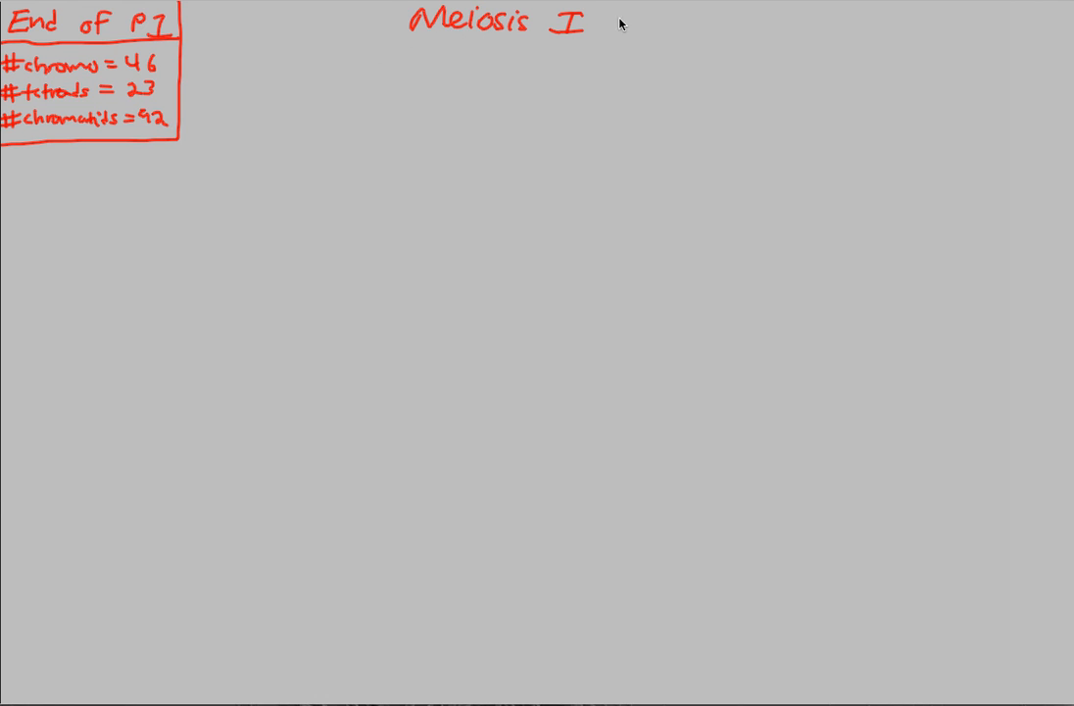
{"action": "type", "text": "cont."}
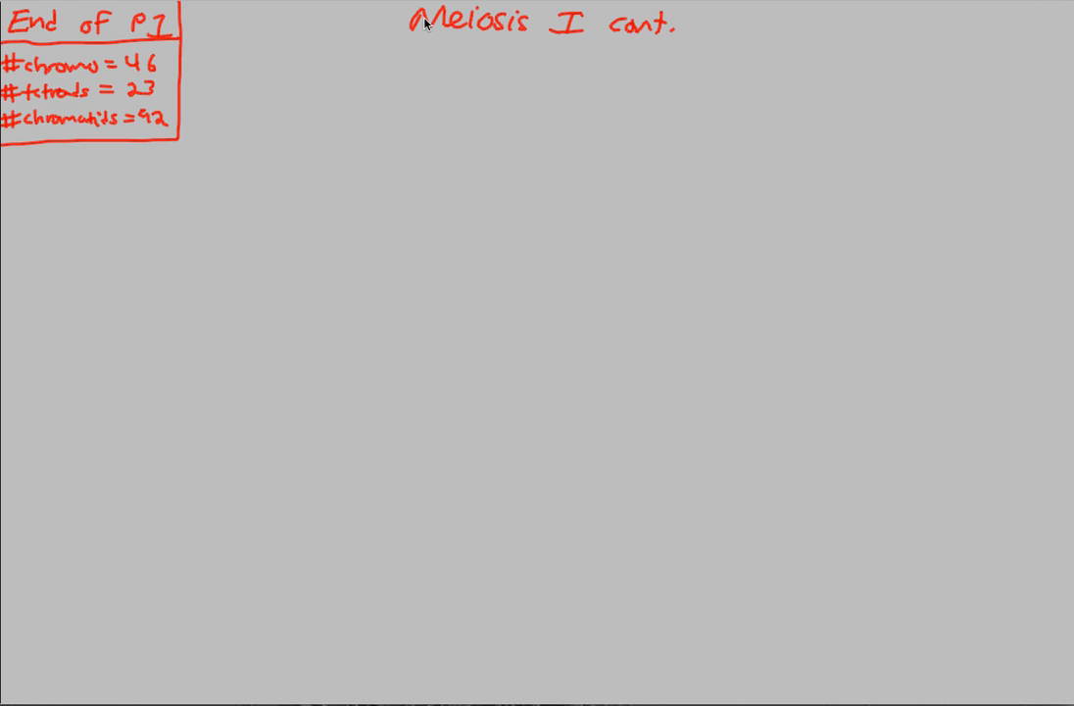
{"action": "mouse_move", "coordinate": [435, 61]}
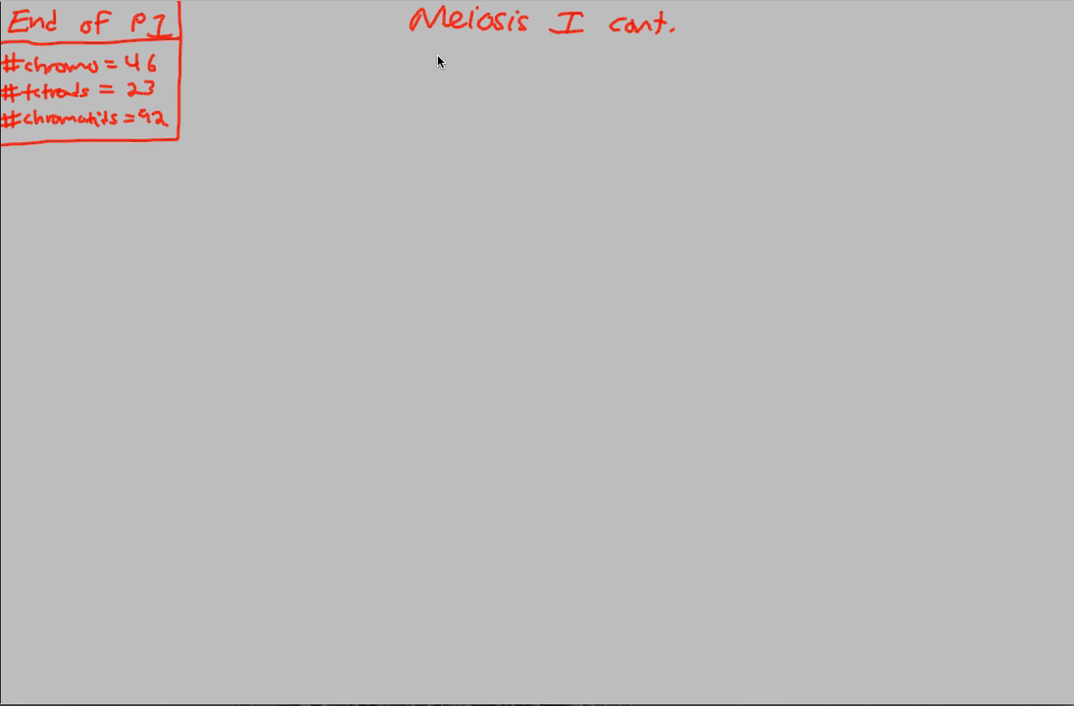
{"action": "mouse_move", "coordinate": [443, 66]}
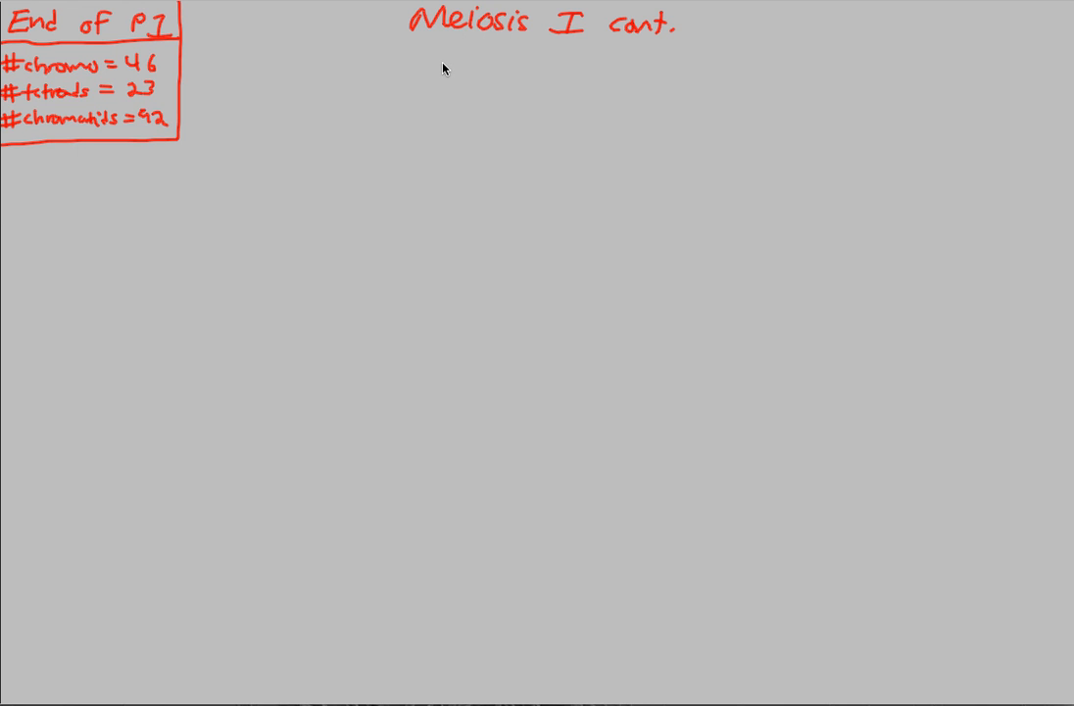
{"action": "mouse_move", "coordinate": [432, 79]}
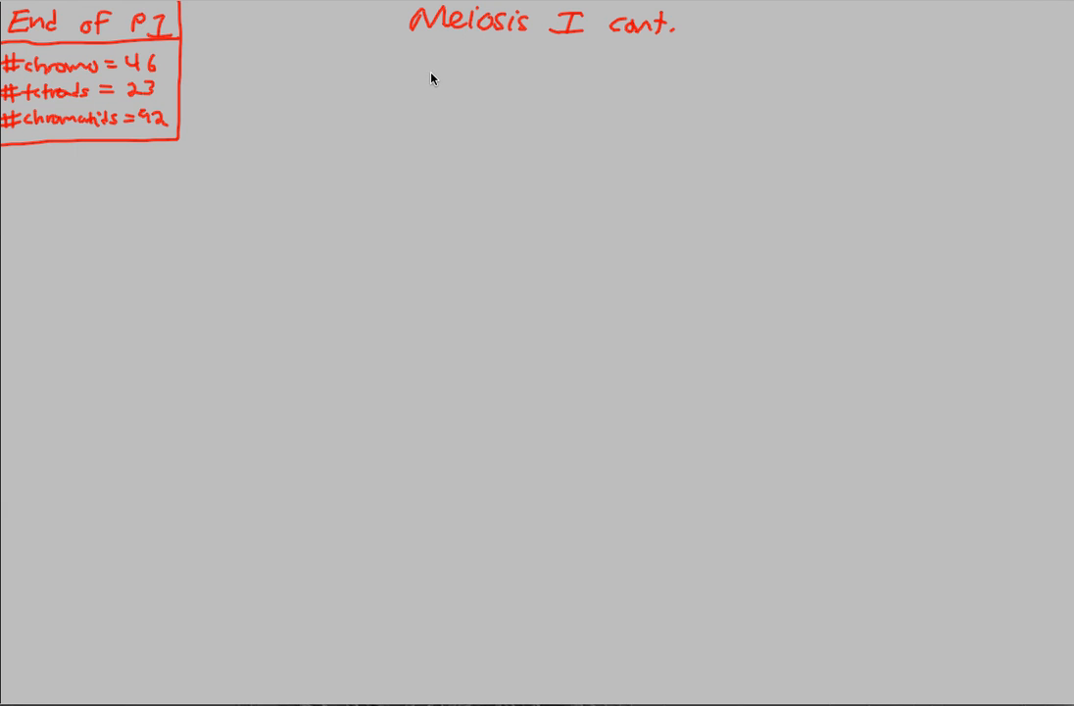
{"action": "mouse_move", "coordinate": [406, 39]}
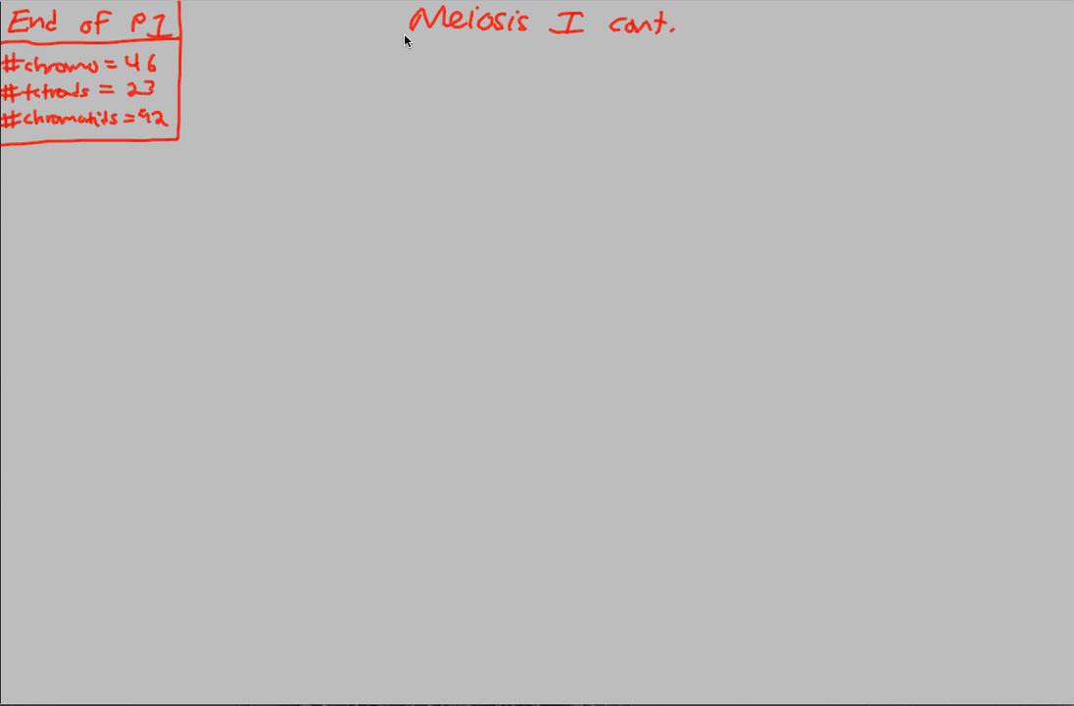
{"action": "mouse_move", "coordinate": [373, 62]}
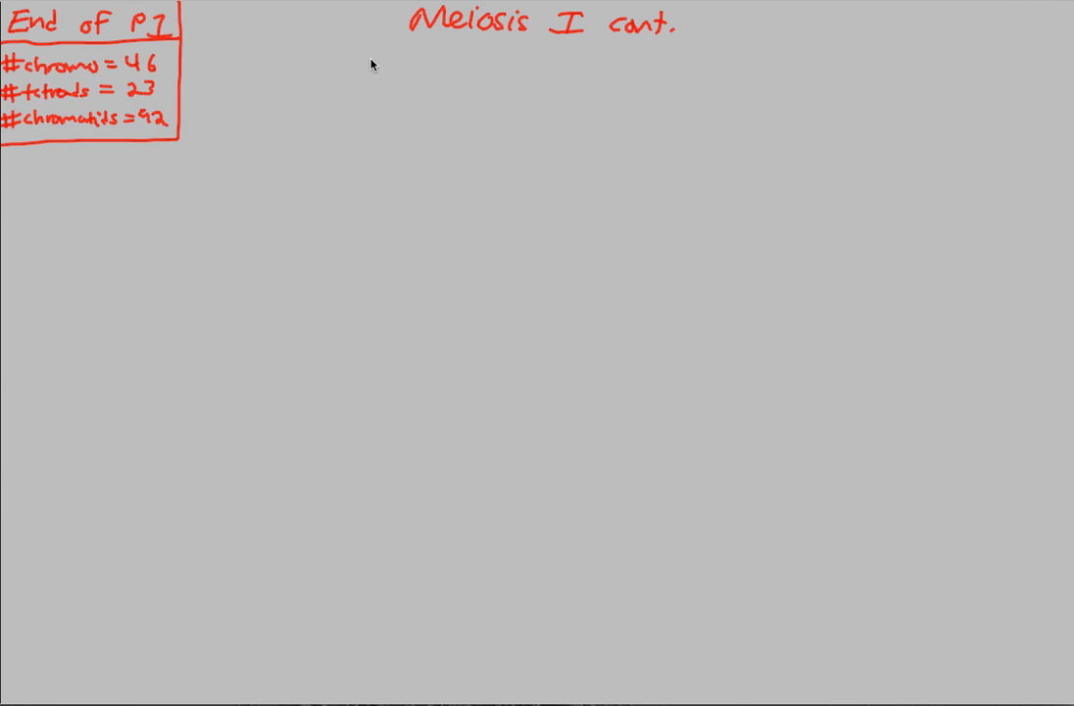
- Draw a connector from the heading down-left toward the Metaphase I label
{"action": "left_click_drag", "start_coordinate": [390, 41], "coordinate": [262, 109]}
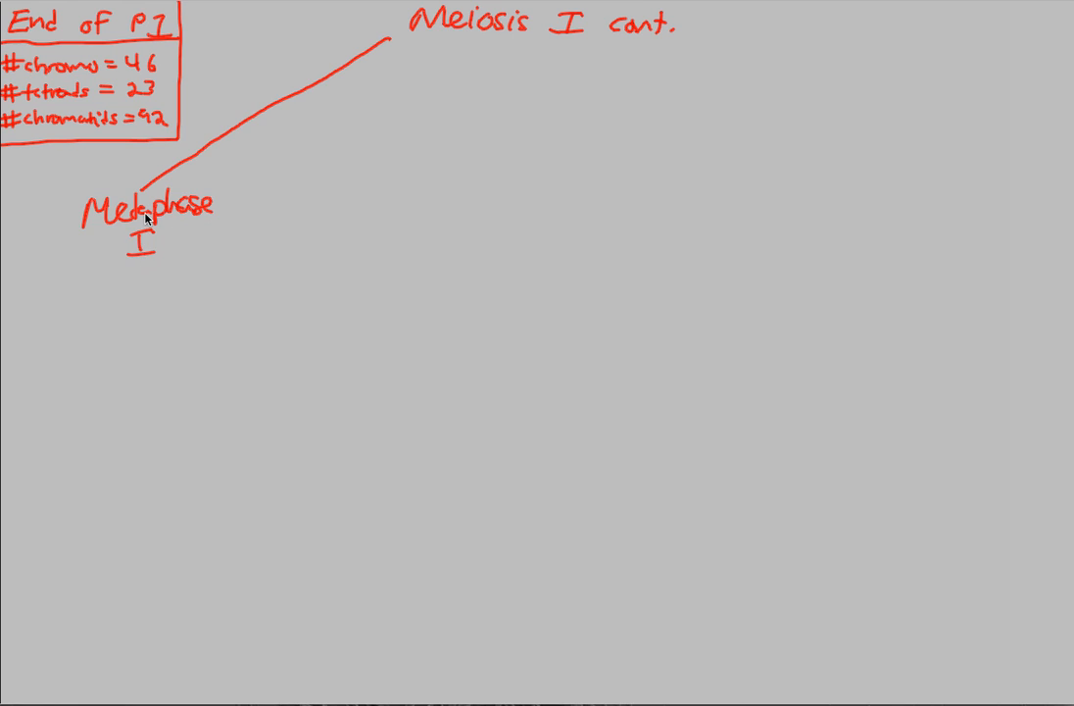
{"action": "mouse_move", "coordinate": [91, 302]}
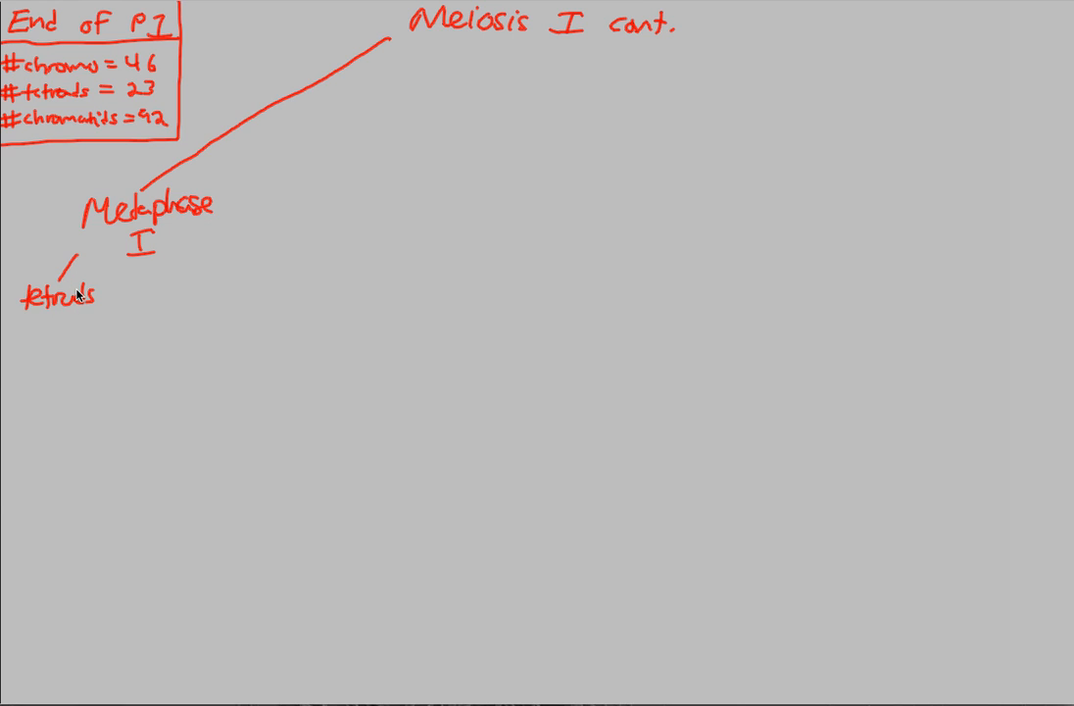
{"action": "mouse_move", "coordinate": [41, 325]}
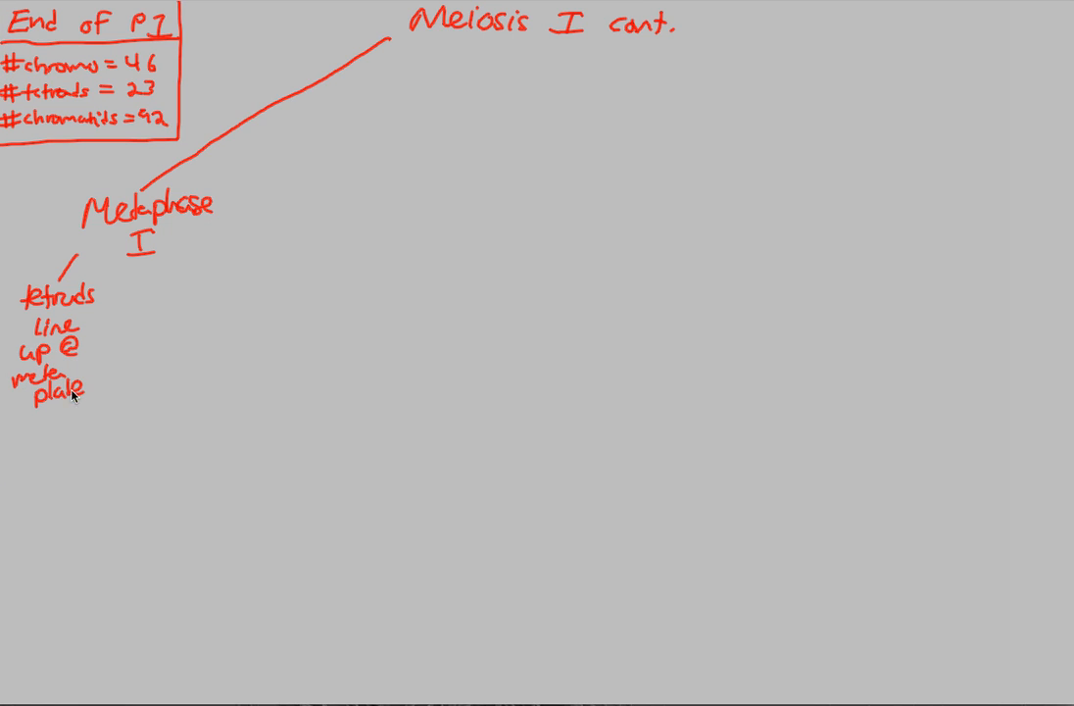
{"action": "mouse_move", "coordinate": [169, 273]}
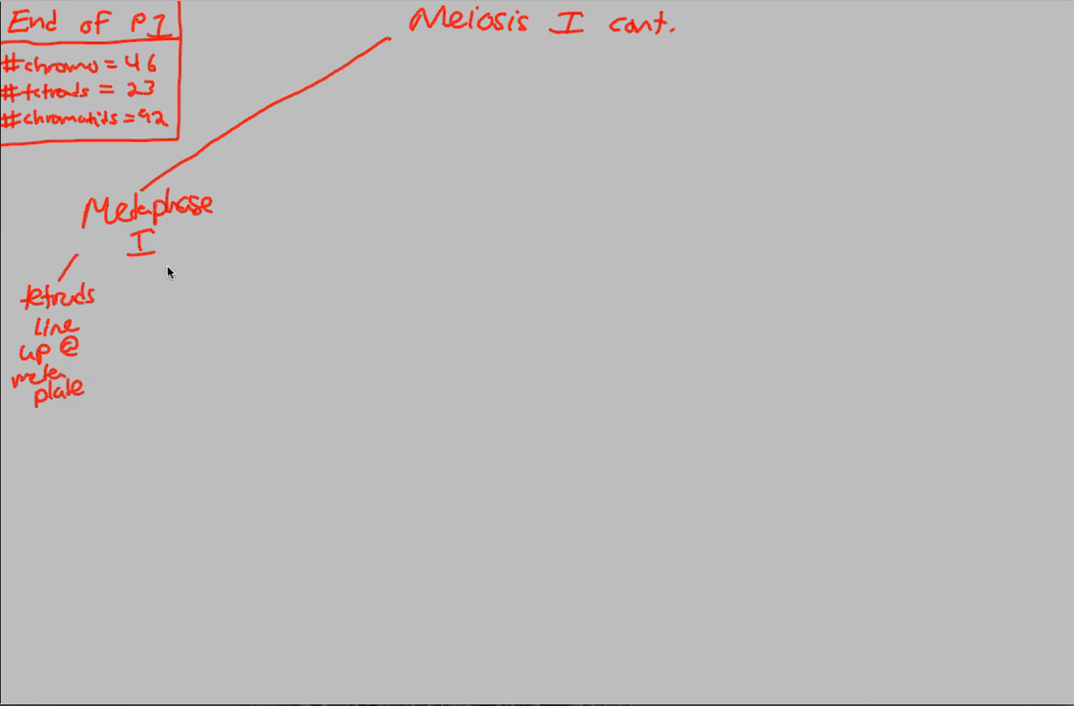
- Add a Metaphase I branch reading 'HC orient to opp poles'
{"action": "left_click_drag", "start_coordinate": [142, 265], "coordinate": [141, 298]}
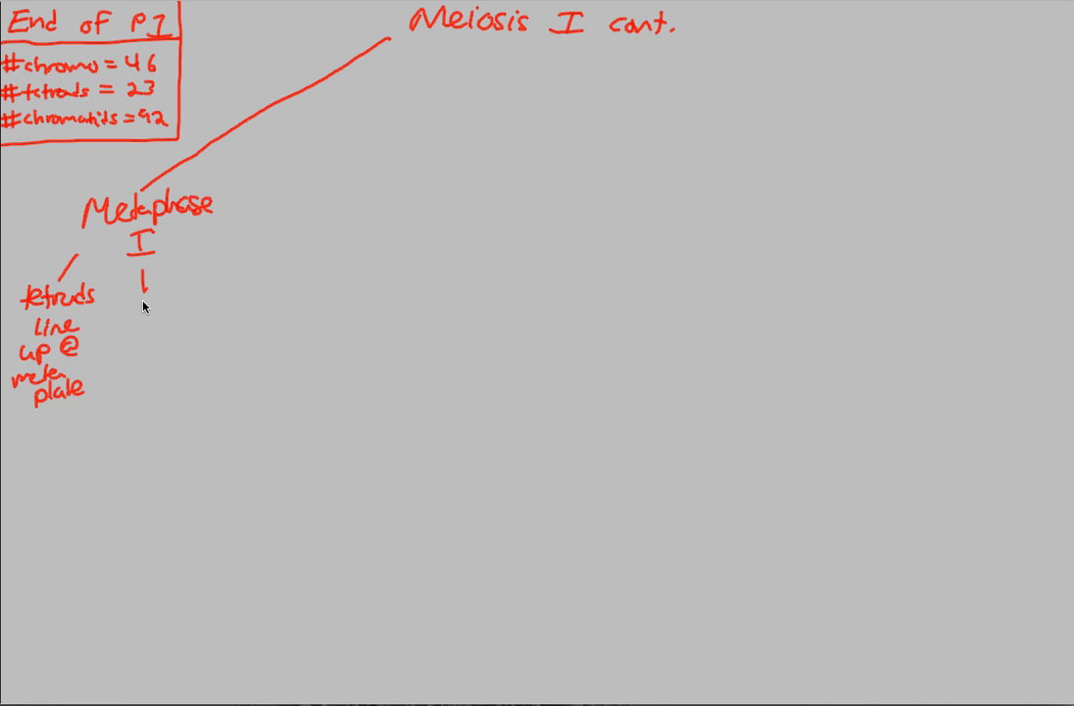
{"action": "mouse_move", "coordinate": [135, 322]}
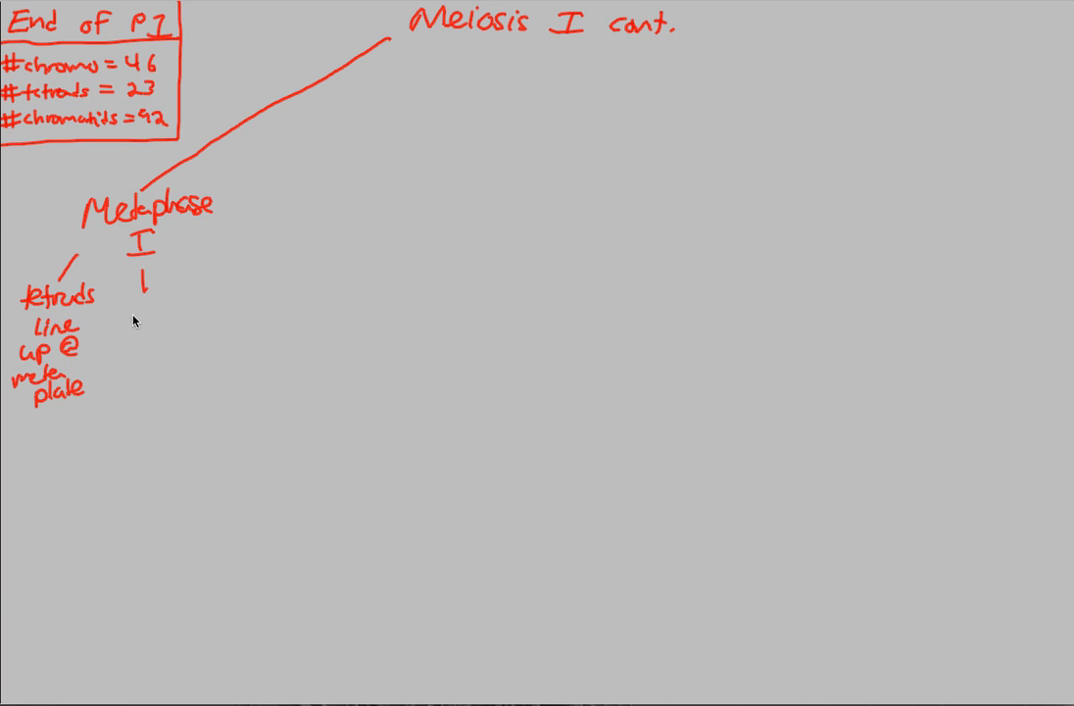
{"action": "mouse_move", "coordinate": [110, 290]}
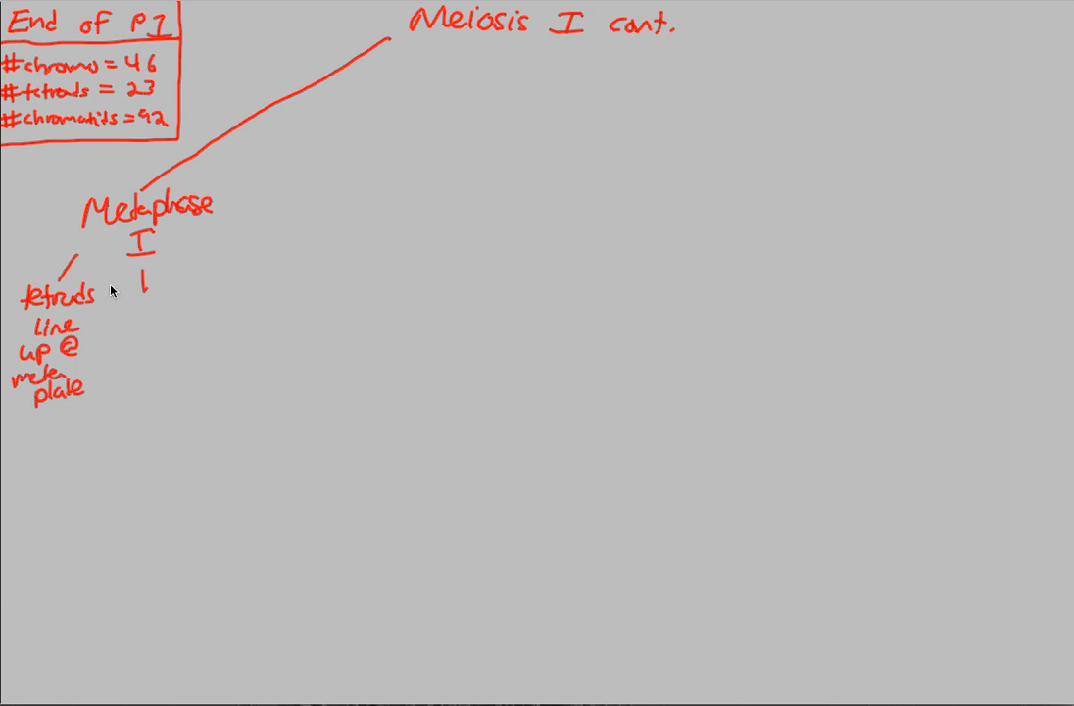
{"action": "mouse_move", "coordinate": [121, 310]}
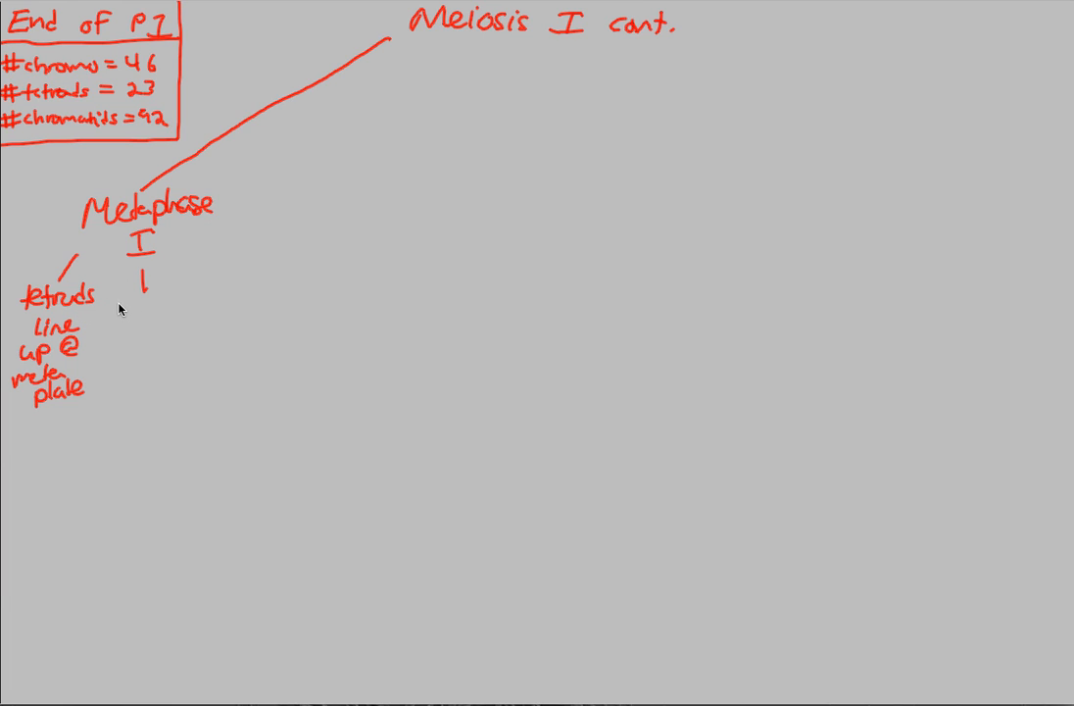
{"action": "type", "text": "HC"}
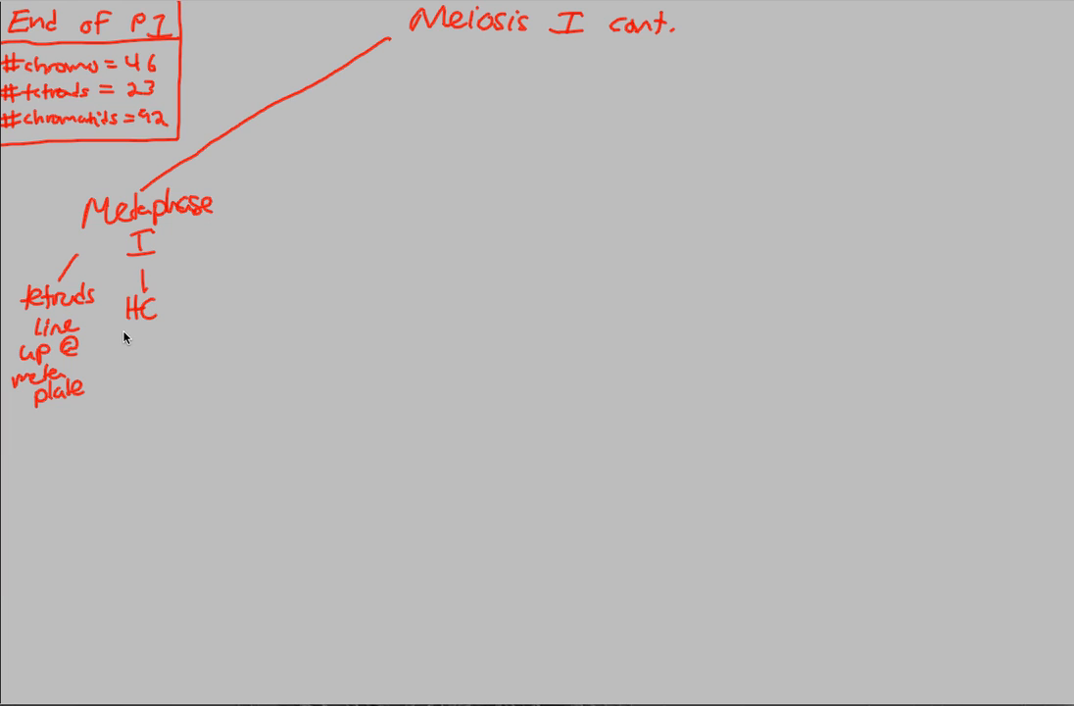
{"action": "type", "text": "Orient"}
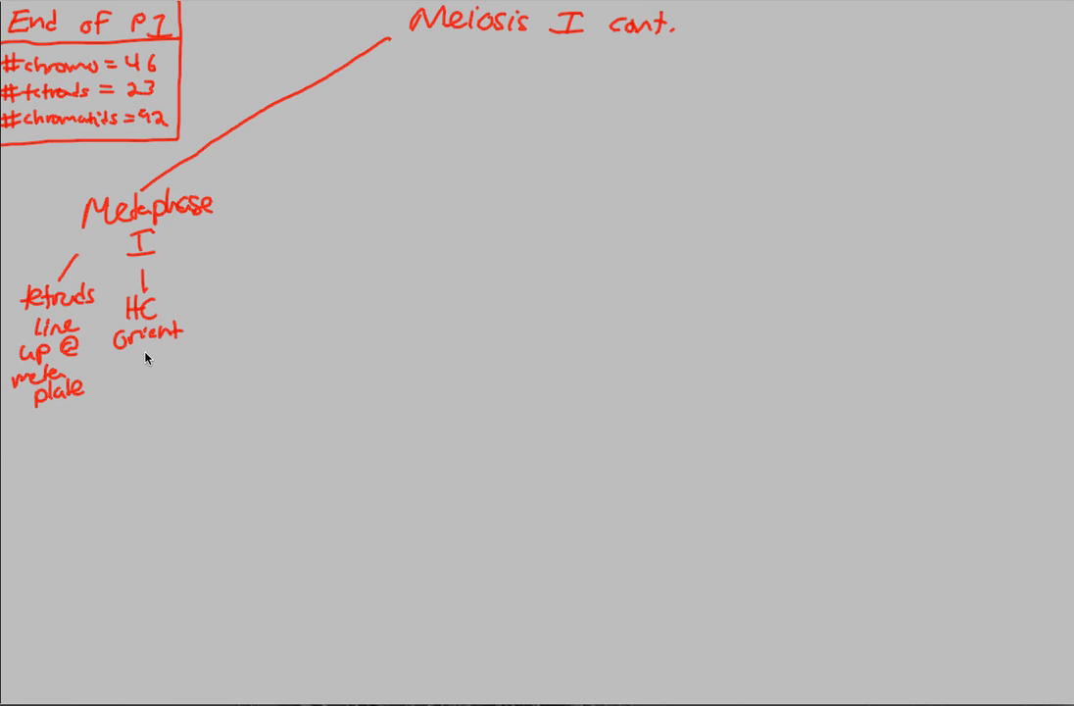
{"action": "type", "text": "to opp poles"}
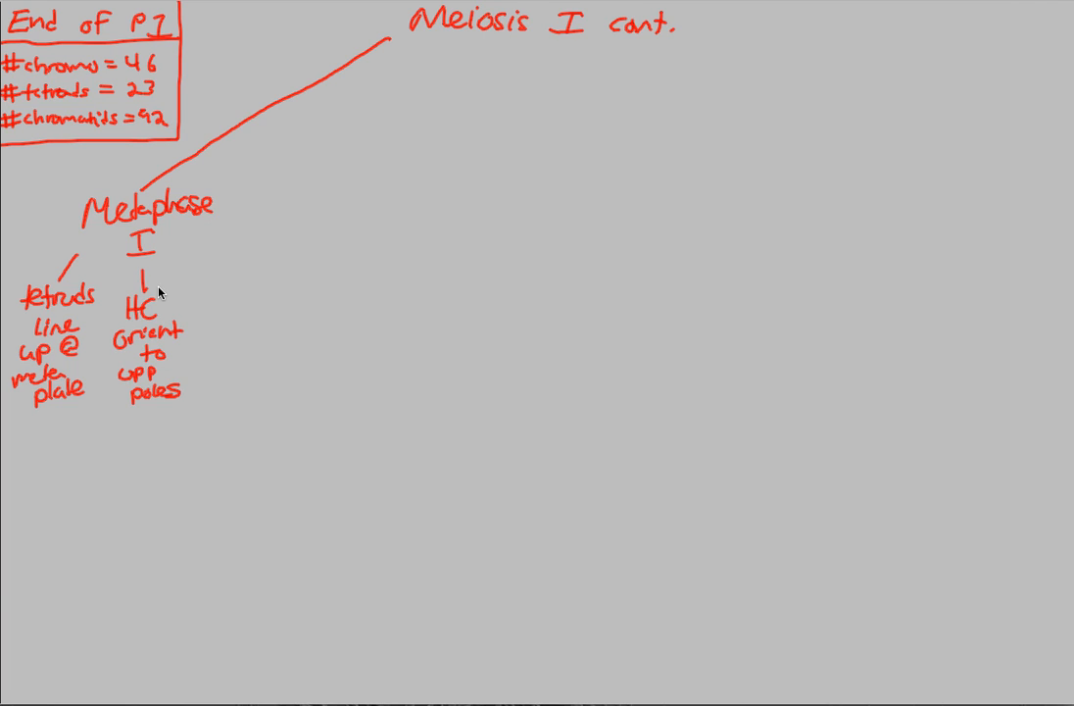
{"action": "mouse_move", "coordinate": [81, 318]}
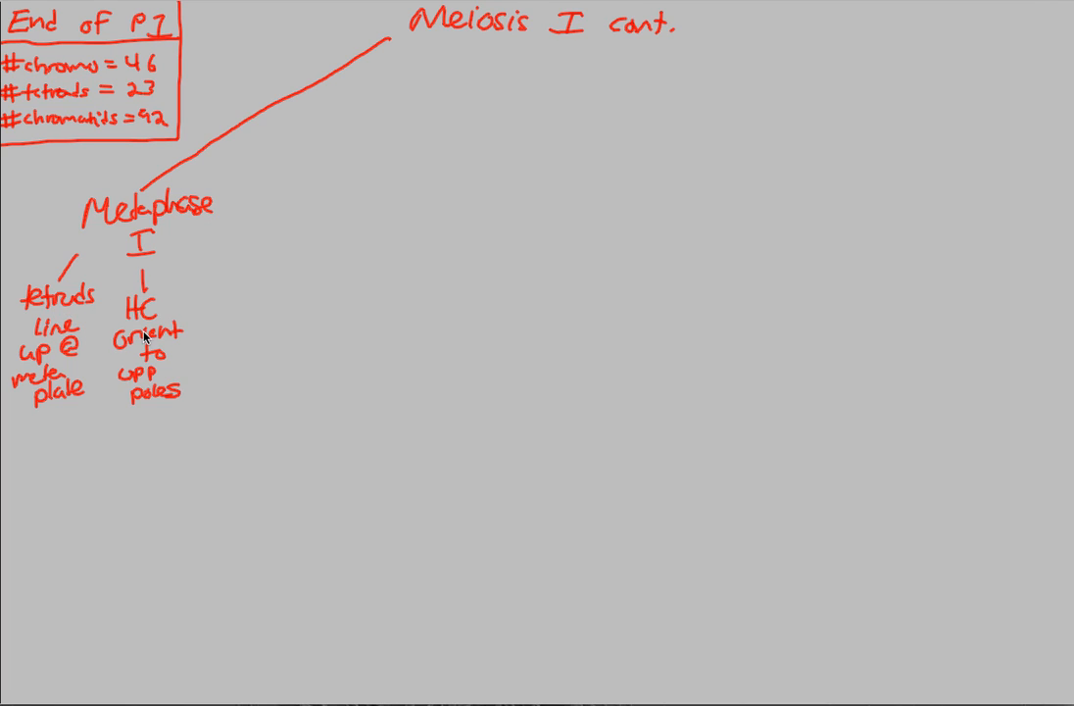
{"action": "mouse_move", "coordinate": [176, 337]}
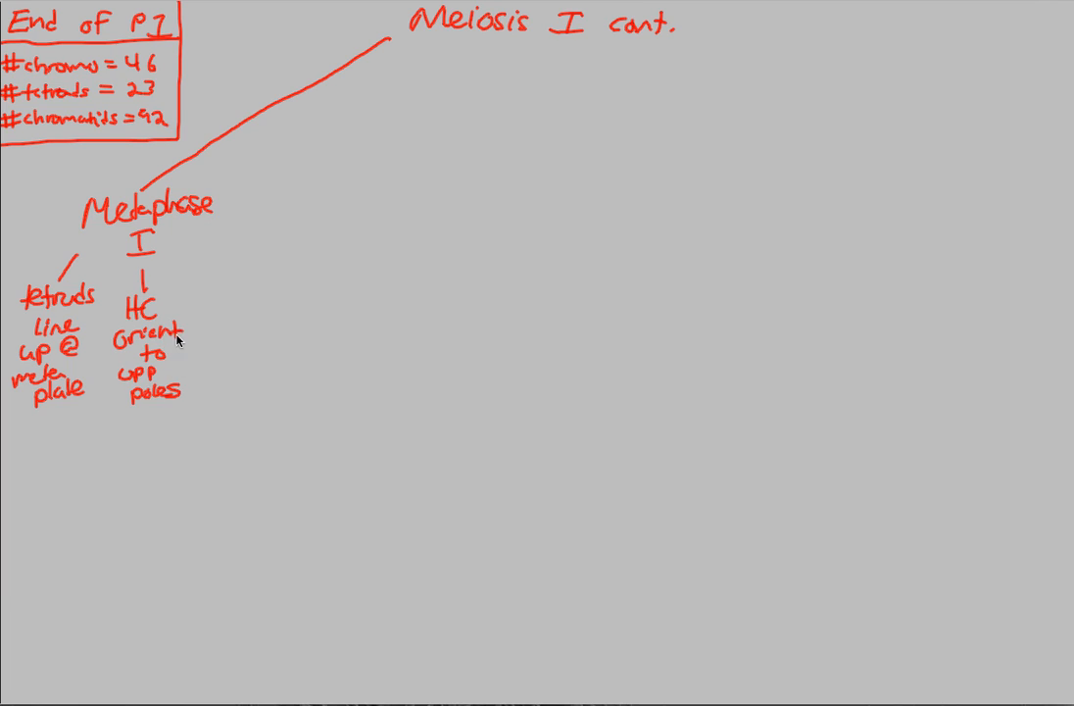
{"action": "mouse_move", "coordinate": [133, 323]}
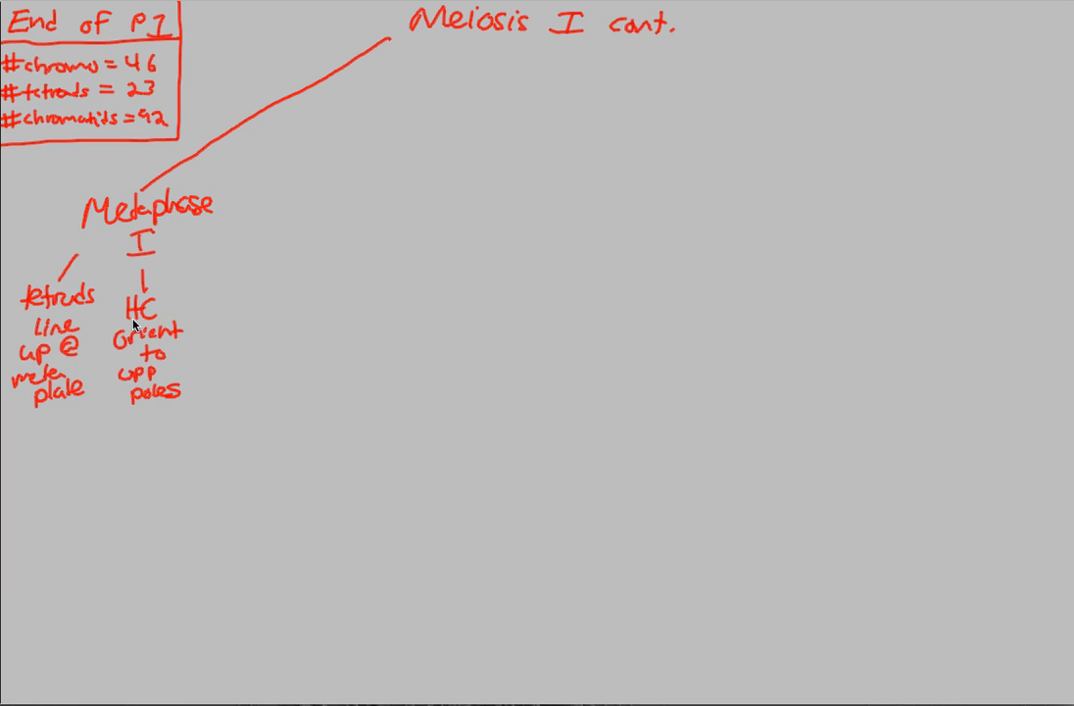
- Add a third Metaphase I branch: 'Both sister kinetochores of pair attach to one fiber'
{"action": "left_click_drag", "start_coordinate": [196, 243], "coordinate": [239, 285]}
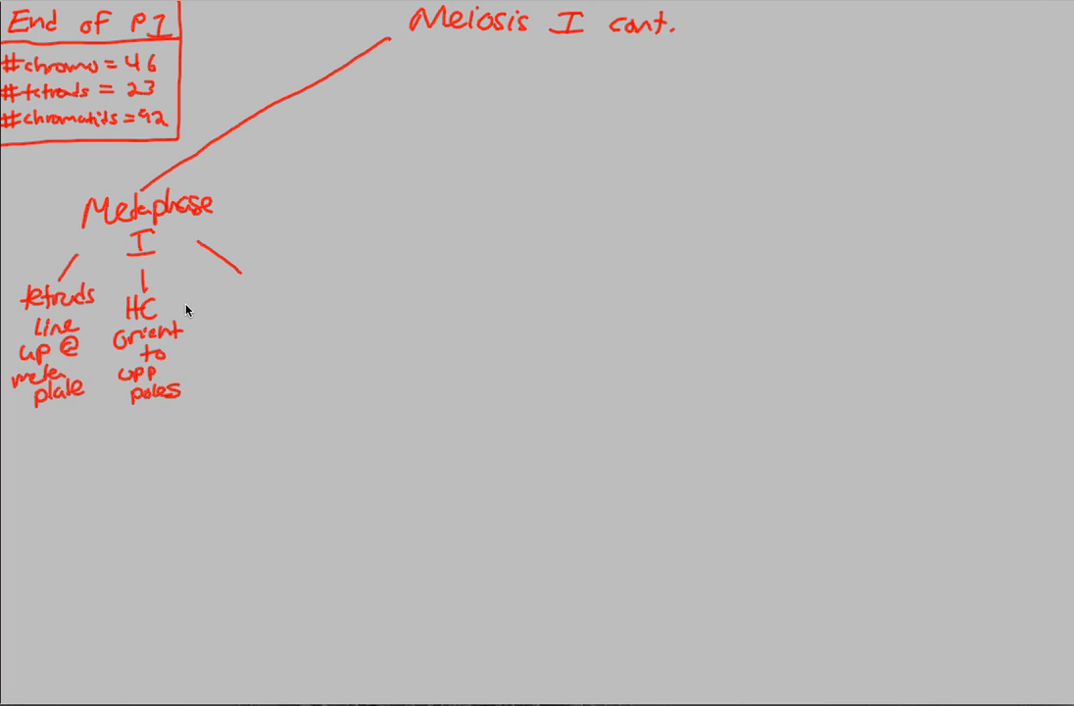
{"action": "mouse_move", "coordinate": [204, 310]}
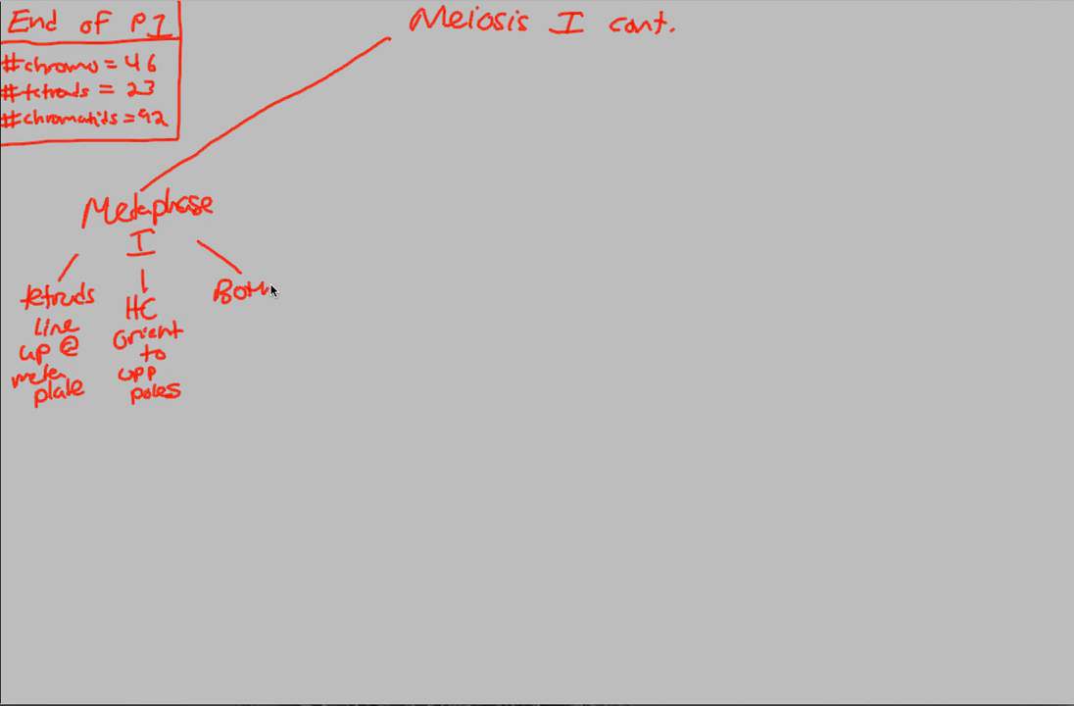
{"action": "type", "text": "Sister"}
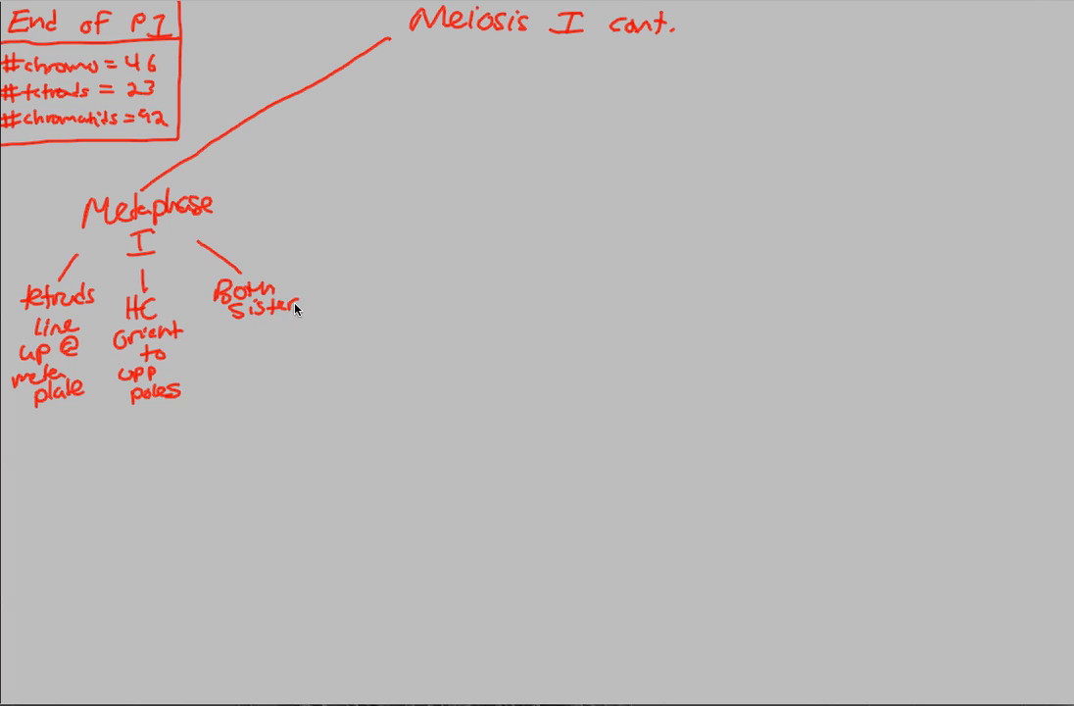
{"action": "type", "text": "Kineto"}
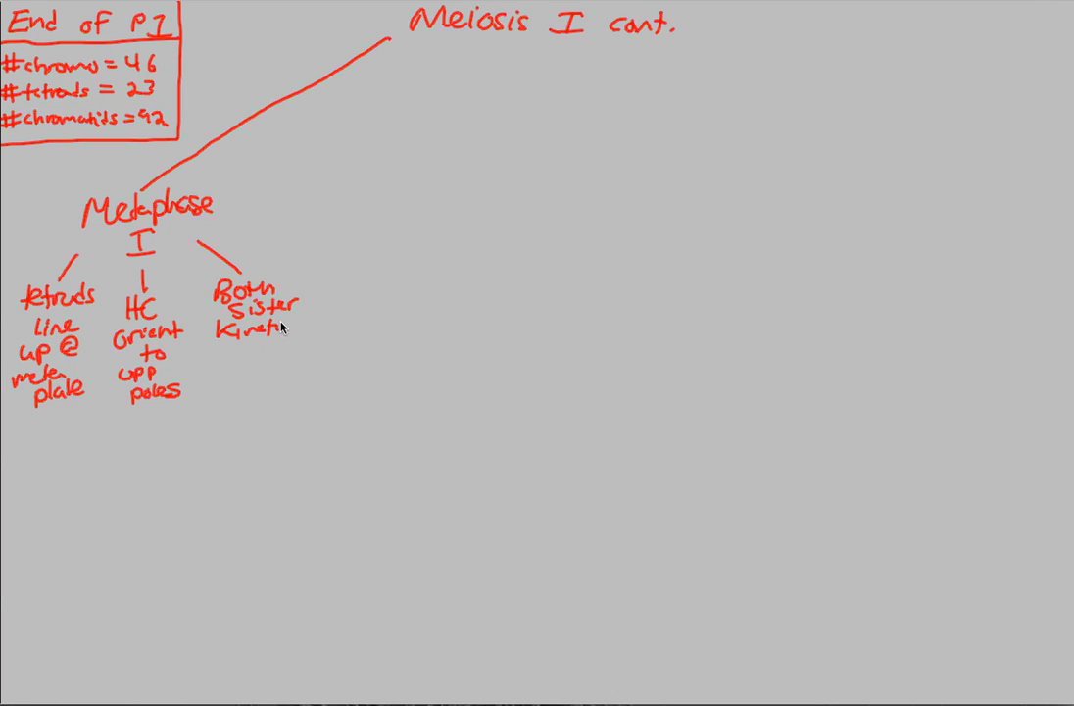
{"action": "type", "text": "chores"}
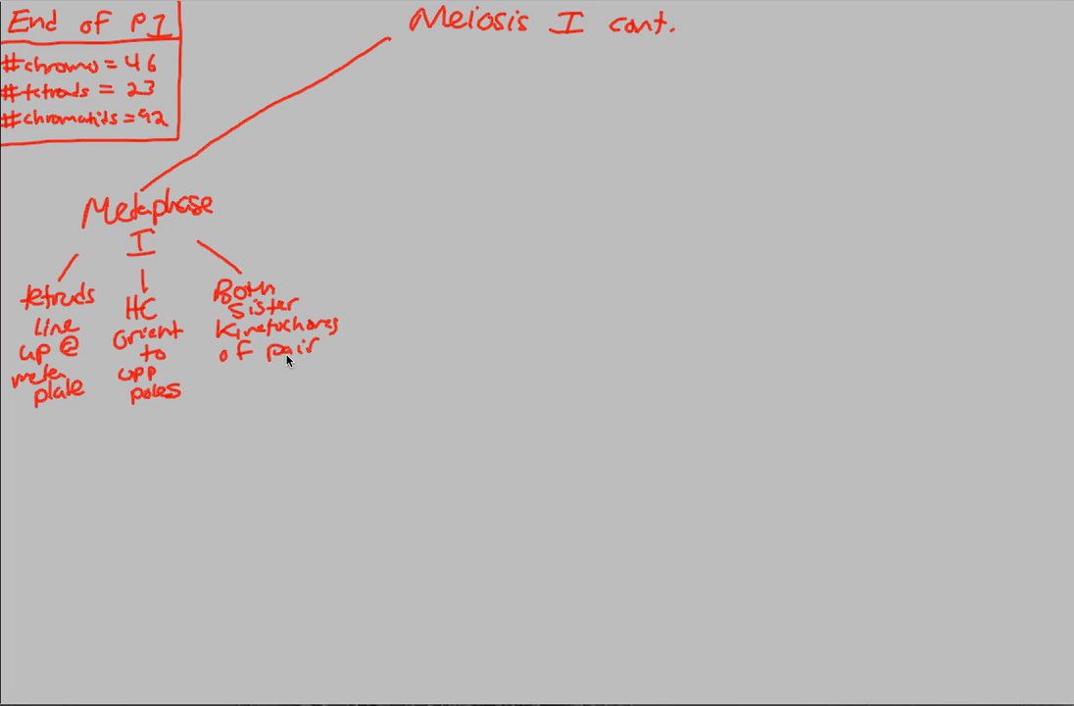
{"action": "mouse_move", "coordinate": [237, 377]}
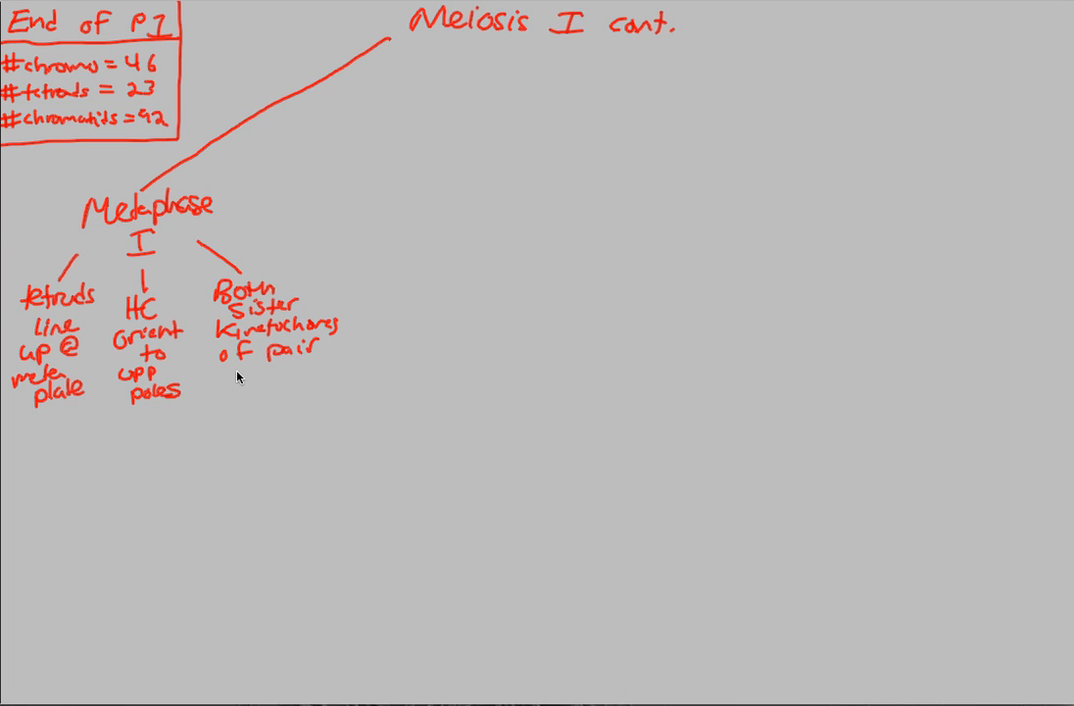
{"action": "mouse_move", "coordinate": [243, 415]}
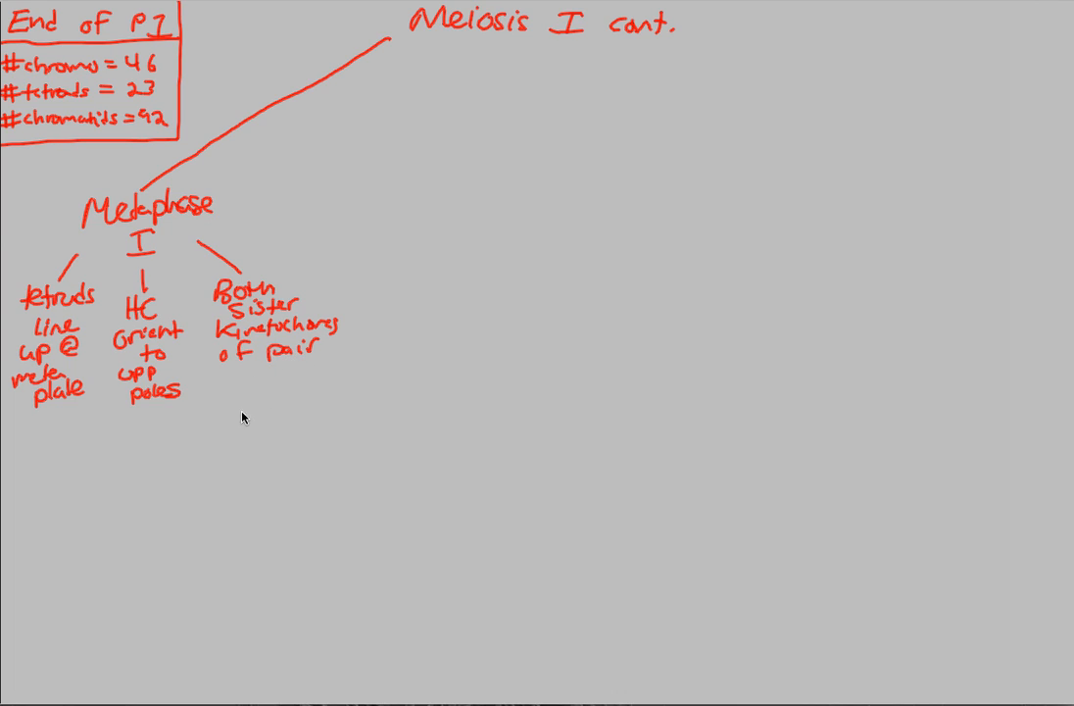
{"action": "mouse_move", "coordinate": [232, 379]}
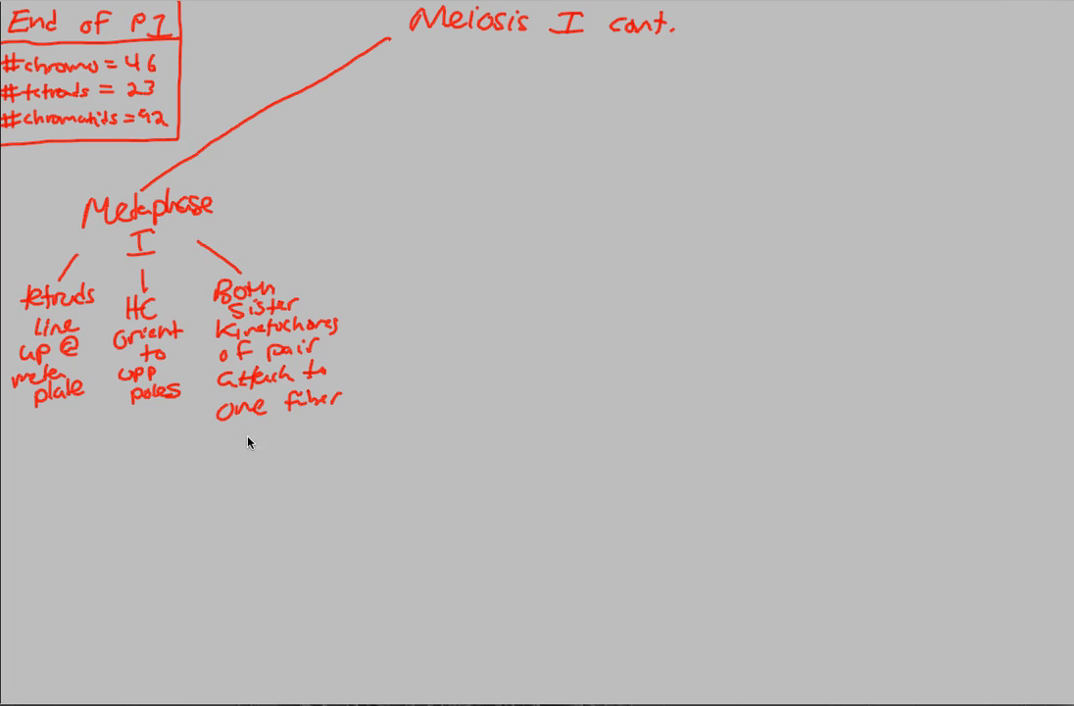
{"action": "type", "text": "from a"}
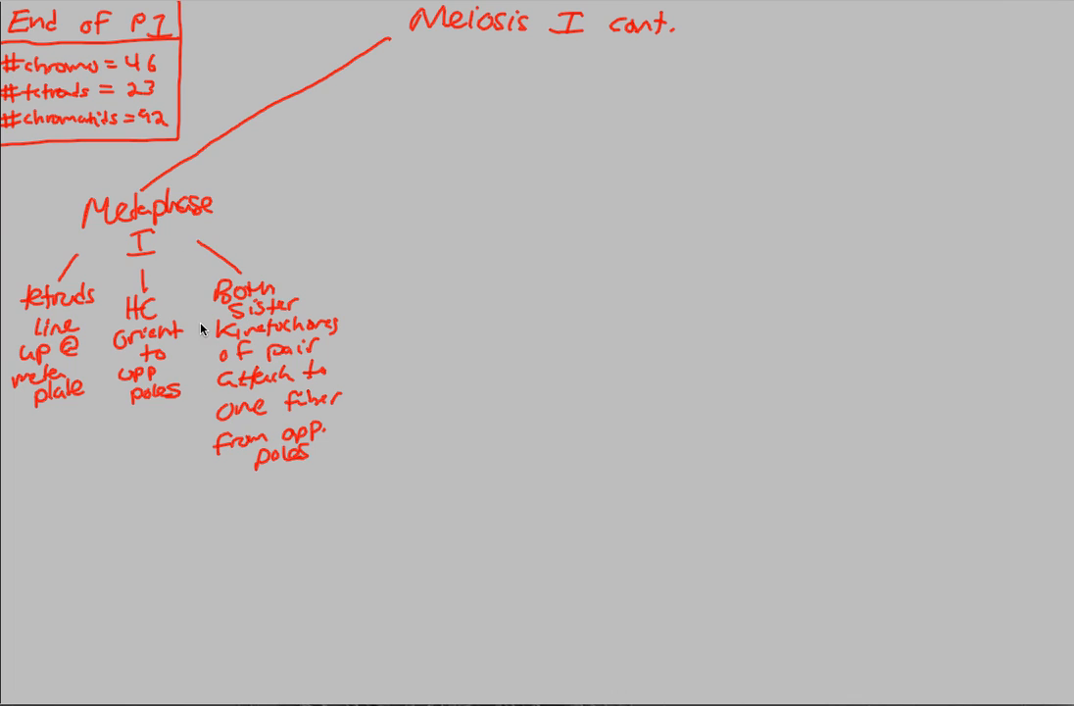
{"action": "mouse_move", "coordinate": [202, 323]}
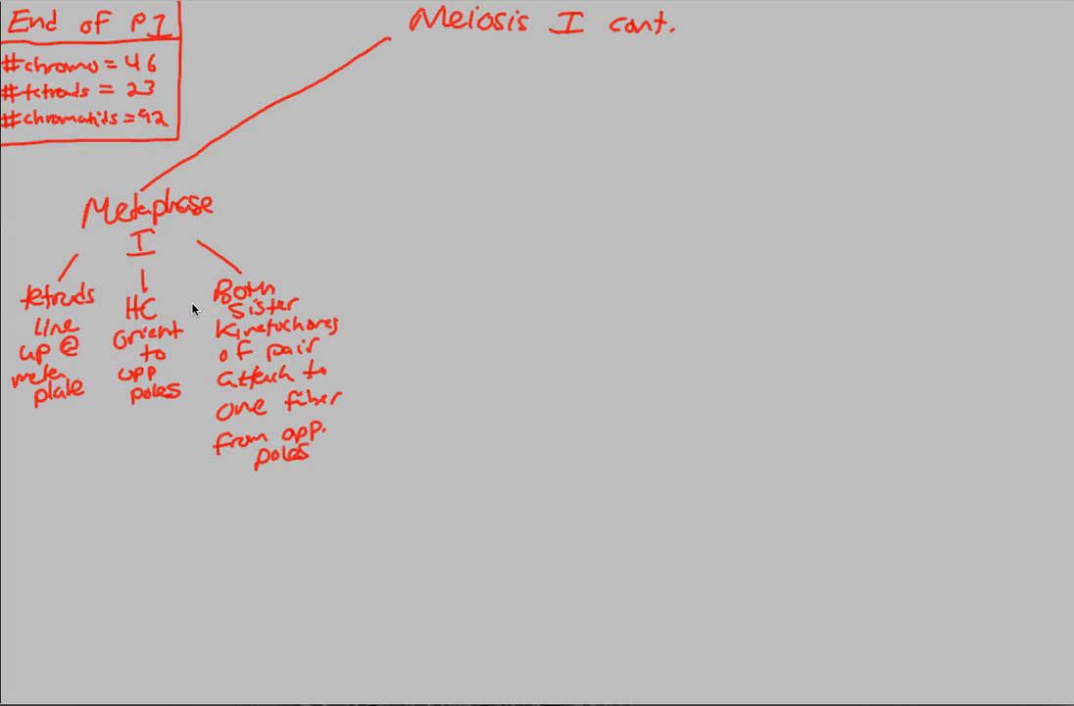
{"action": "mouse_move", "coordinate": [54, 80]}
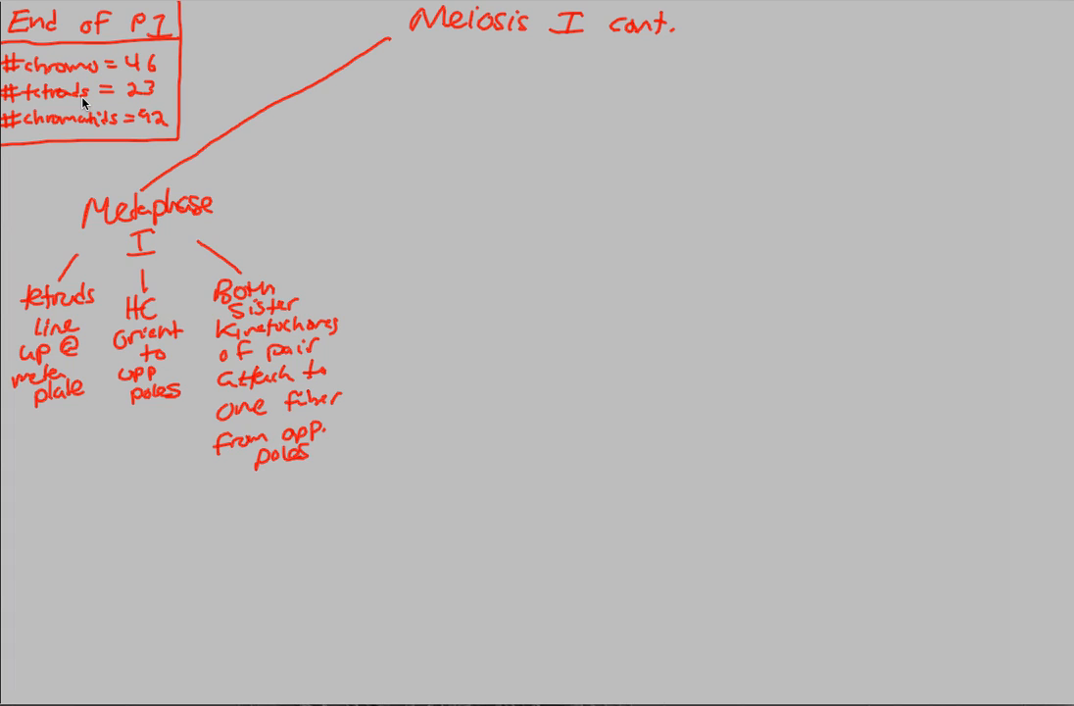
{"action": "mouse_move", "coordinate": [479, 41]}
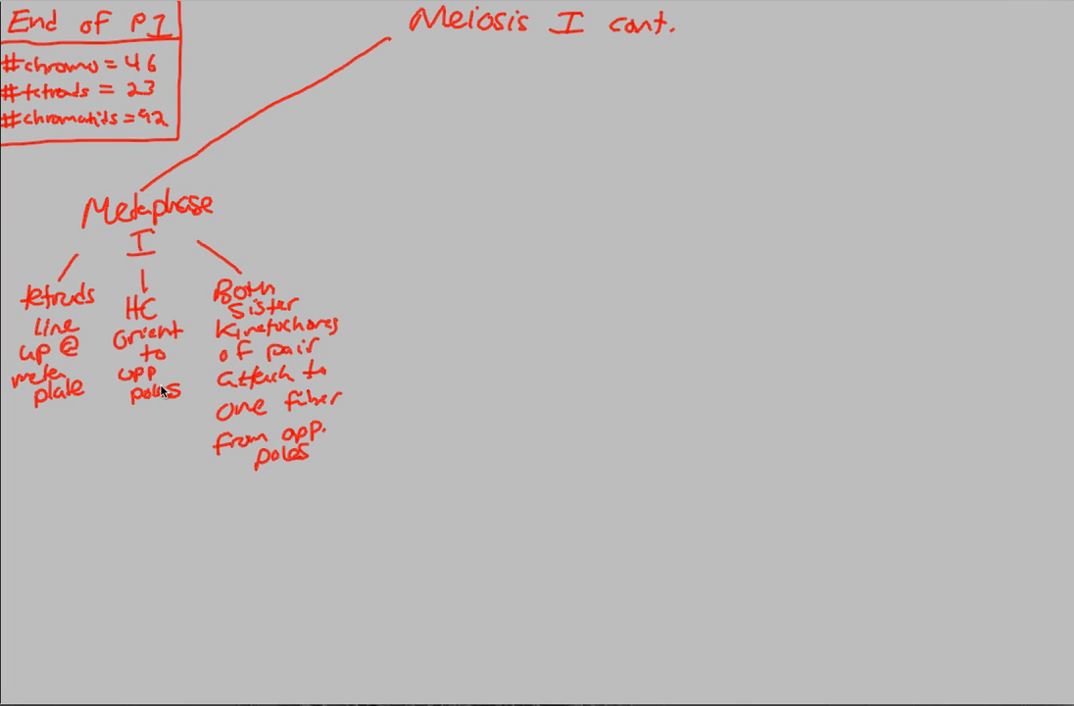
{"action": "mouse_move", "coordinate": [121, 159]}
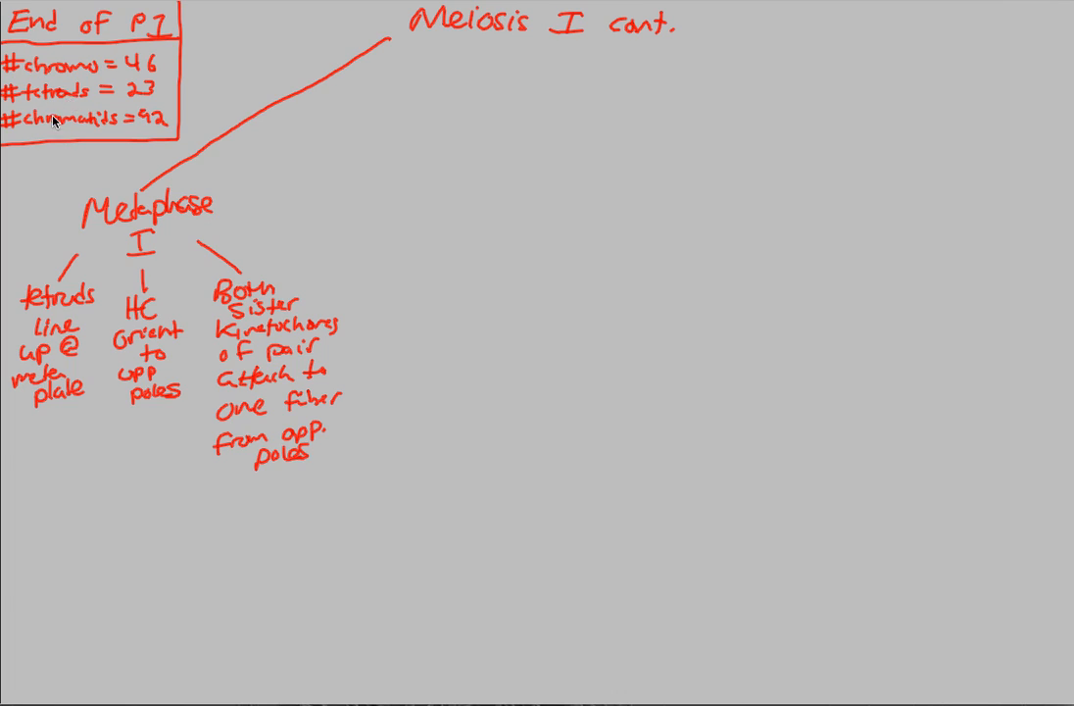
{"action": "mouse_move", "coordinate": [77, 96]}
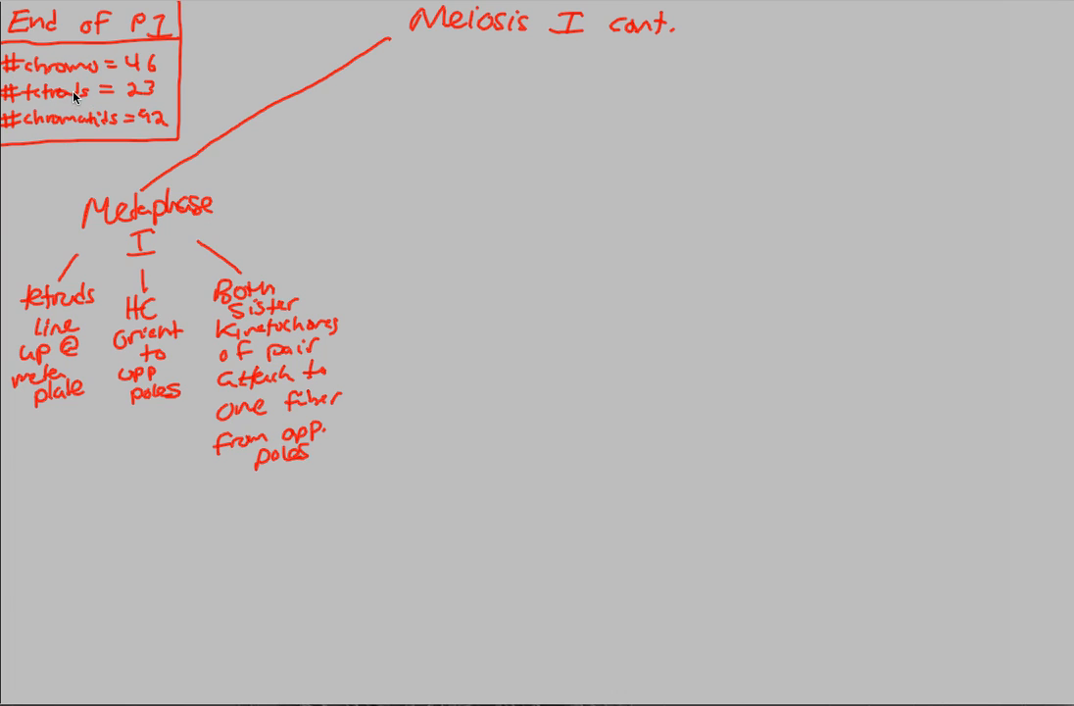
{"action": "mouse_move", "coordinate": [83, 113]}
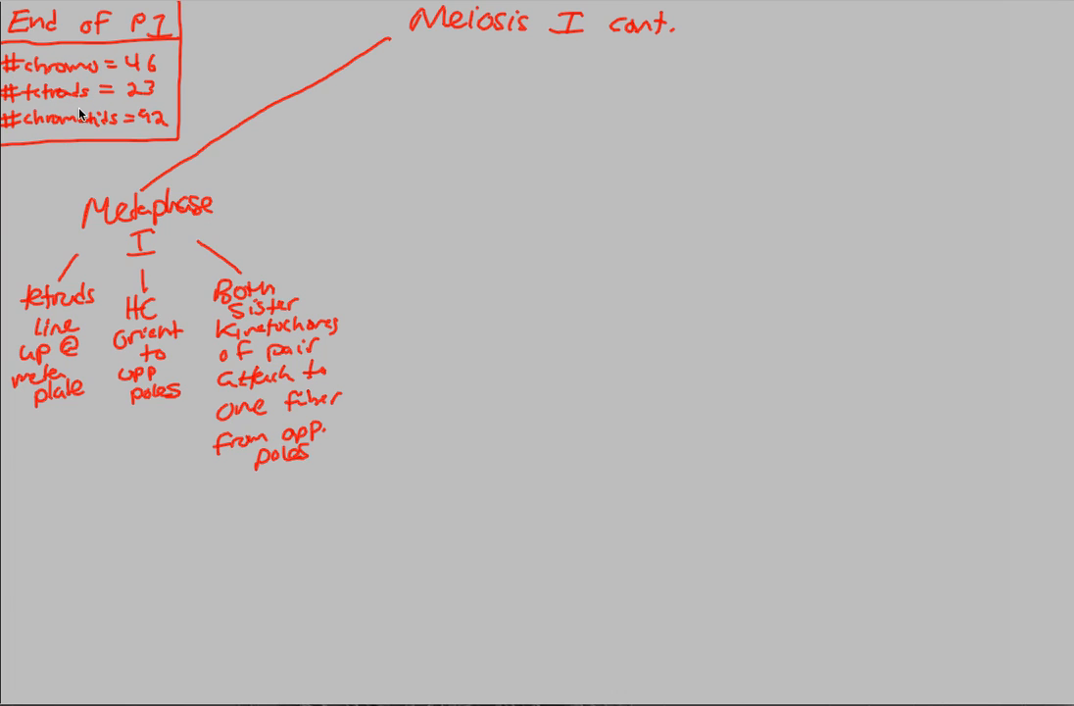
{"action": "mouse_move", "coordinate": [120, 108]}
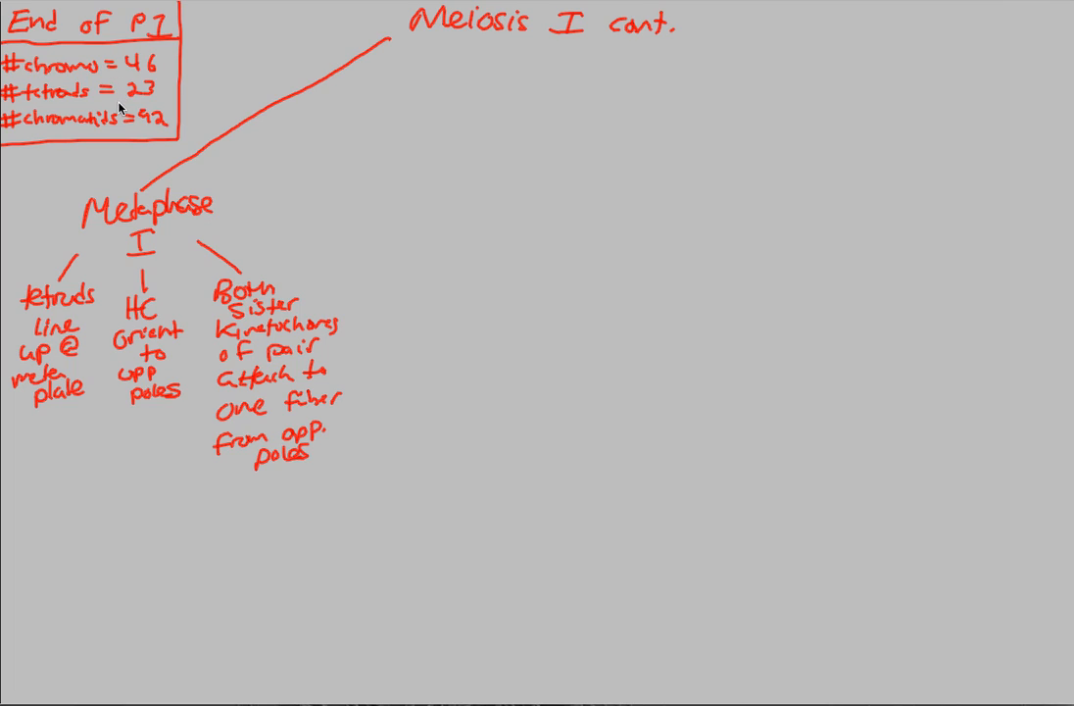
{"action": "mouse_move", "coordinate": [106, 133]}
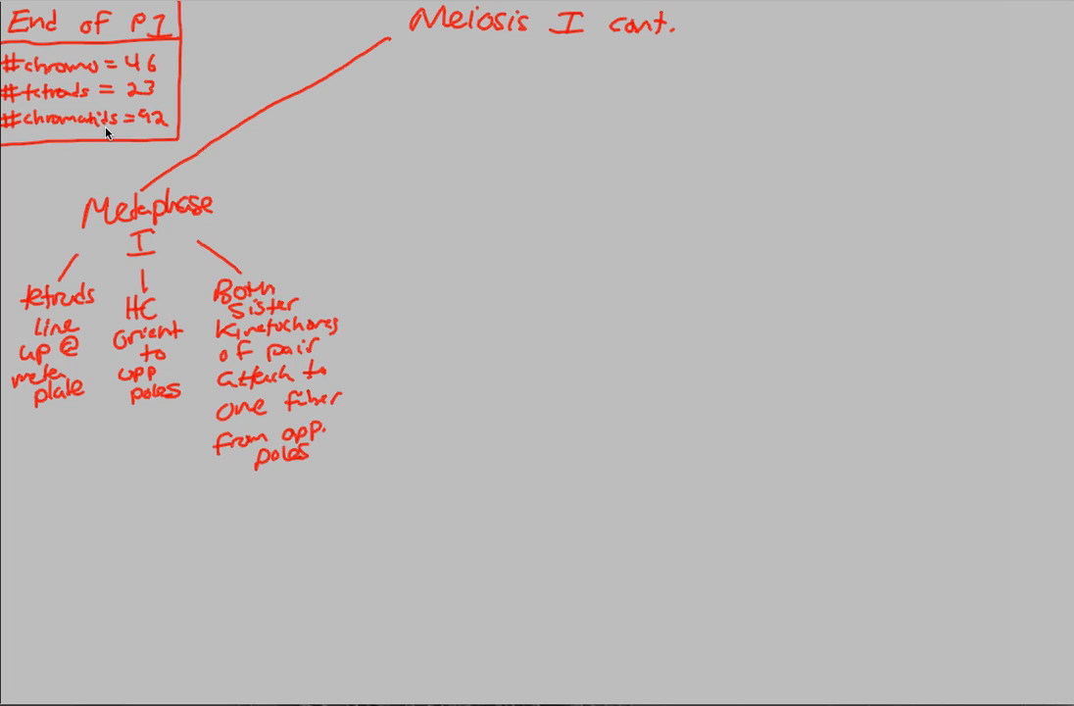
{"action": "mouse_move", "coordinate": [363, 426]}
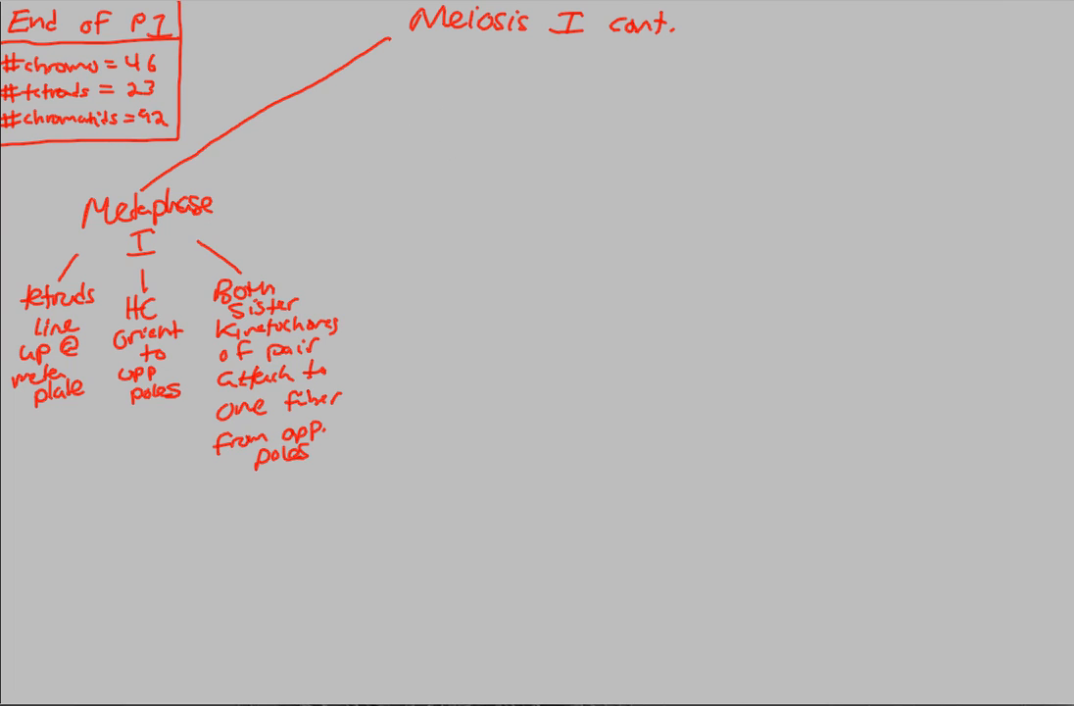
{"action": "mouse_move", "coordinate": [522, 78]}
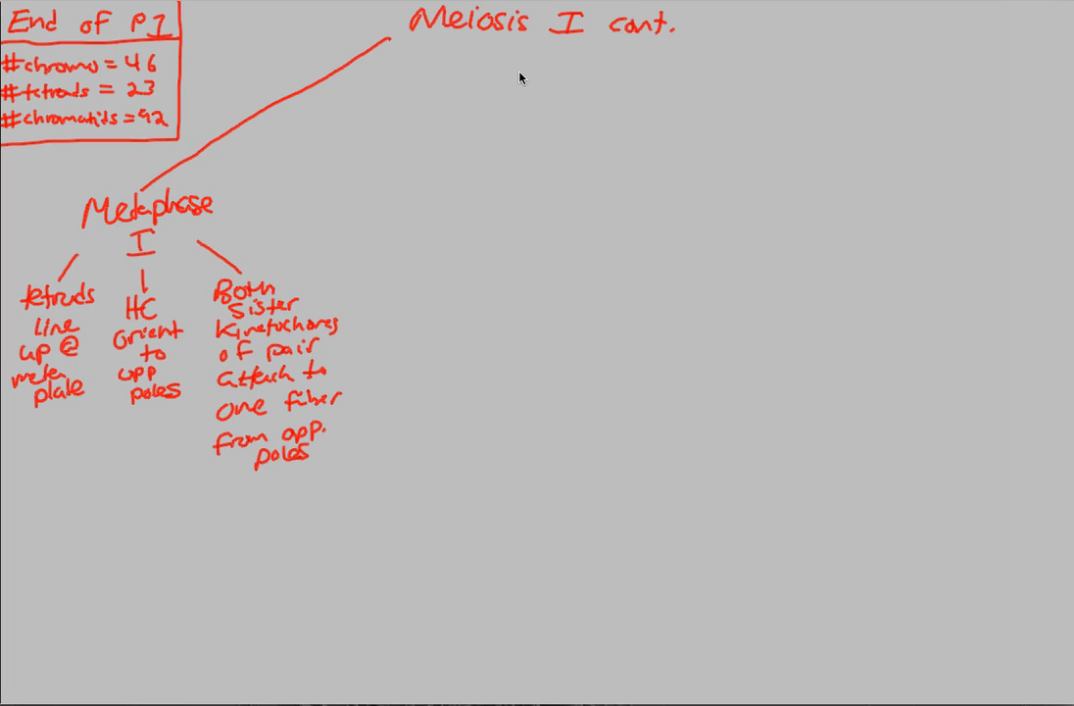
- Connect Anaphase I to a 'Disjunction' branch noting 'HC separate from their tetrad structure'
{"action": "left_click_drag", "start_coordinate": [514, 71], "coordinate": [432, 432]}
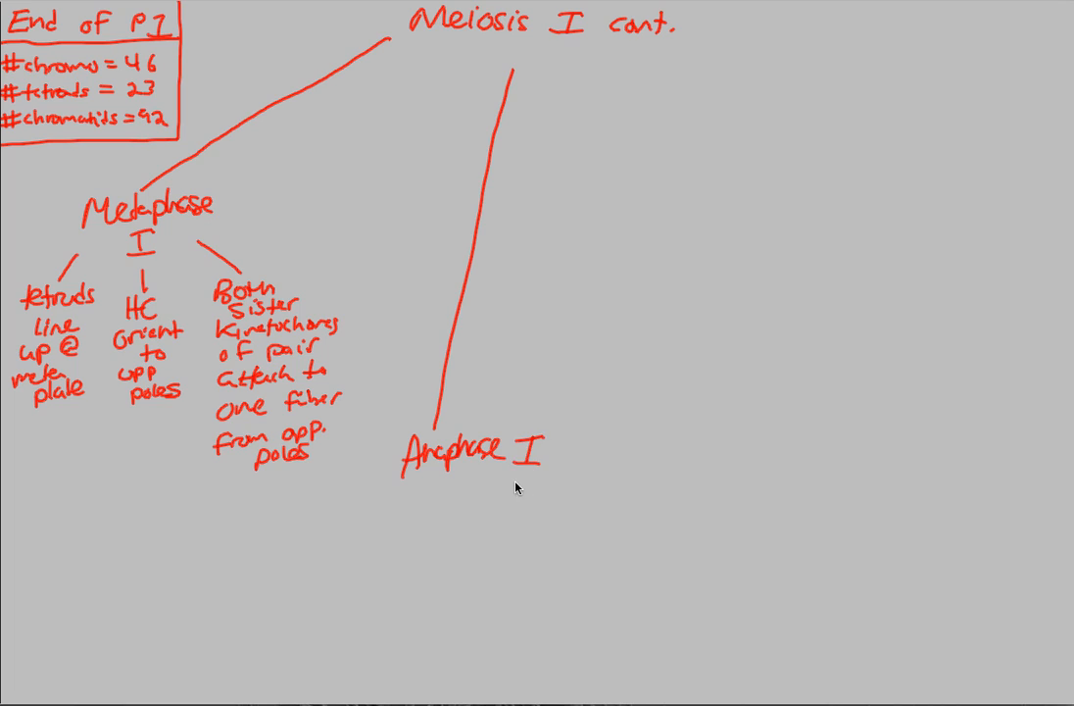
{"action": "mouse_move", "coordinate": [376, 480]}
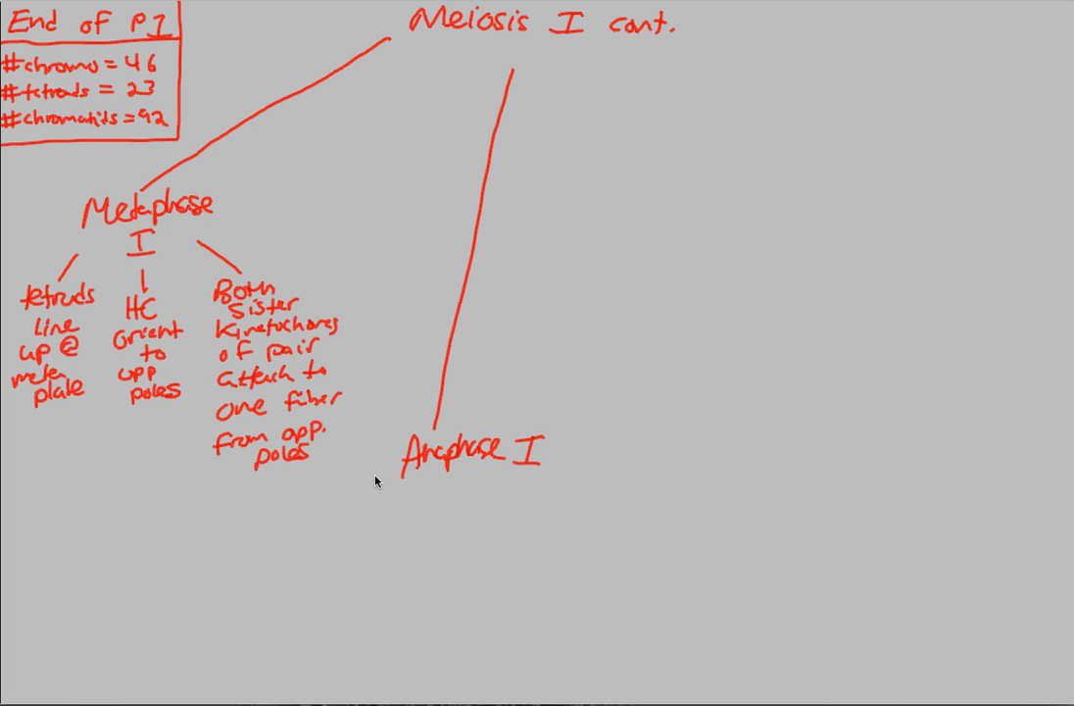
{"action": "left_click_drag", "start_coordinate": [373, 480], "coordinate": [245, 520]}
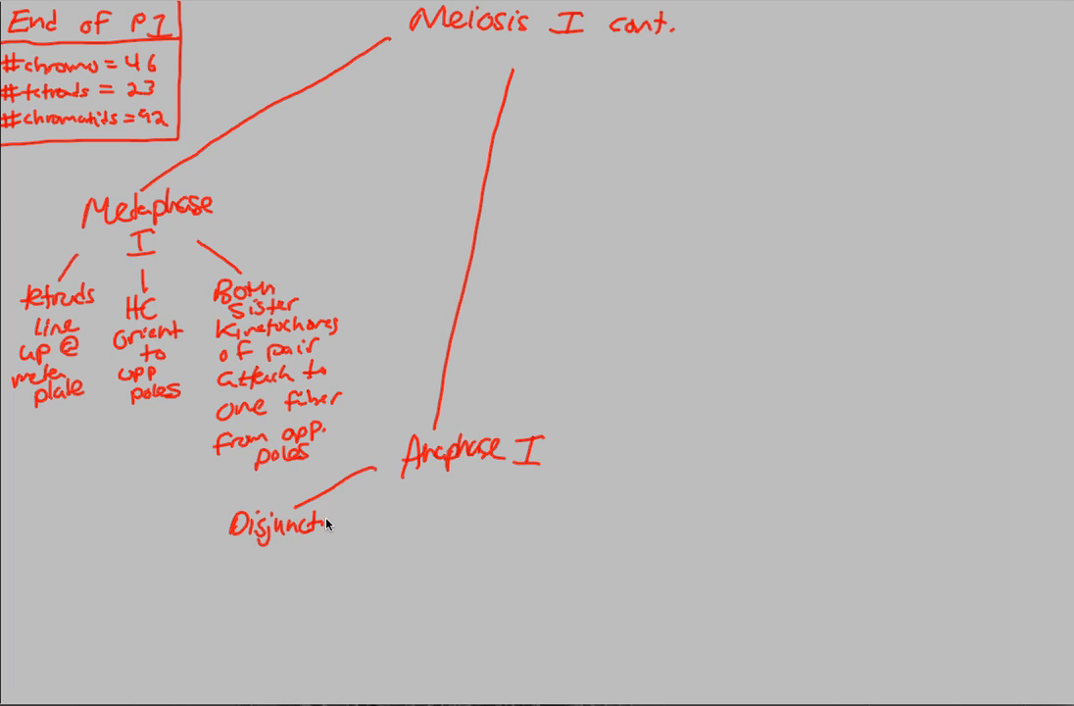
{"action": "type", "text": "ion"}
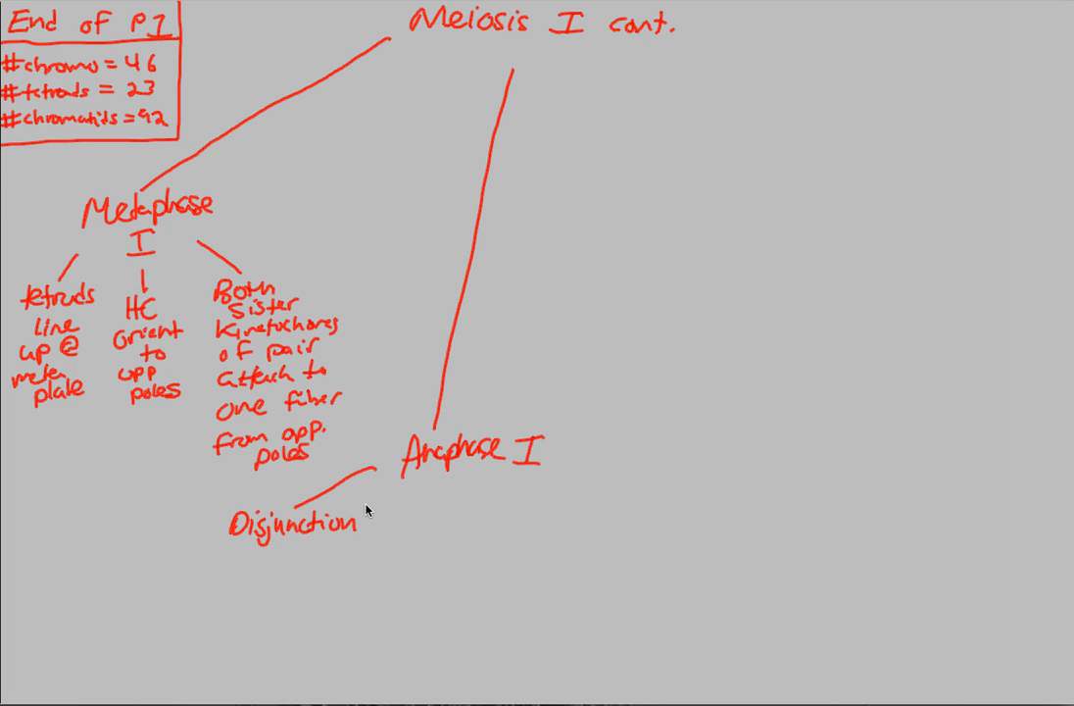
{"action": "mouse_move", "coordinate": [293, 541]}
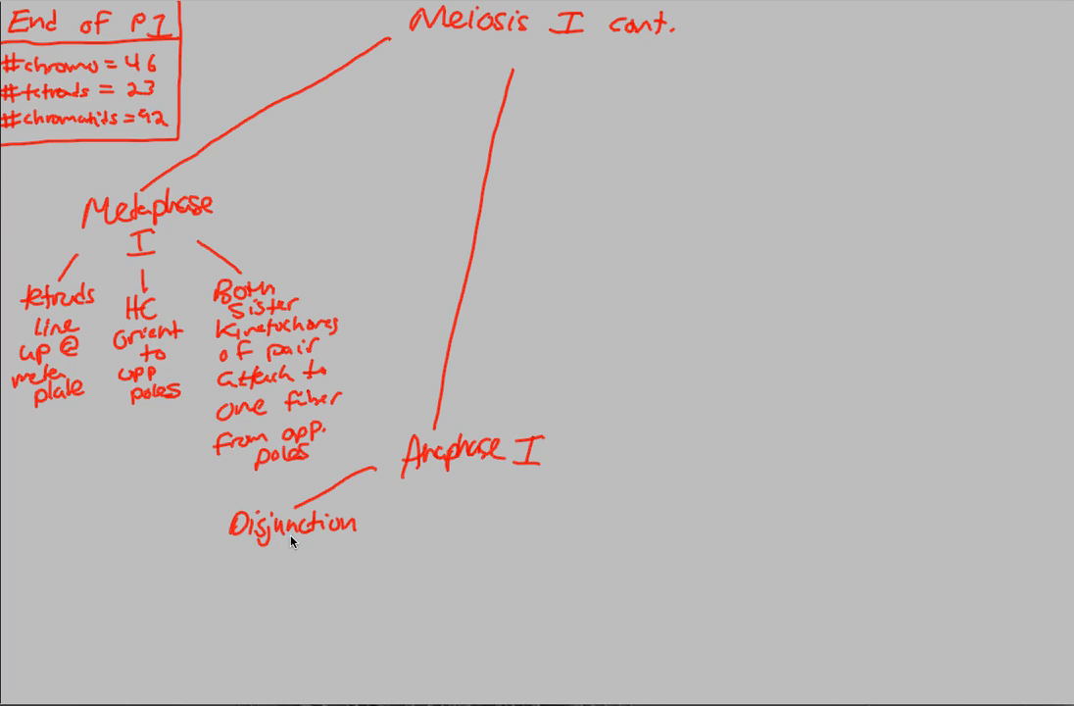
{"action": "mouse_move", "coordinate": [278, 579]}
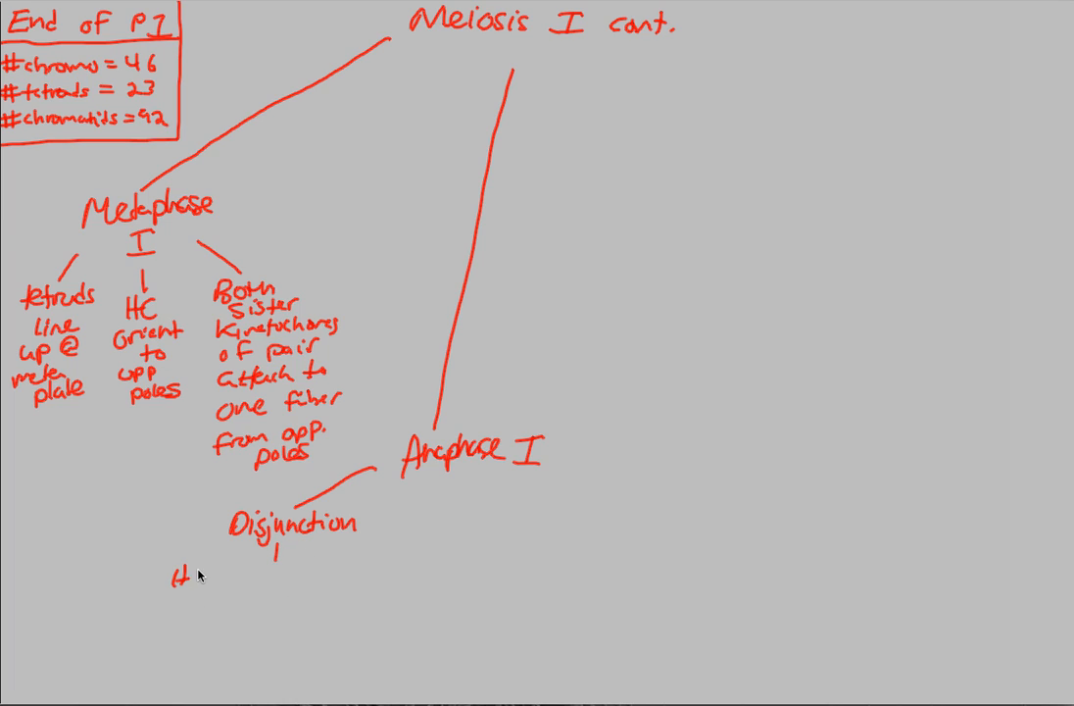
{"action": "type", "text": "HC separate from"}
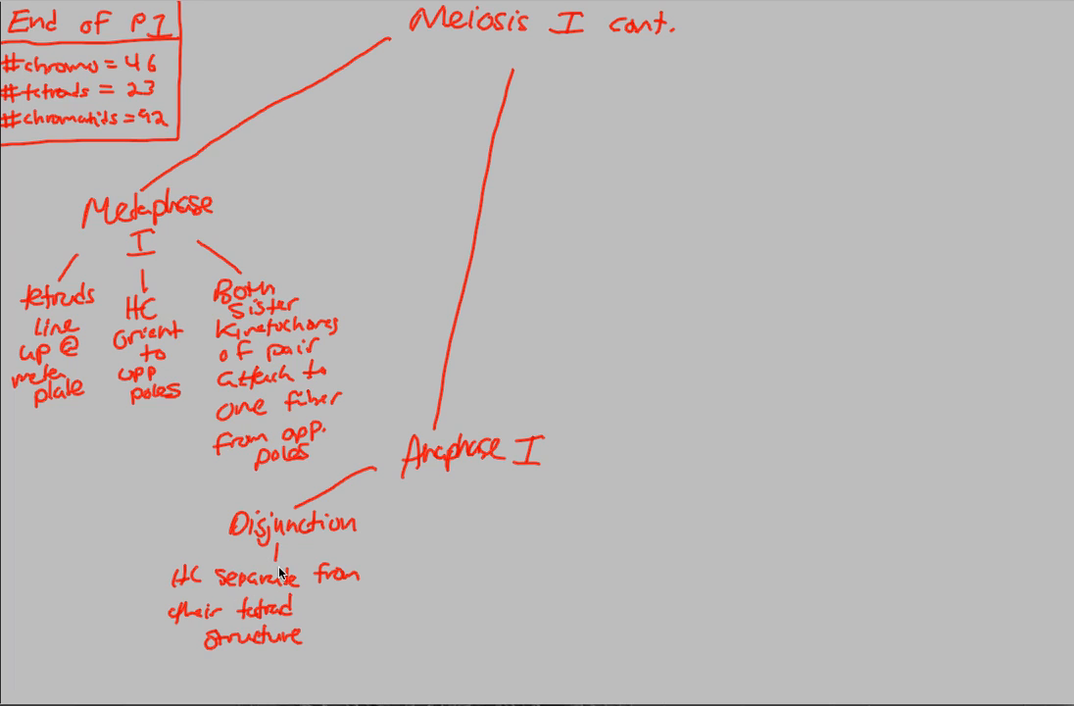
{"action": "mouse_move", "coordinate": [400, 527]}
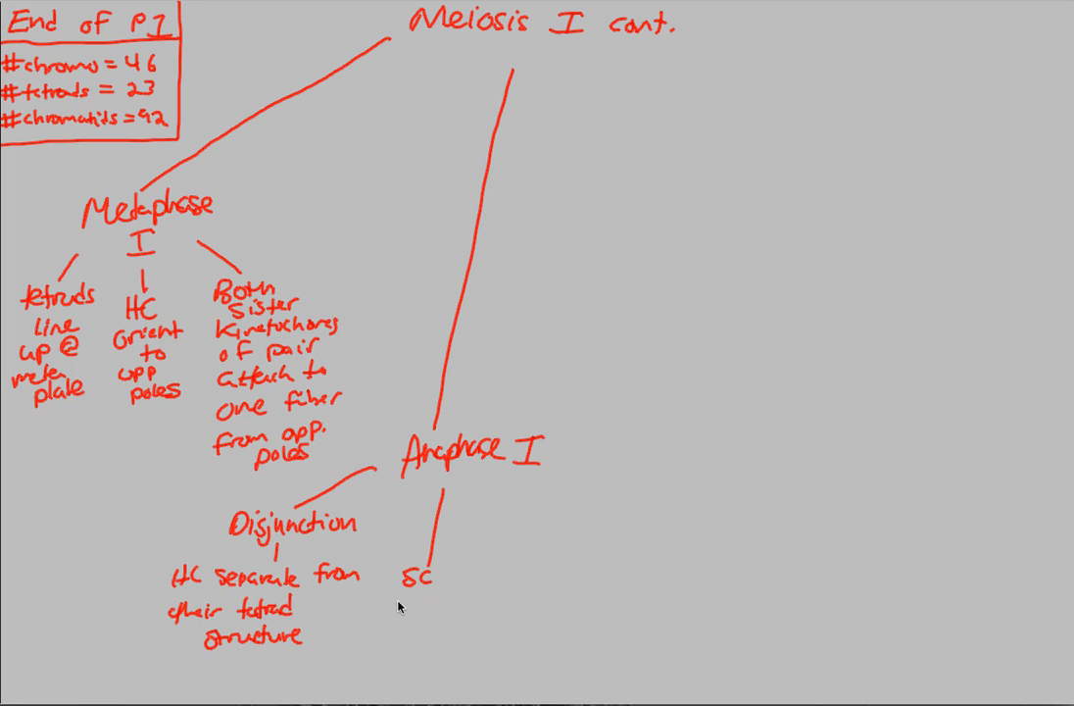
- Write the second Anaphase I note 'SC remain attached @ Centromeres'
{"action": "type", "text": "remain"}
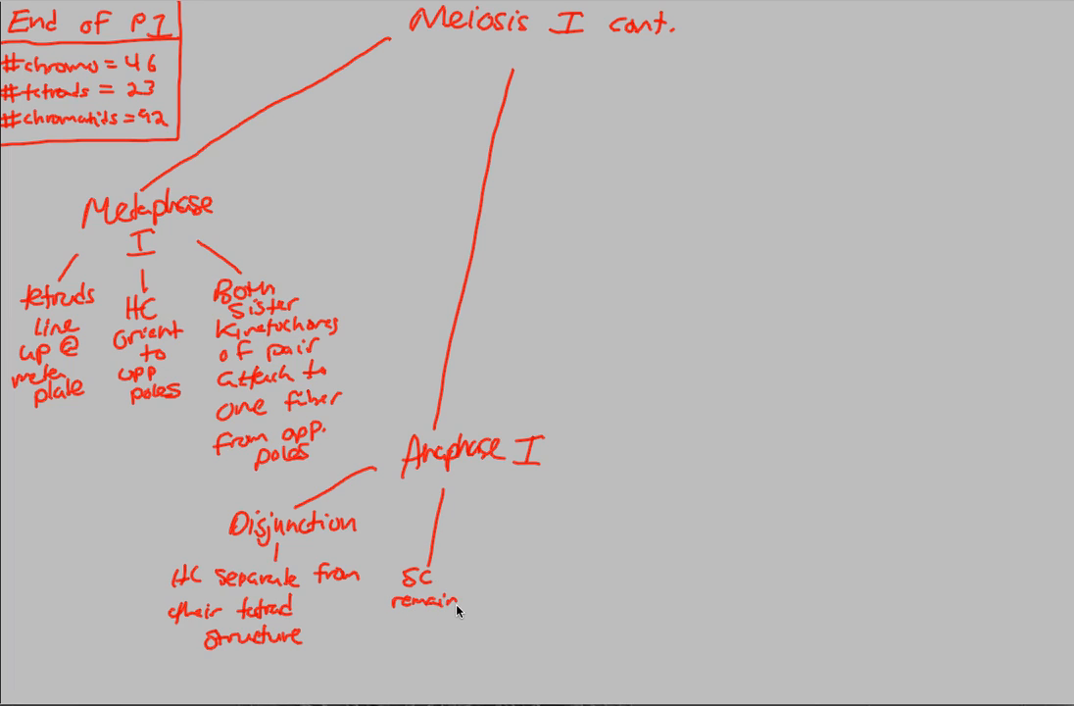
{"action": "type", "text": "attached @"}
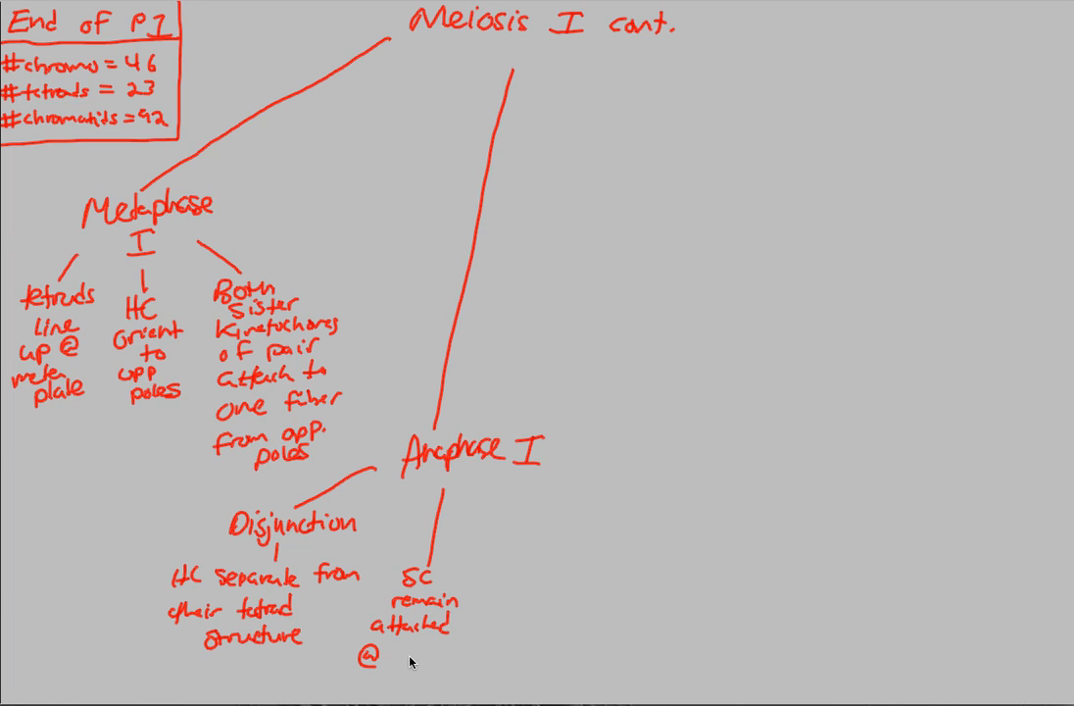
{"action": "type", "text": "Centromeres"}
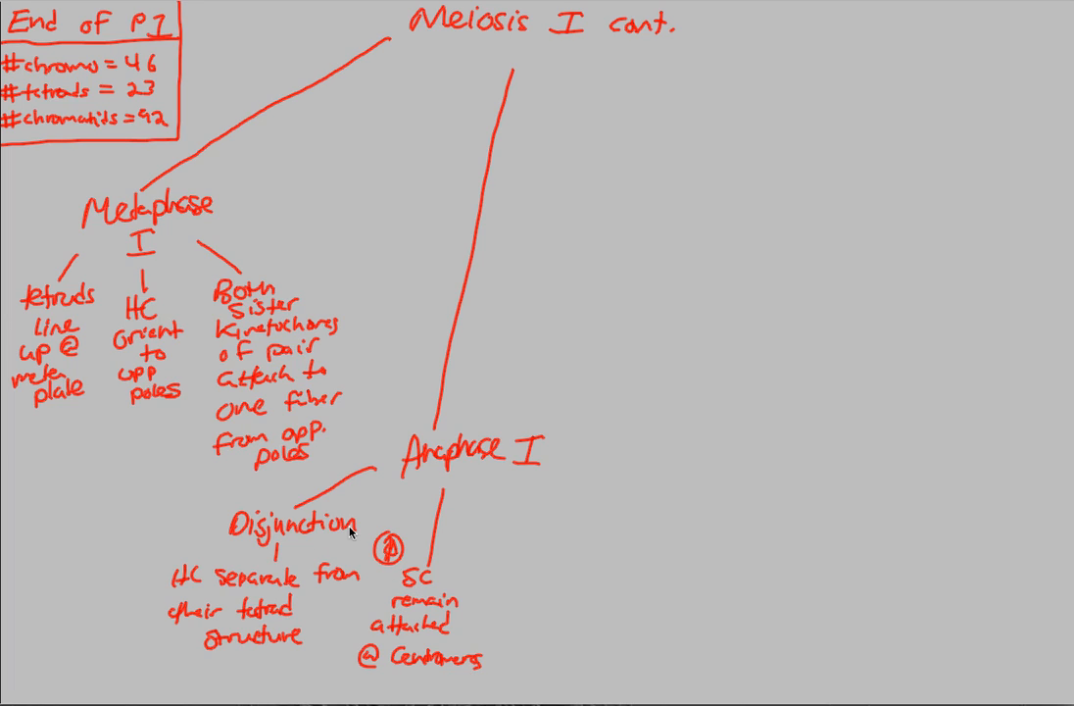
{"action": "mouse_move", "coordinate": [436, 578]}
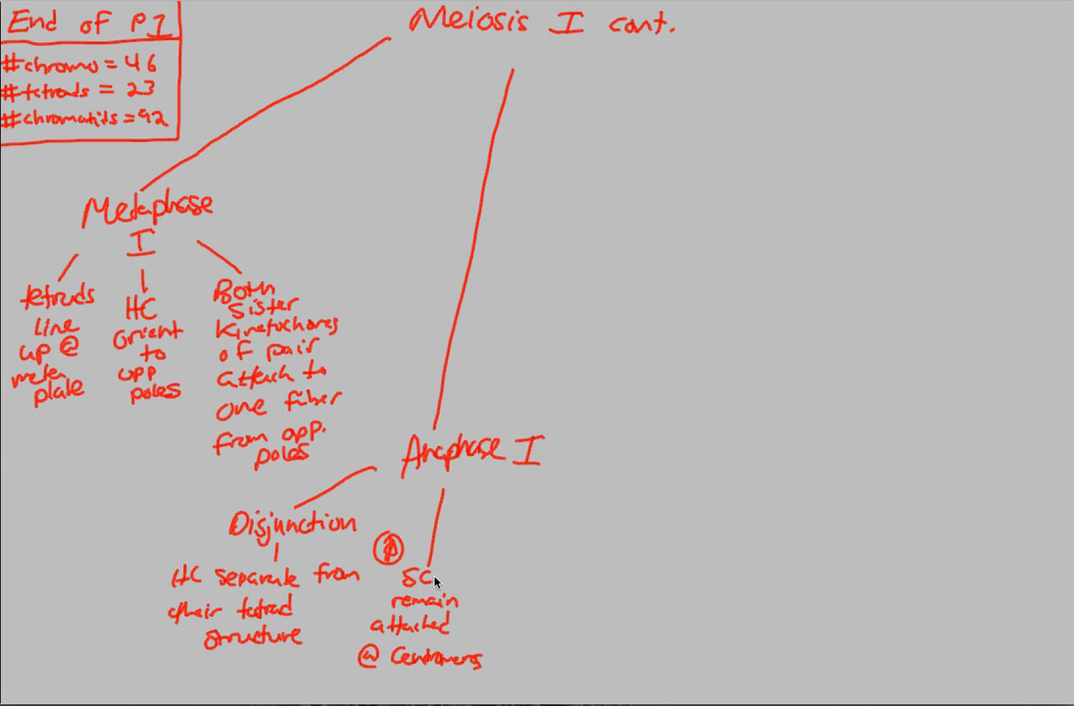
{"action": "mouse_move", "coordinate": [220, 585]}
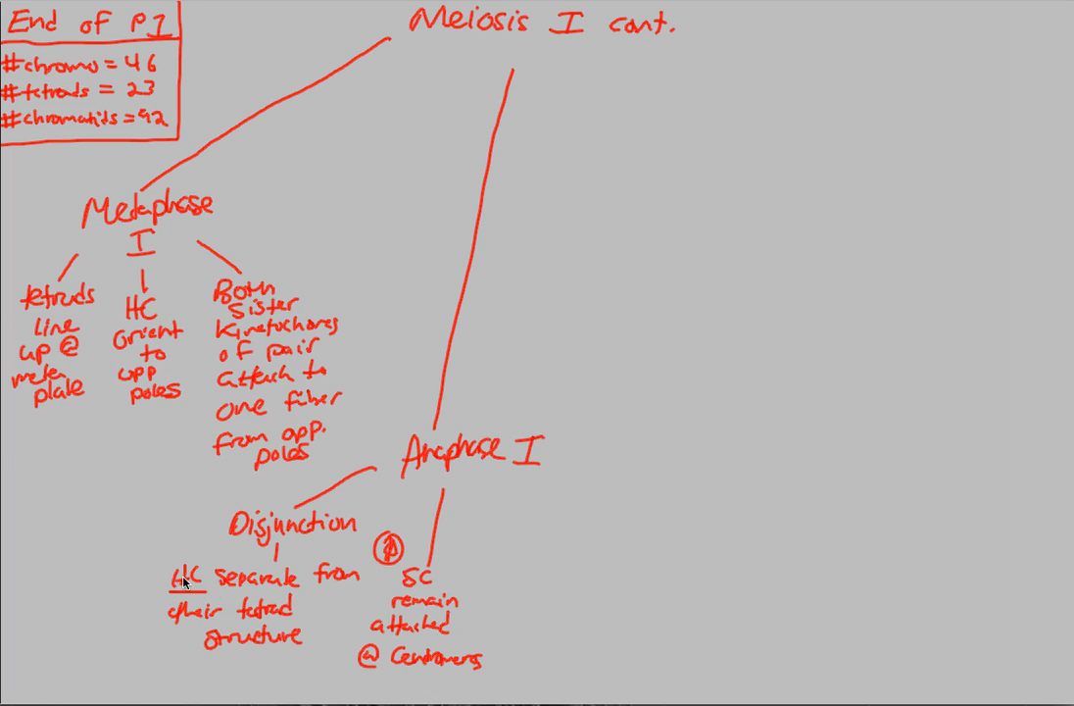
{"action": "mouse_move", "coordinate": [420, 584]}
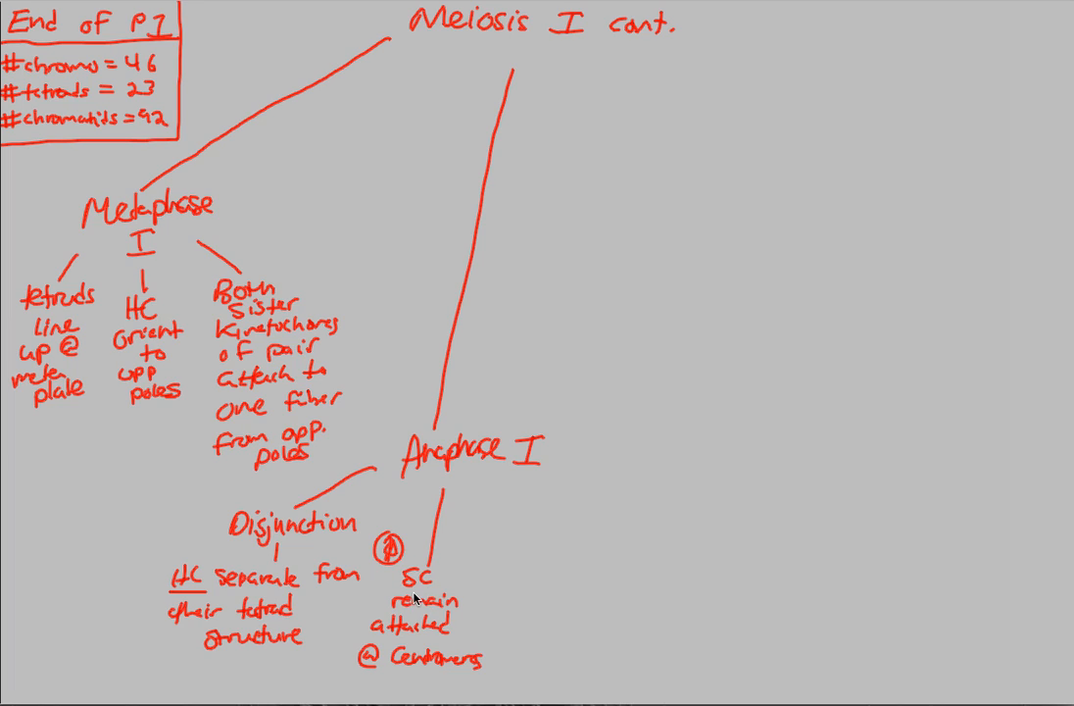
{"action": "mouse_move", "coordinate": [361, 579]}
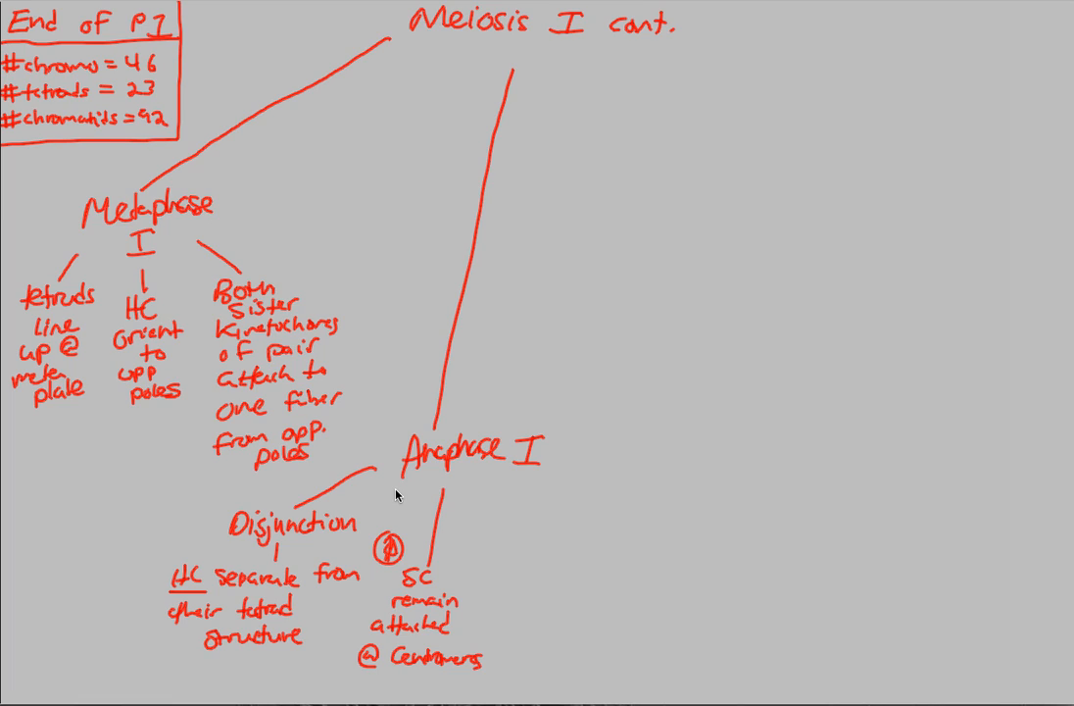
{"action": "mouse_move", "coordinate": [372, 598]}
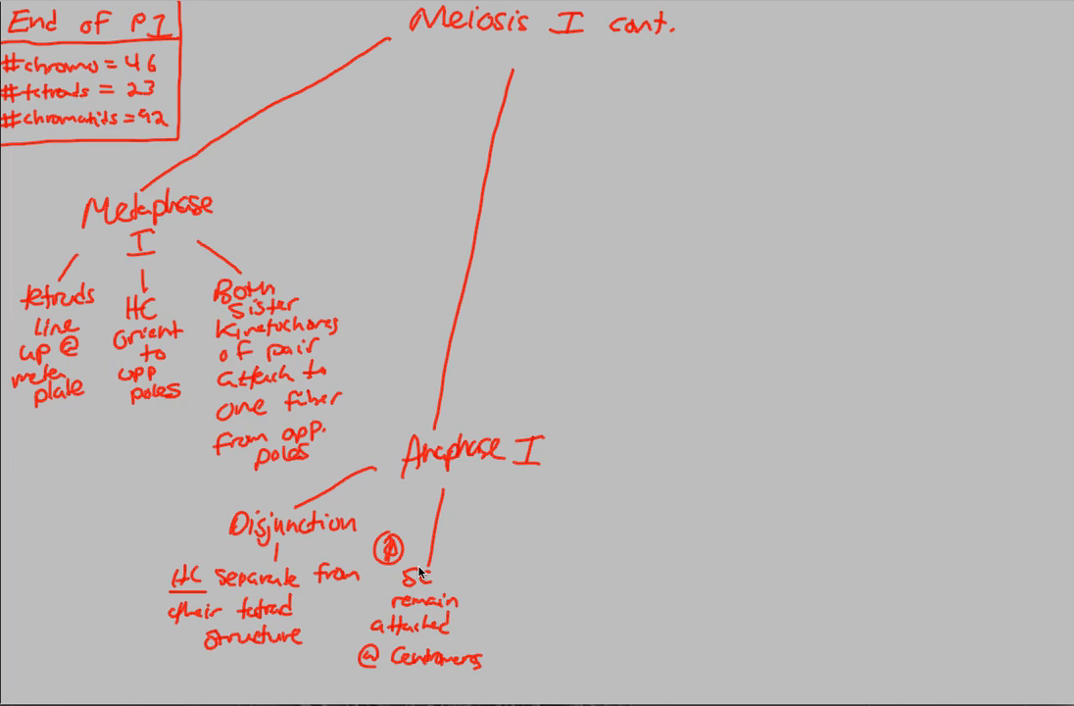
{"action": "mouse_move", "coordinate": [447, 604]}
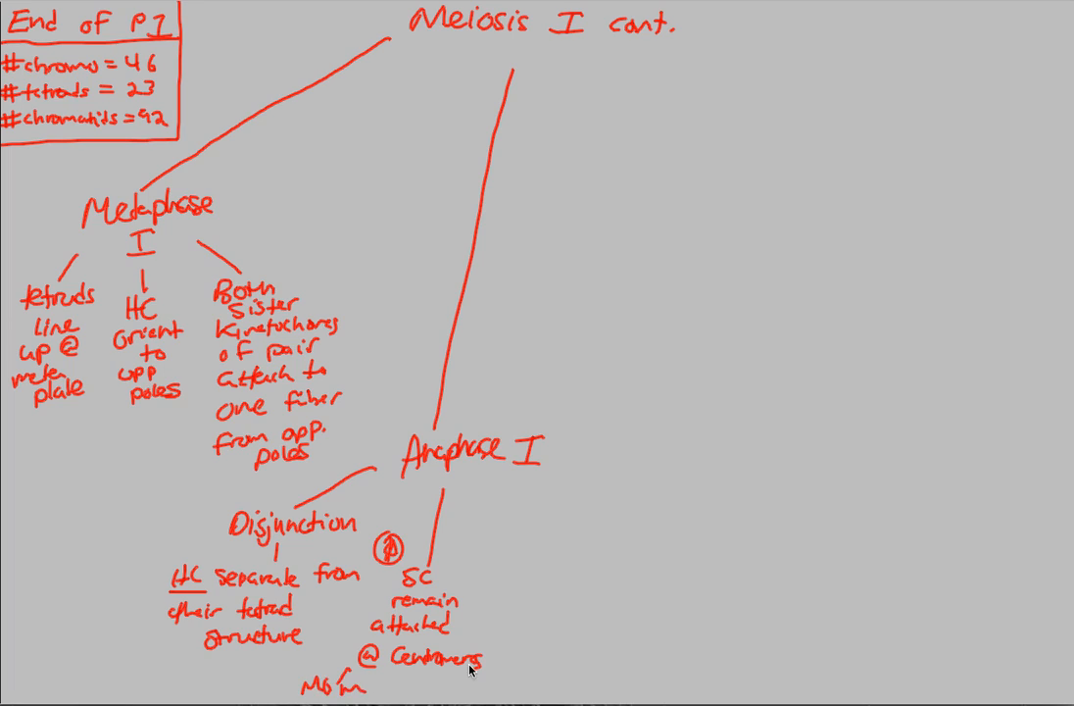
- Write the 'Dad' parent label beneath the centromere note
{"action": "type", "text": "Dad"}
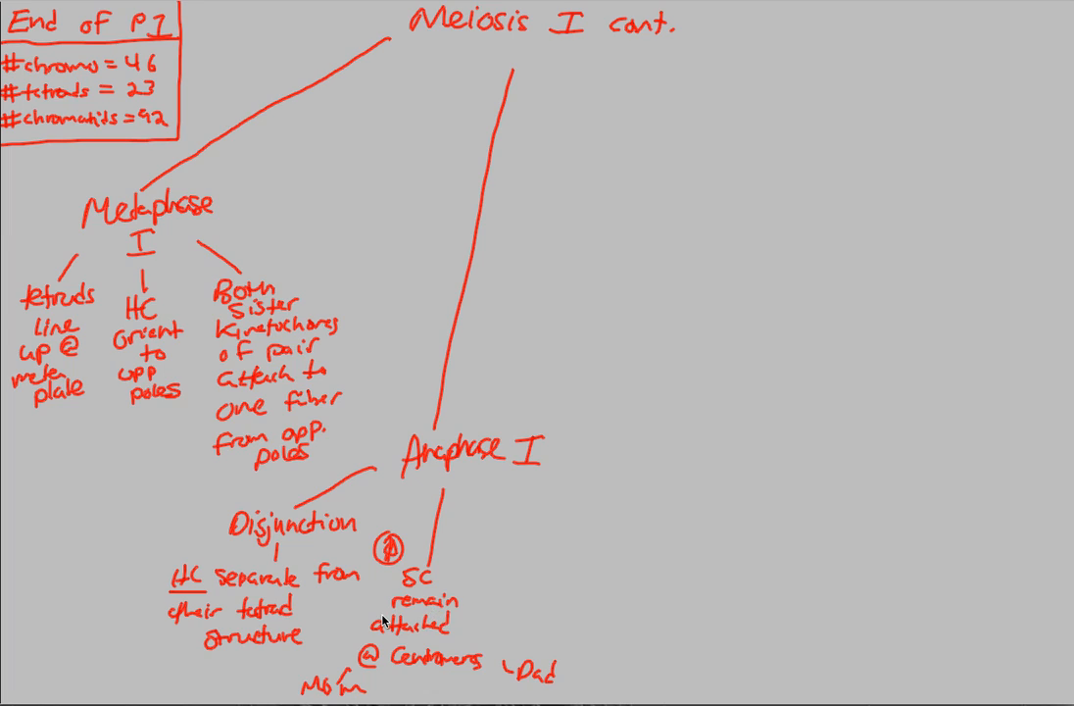
{"action": "mouse_move", "coordinate": [421, 607]}
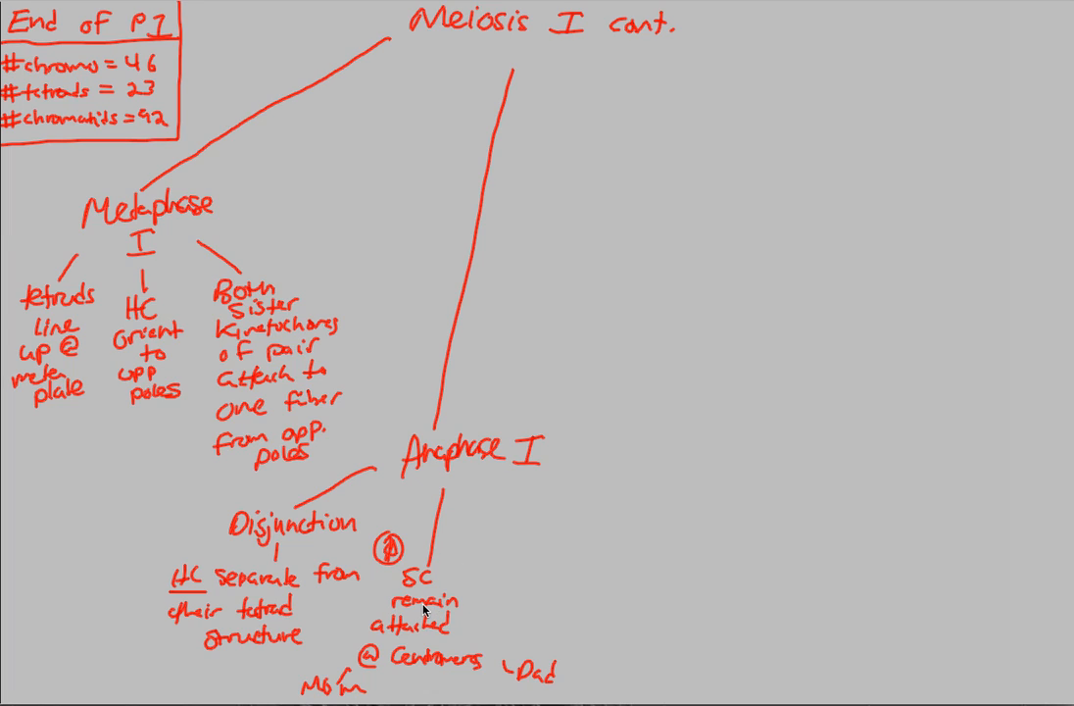
{"action": "mouse_move", "coordinate": [196, 600]}
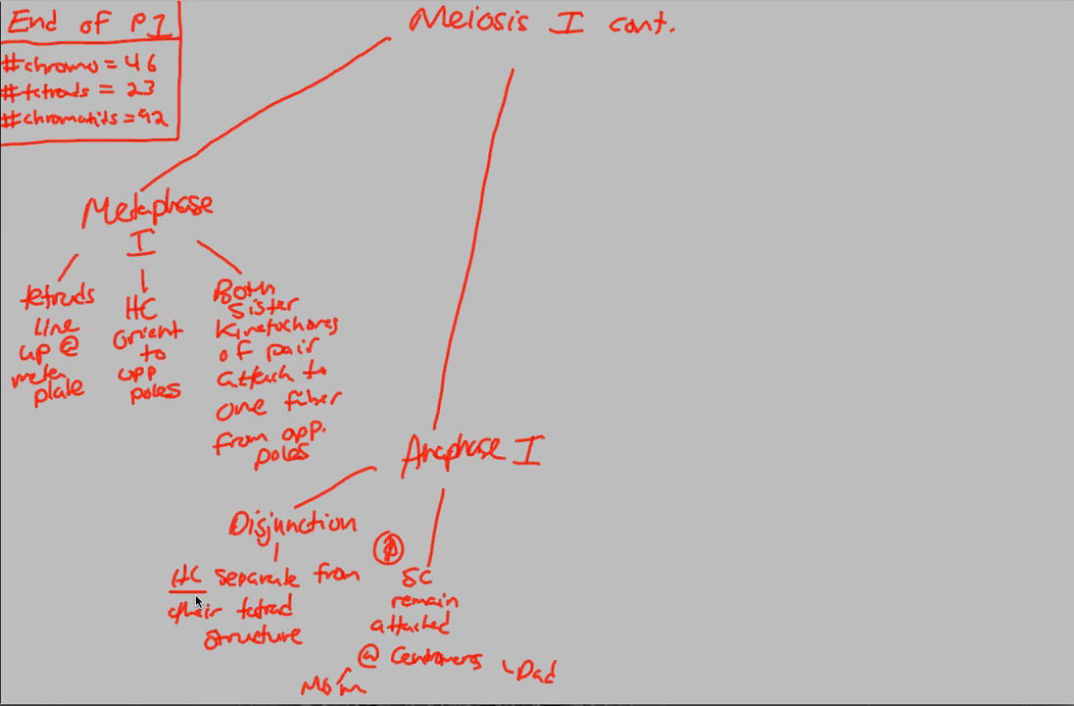
{"action": "mouse_move", "coordinate": [439, 596]}
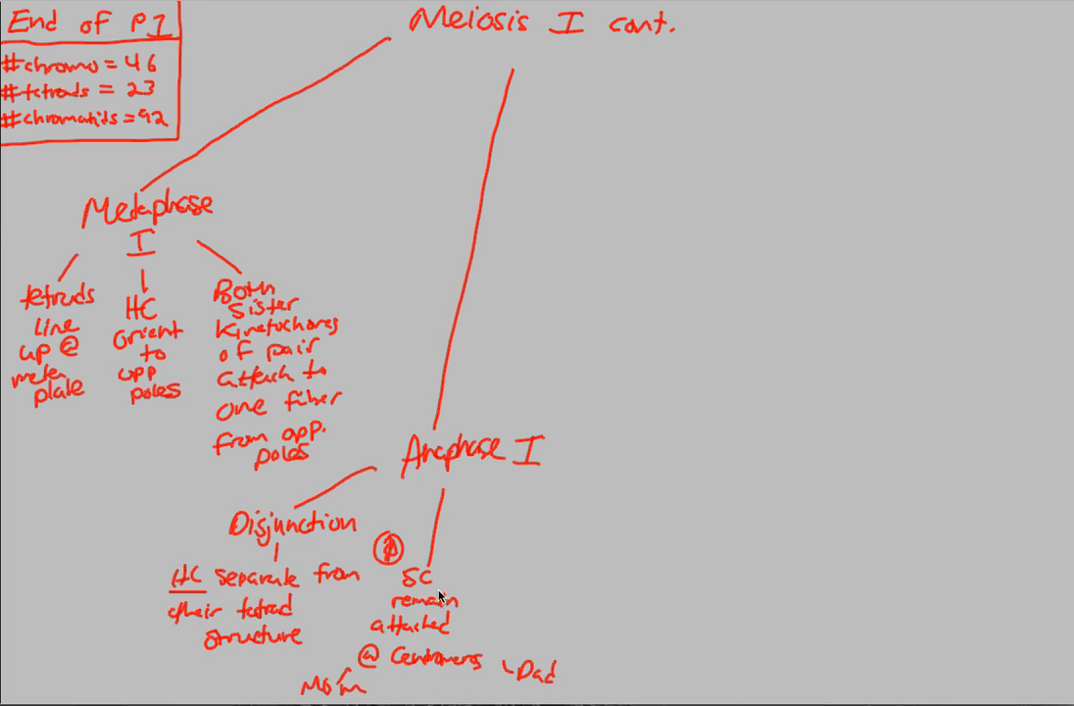
{"action": "mouse_move", "coordinate": [439, 558]}
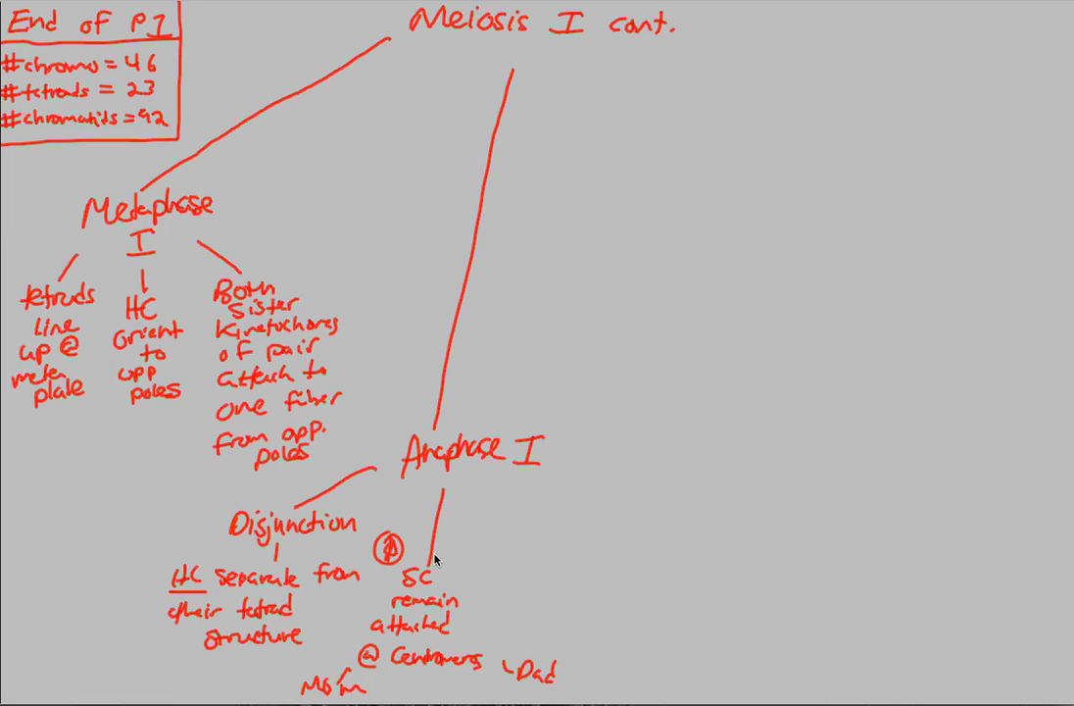
{"action": "mouse_move", "coordinate": [439, 635]}
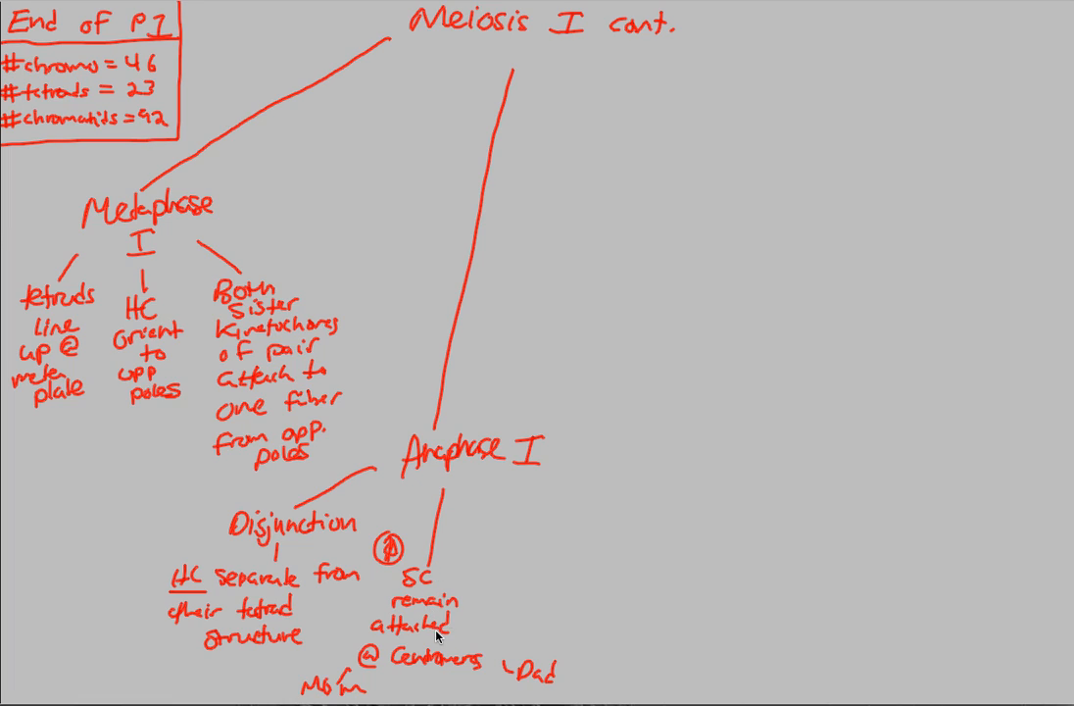
{"action": "mouse_move", "coordinate": [487, 455]}
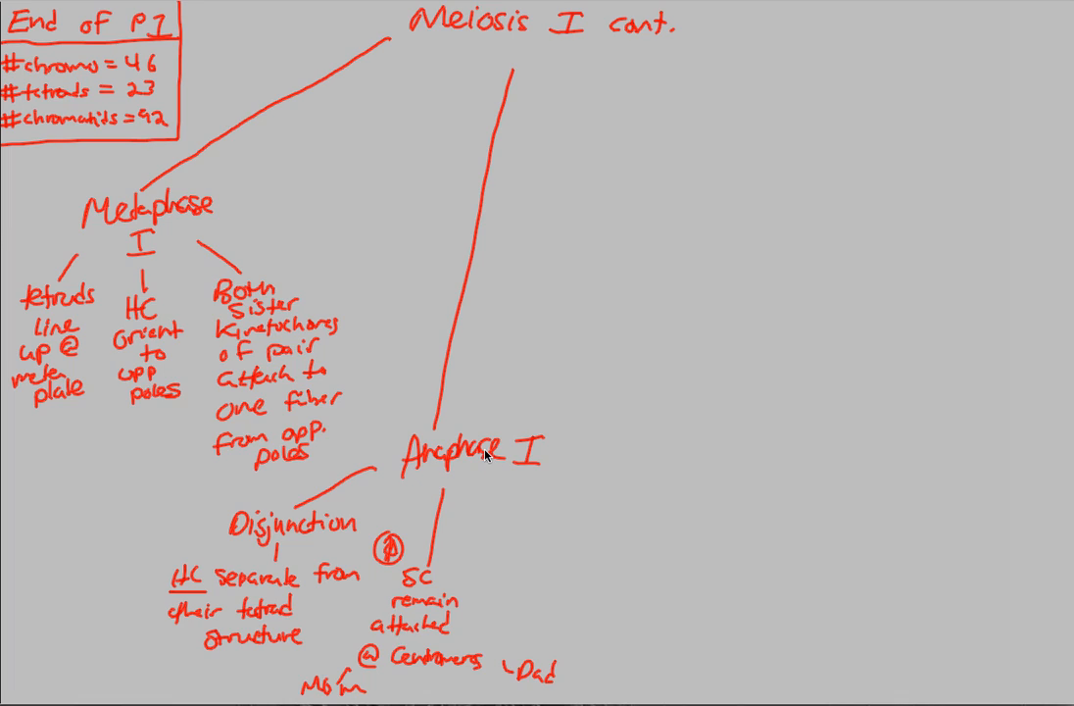
{"action": "mouse_move", "coordinate": [509, 529]}
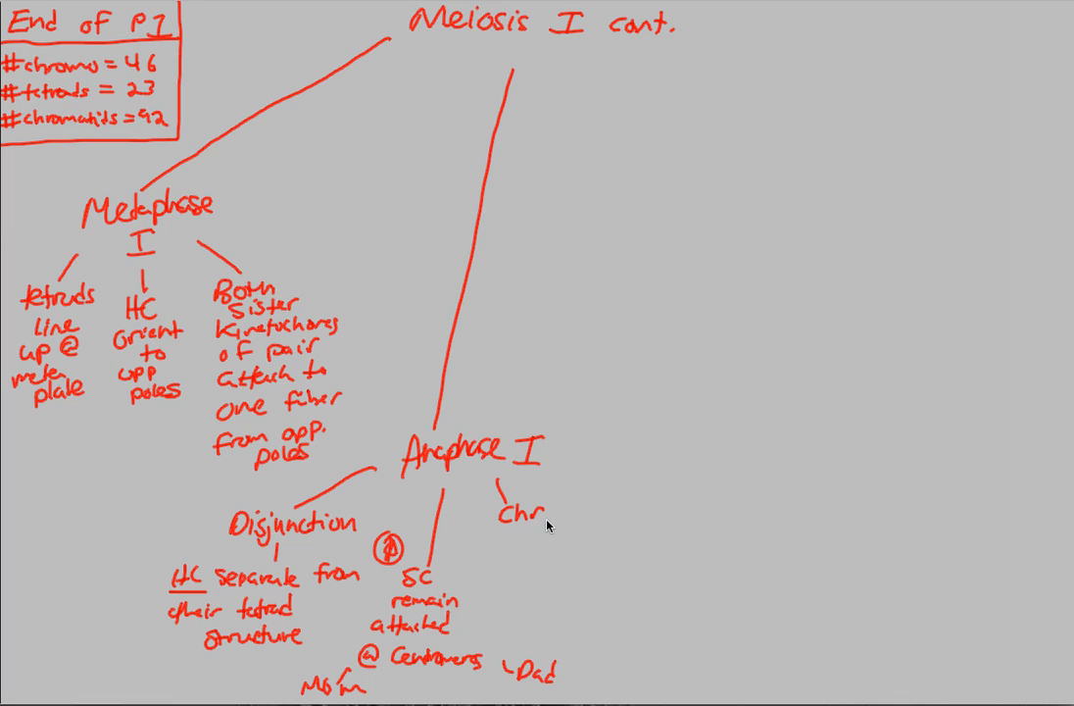
- Write the third Anaphase I branch 'Chromo acting indep' with a connector below it
{"action": "type", "text": "omo ac"}
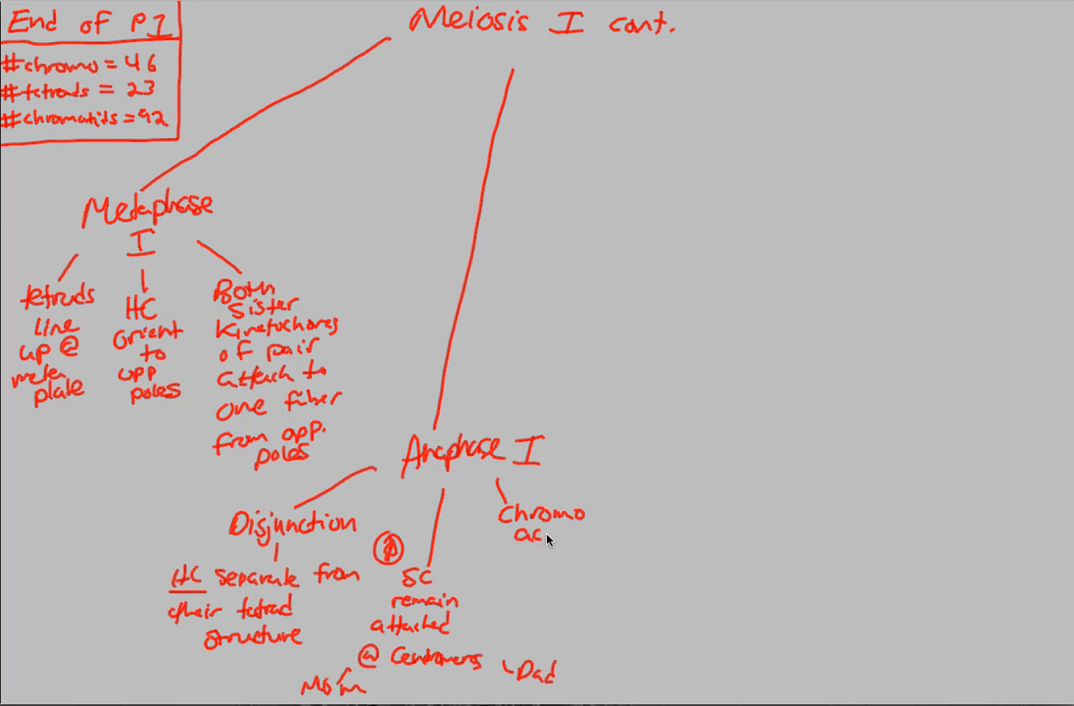
{"action": "type", "text": "acting indep"}
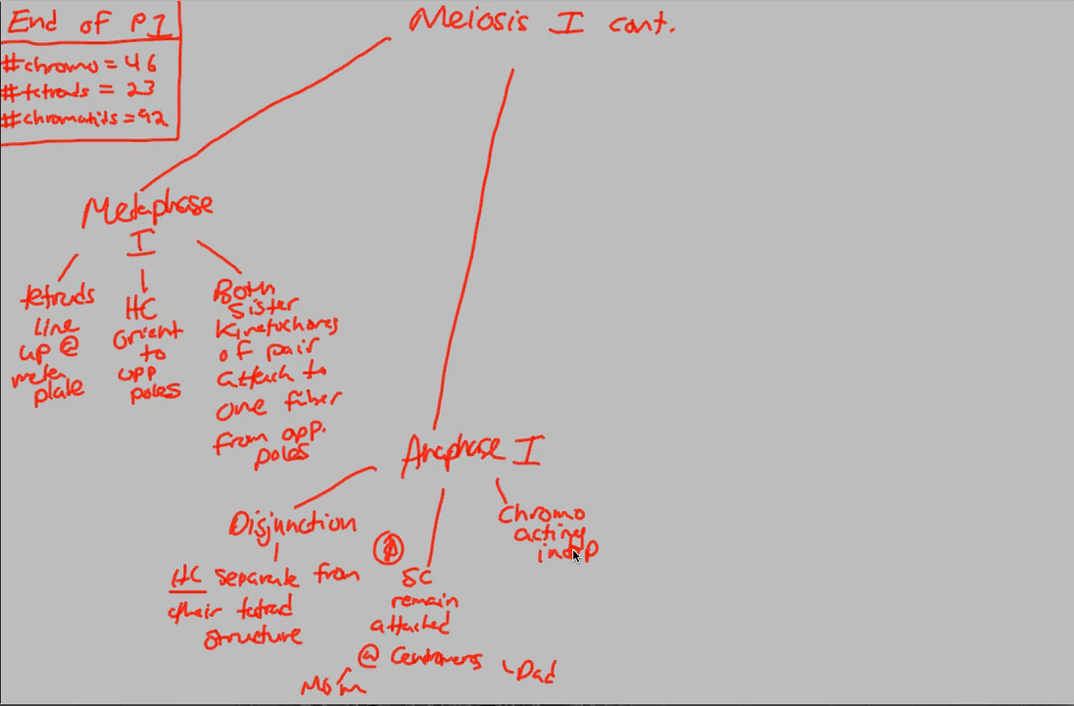
{"action": "left_click_drag", "start_coordinate": [553, 553], "coordinate": [551, 588]}
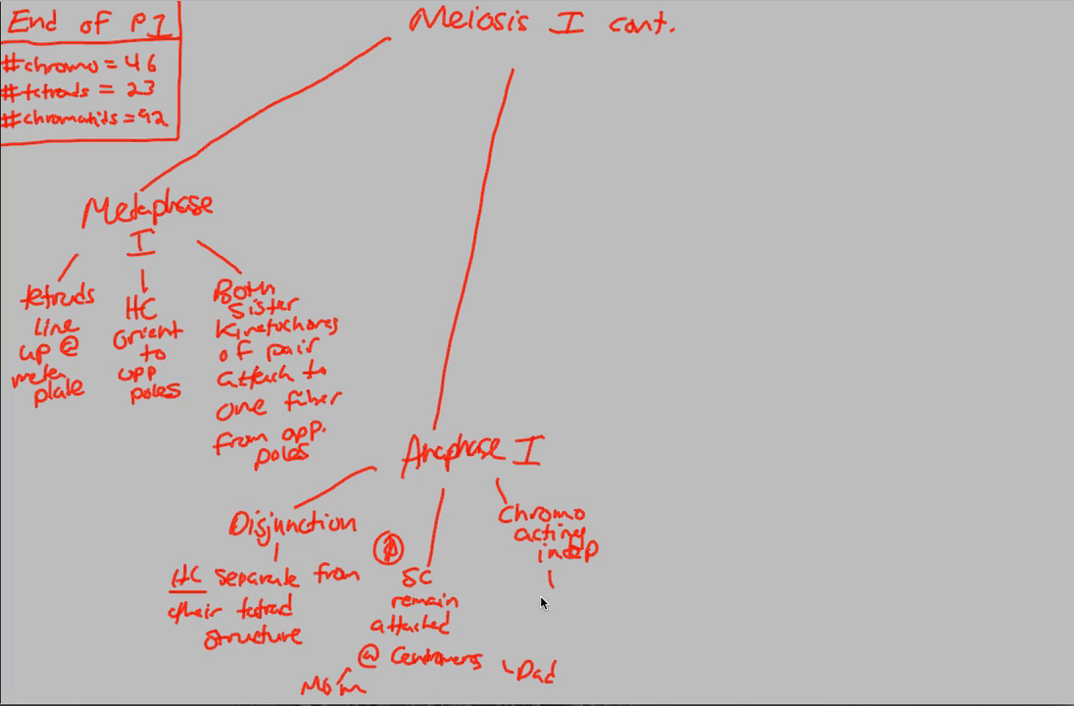
- Write 'each pole receives random mix of' beneath the independent-action note
{"action": "type", "text": "each pole"}
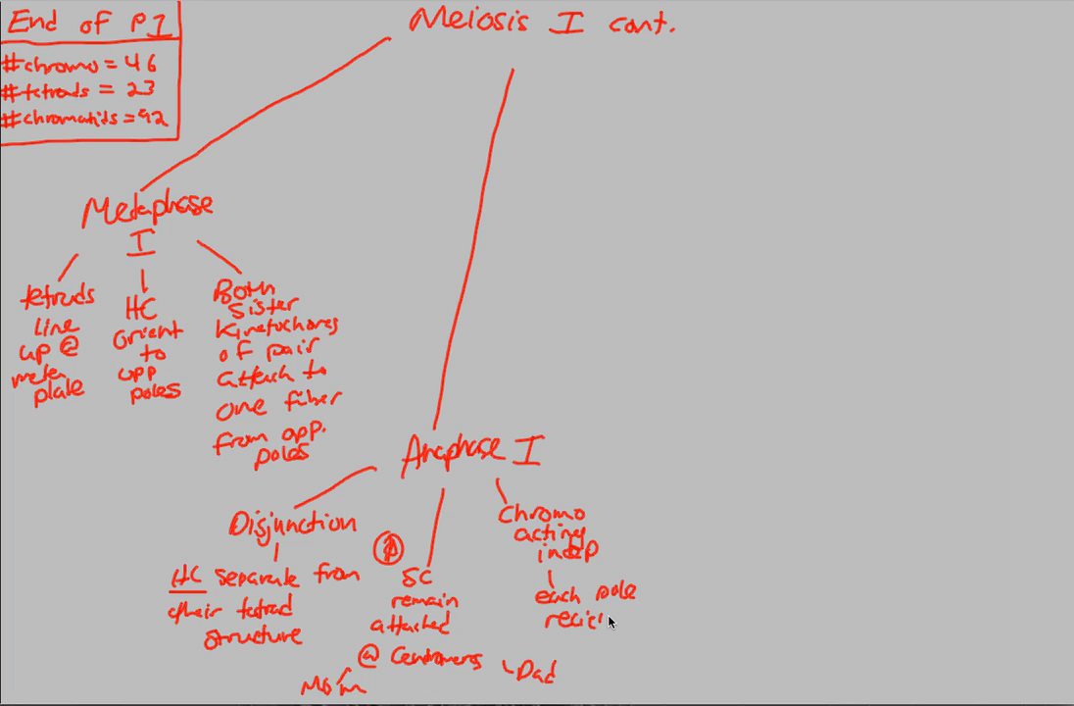
{"action": "mouse_move", "coordinate": [643, 623]}
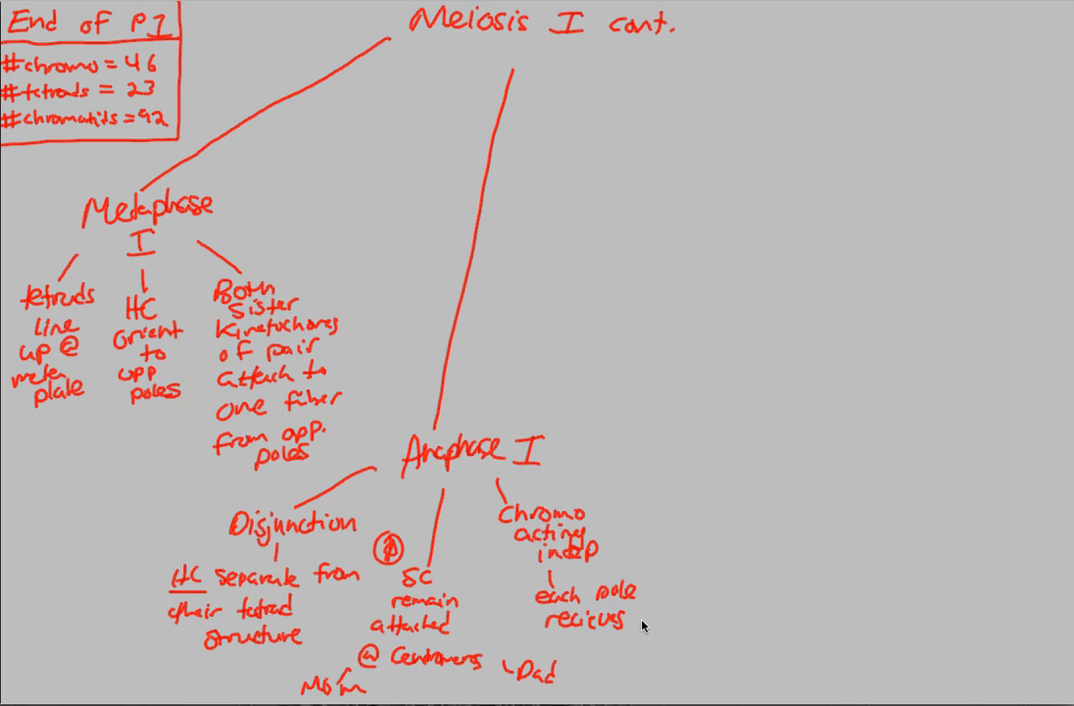
{"action": "type", "text": "rando"}
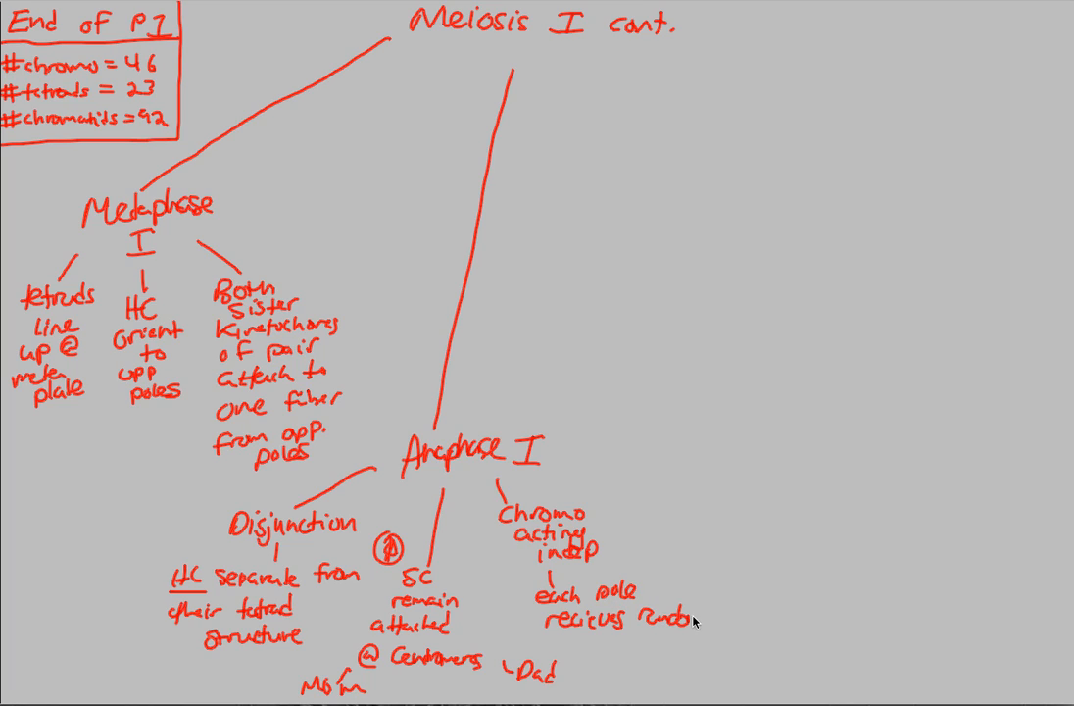
{"action": "type", "text": "mix"}
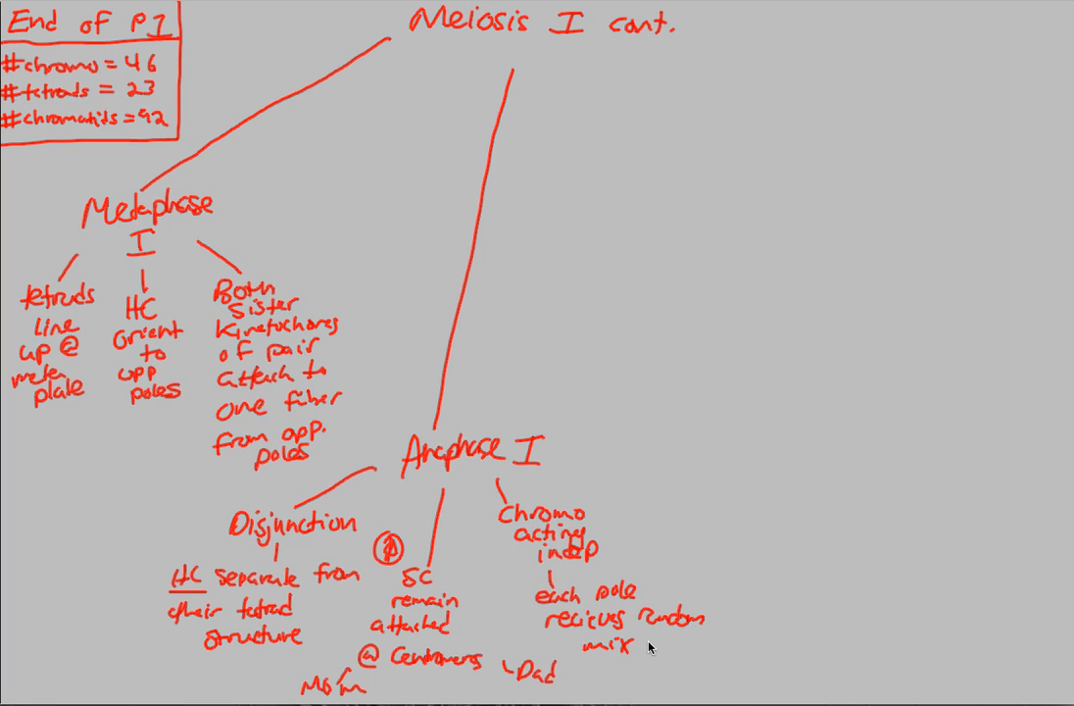
{"action": "type", "text": "of"}
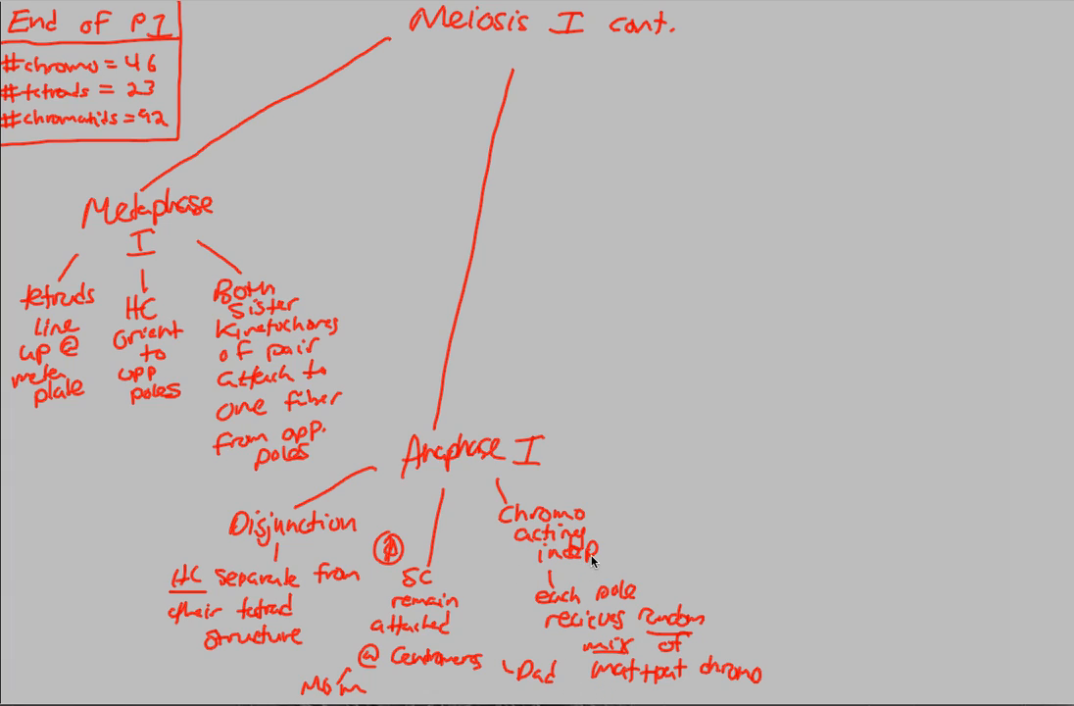
{"action": "mouse_move", "coordinate": [619, 538]}
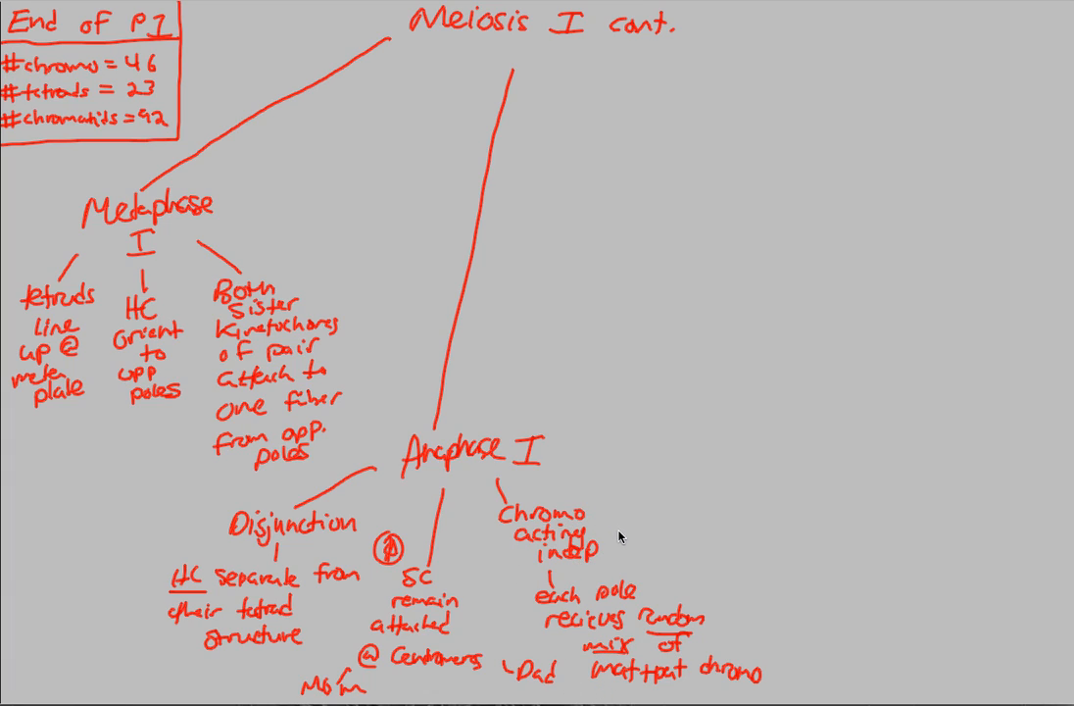
{"action": "mouse_move", "coordinate": [604, 521]}
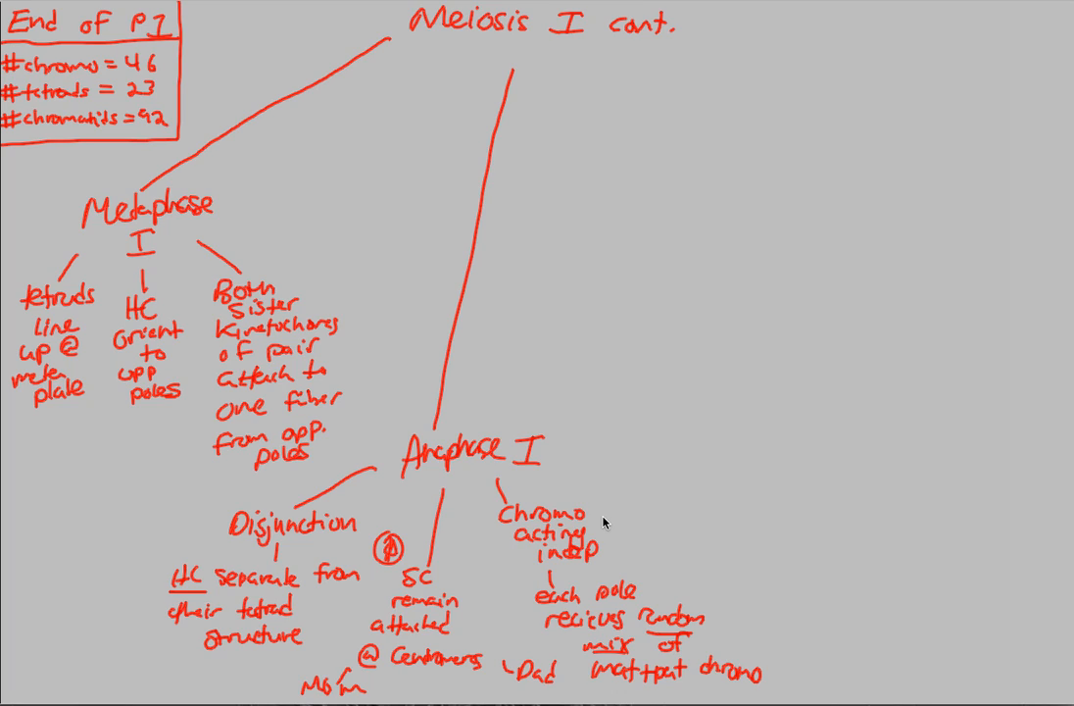
{"action": "mouse_move", "coordinate": [578, 545]}
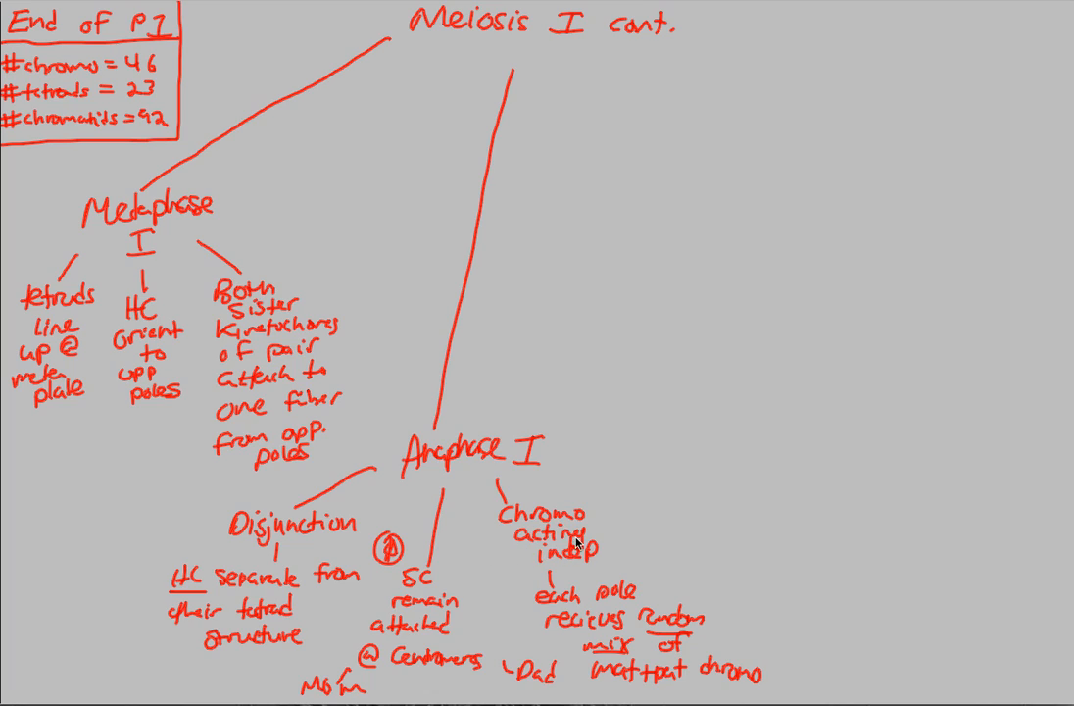
{"action": "mouse_move", "coordinate": [577, 545]}
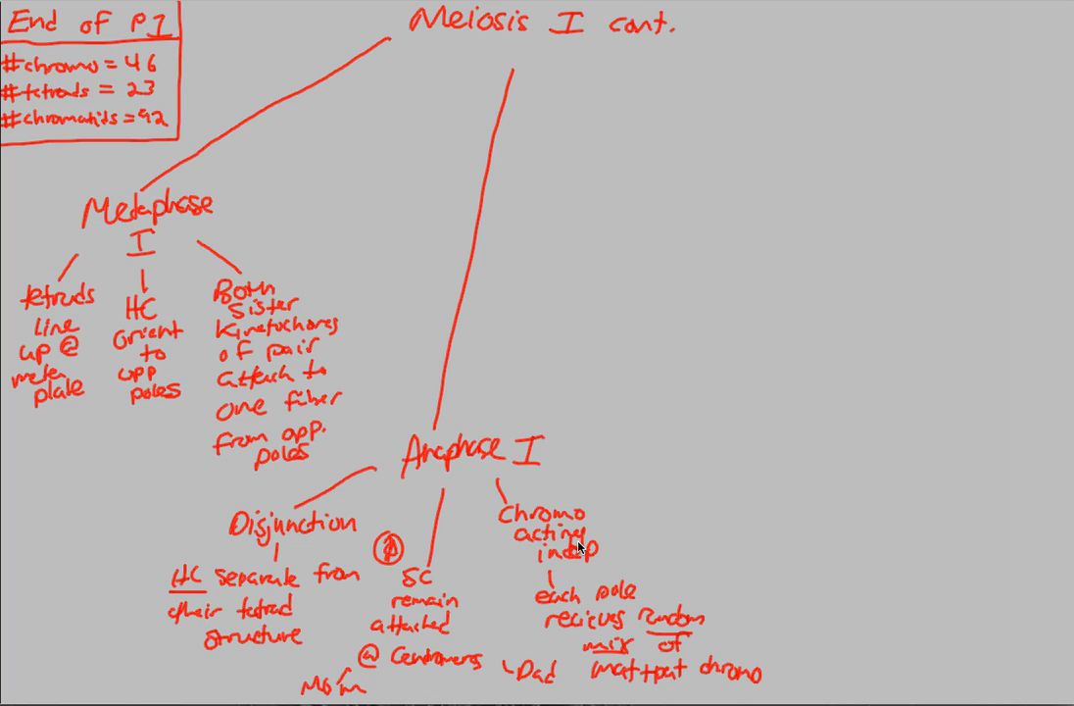
{"action": "mouse_move", "coordinate": [581, 600]}
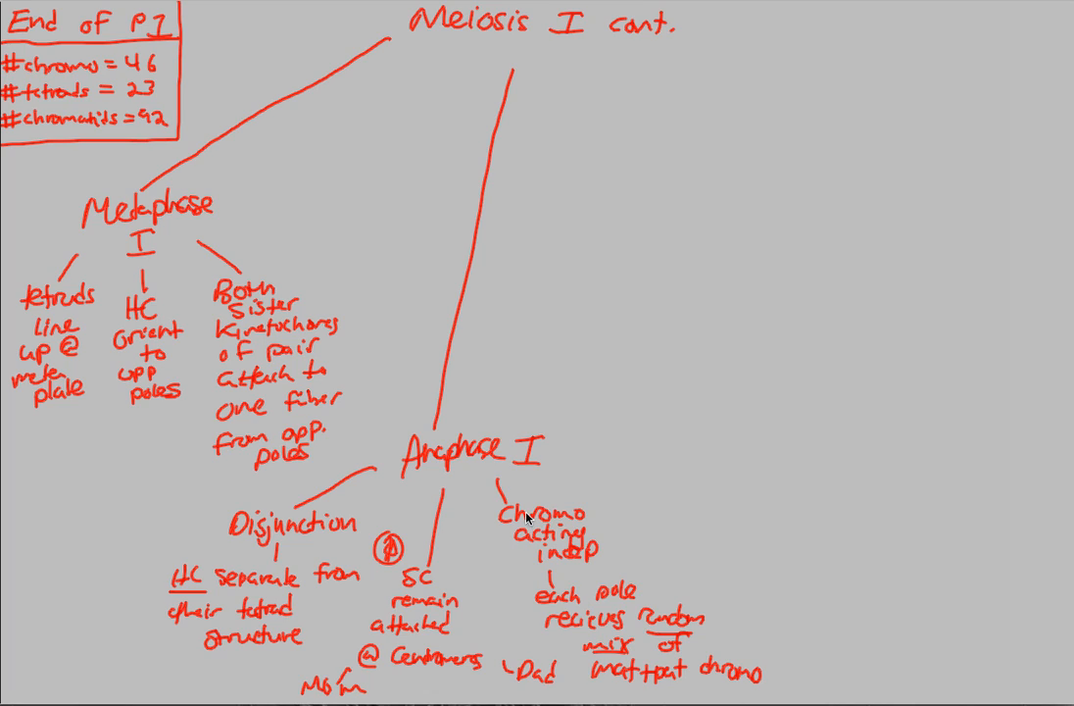
{"action": "mouse_move", "coordinate": [526, 494]}
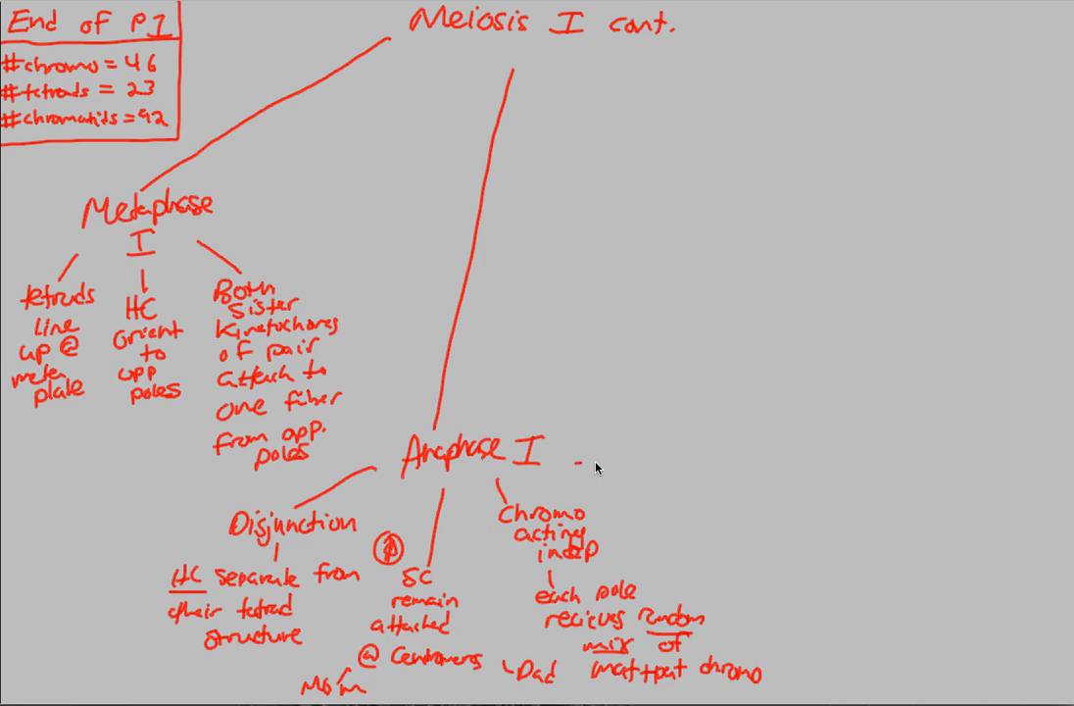
- Branch right from Anaphase I to Nondisjunction: 'One or more HC dont sep.', 'both go to one pole'
{"action": "left_click_drag", "start_coordinate": [588, 467], "coordinate": [775, 490]}
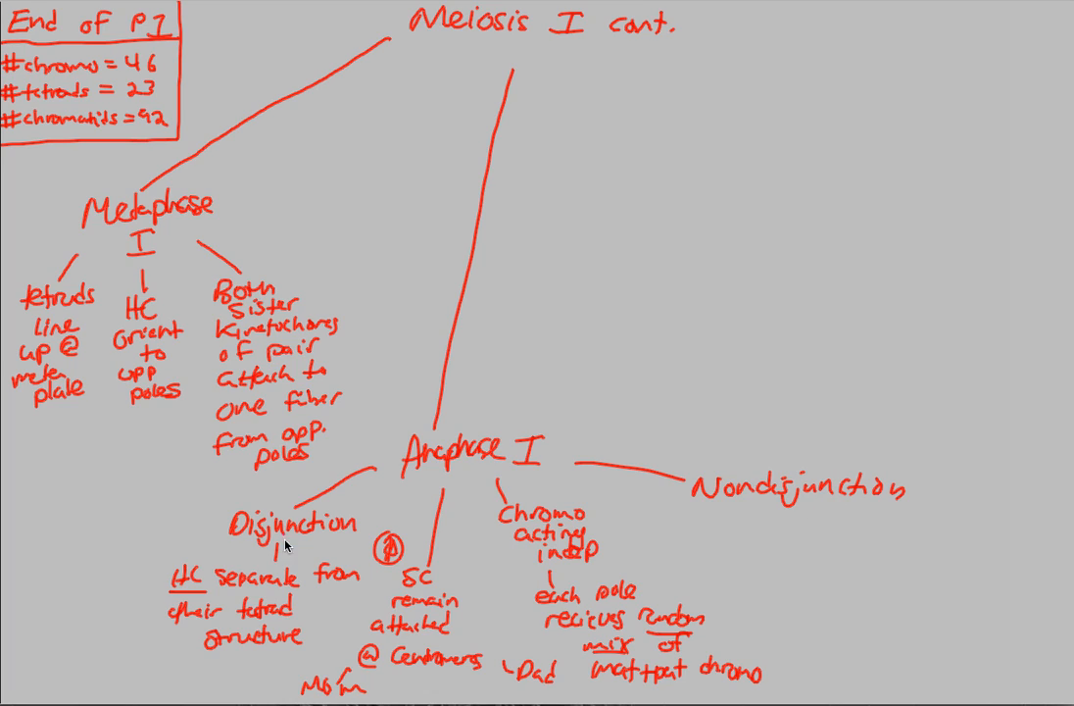
{"action": "mouse_move", "coordinate": [765, 518]}
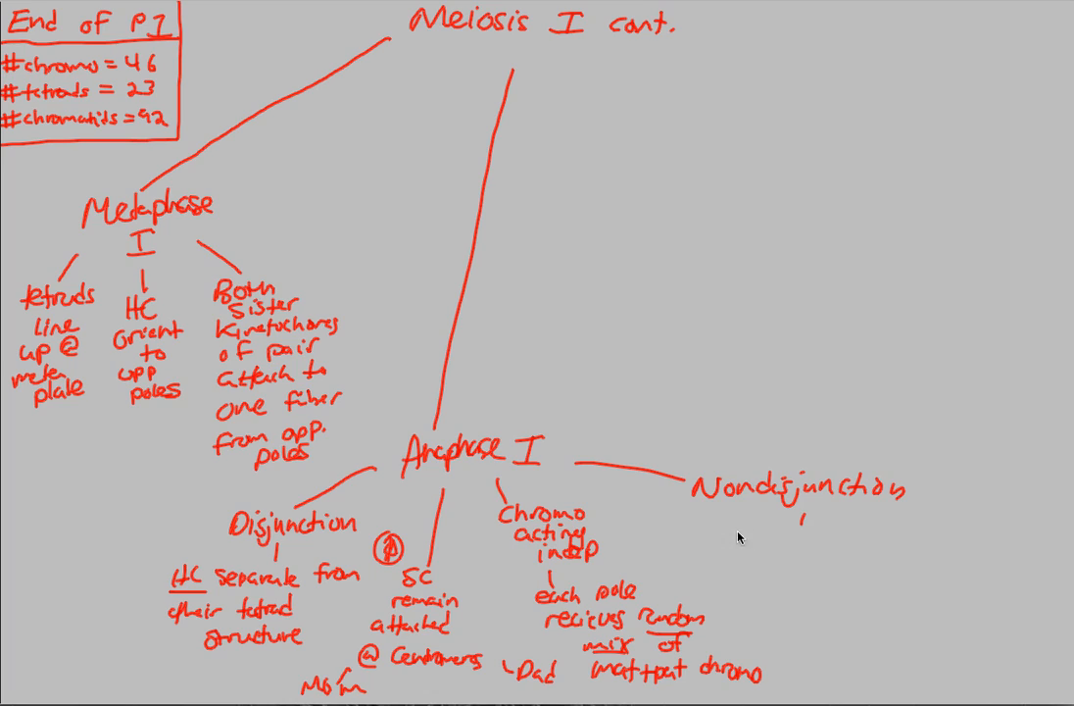
{"action": "type", "text": "One or more //"}
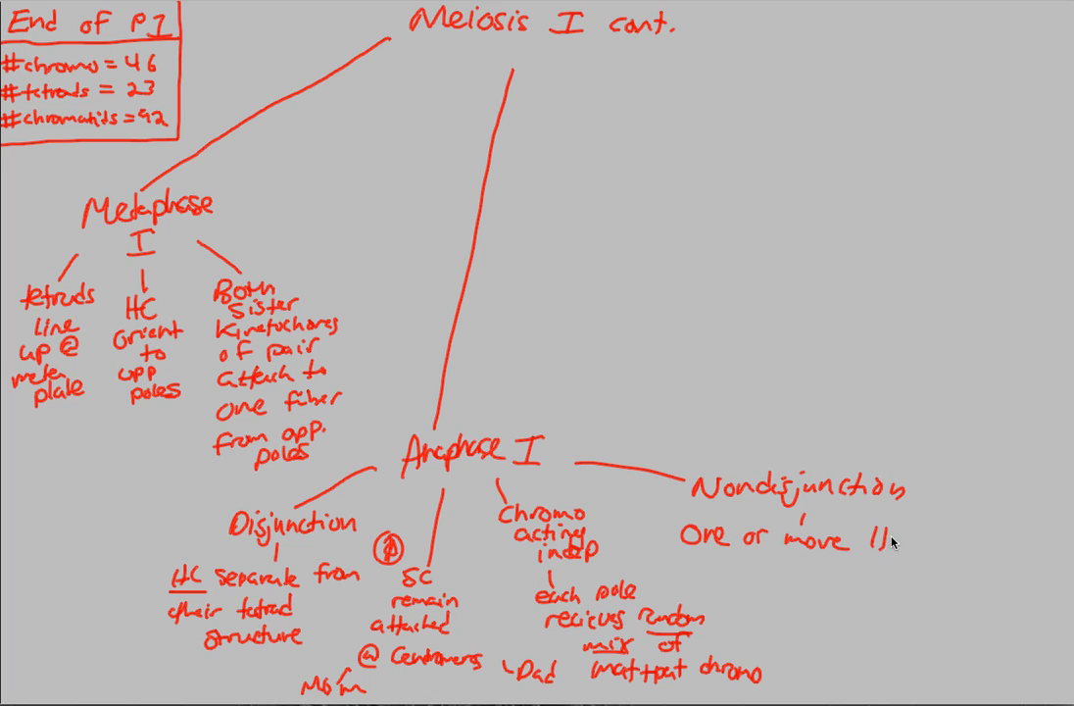
{"action": "type", "text": "HC dont"}
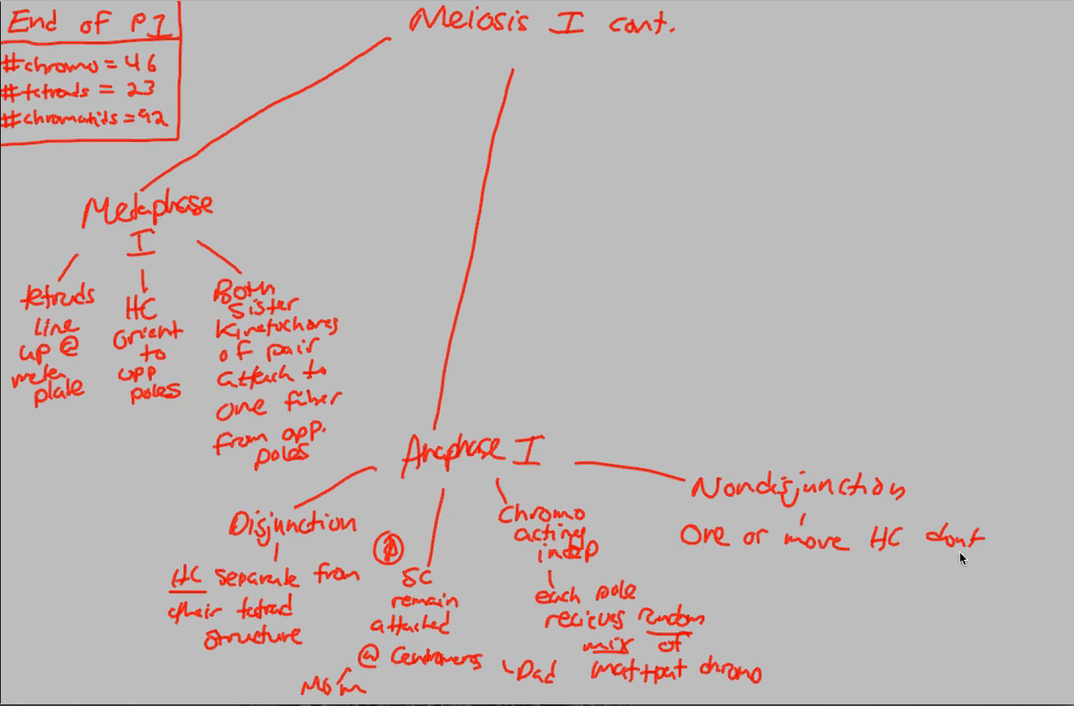
{"action": "type", "text": "sep."}
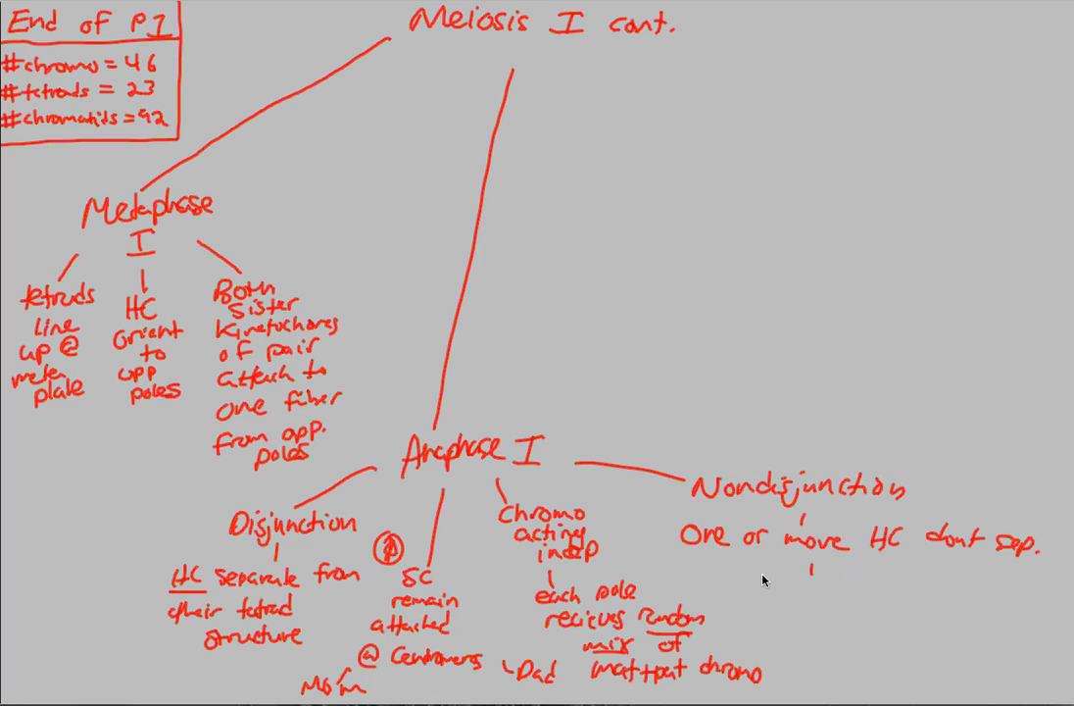
{"action": "type", "text": "both go to one"}
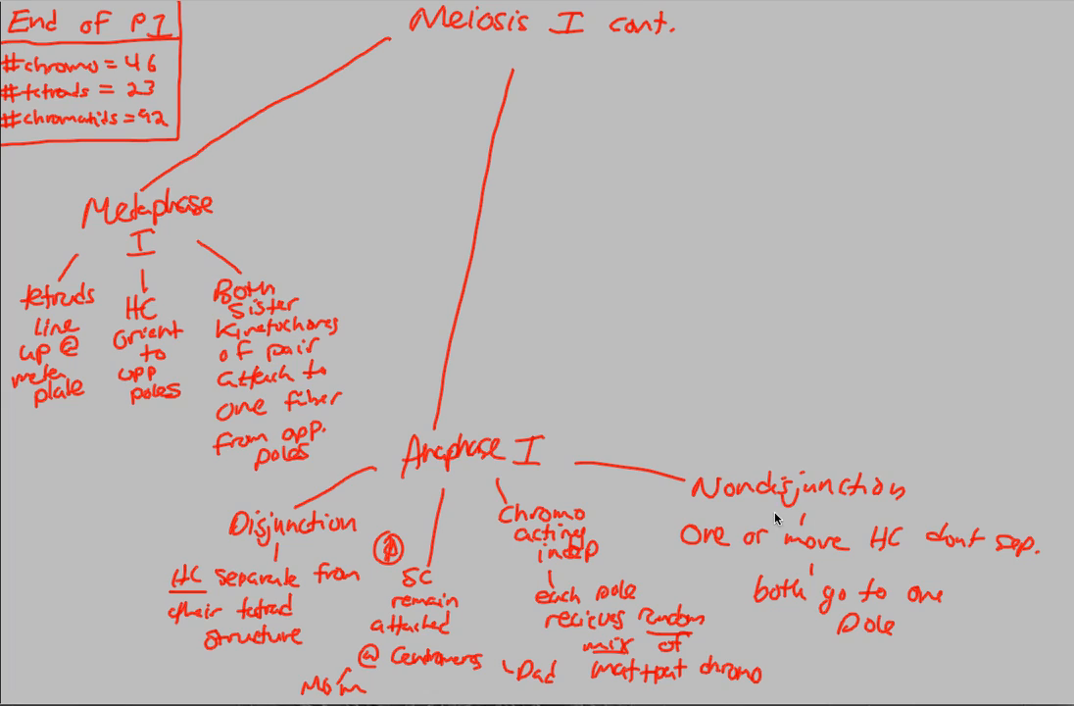
{"action": "mouse_move", "coordinate": [726, 533]}
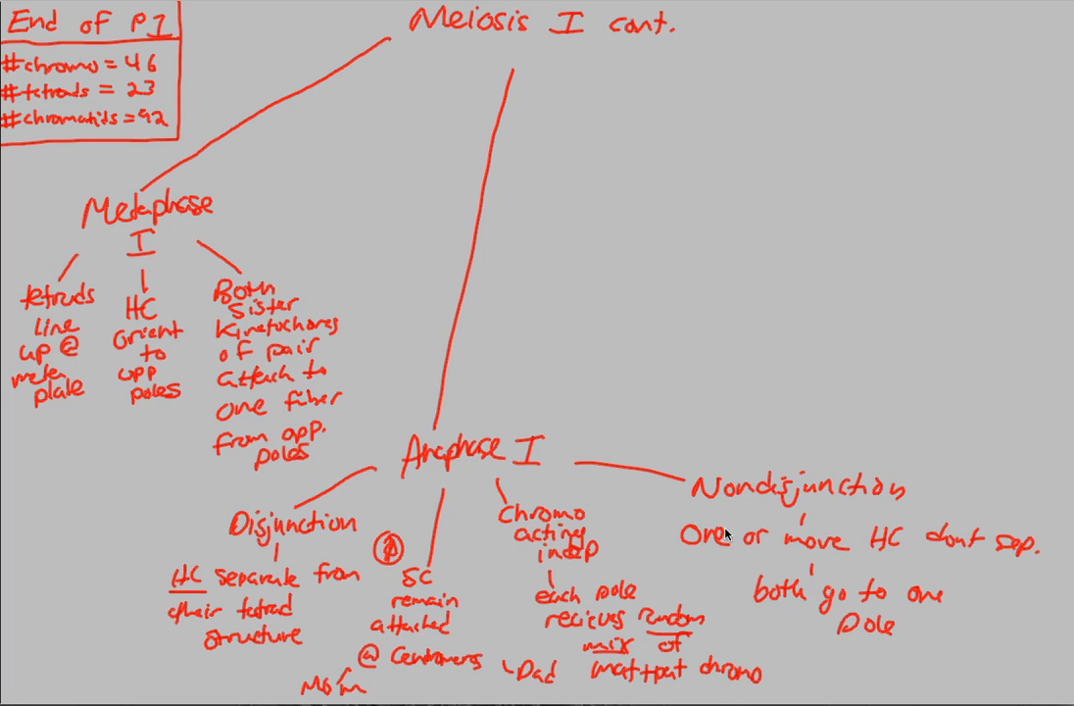
{"action": "mouse_move", "coordinate": [771, 519]}
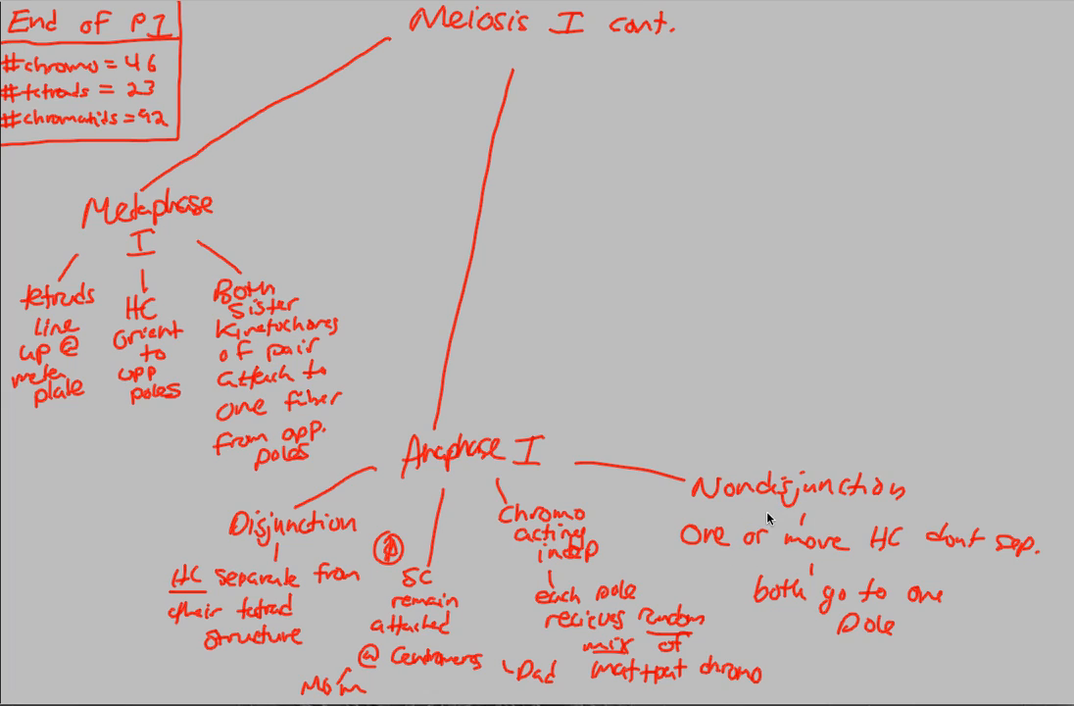
{"action": "mouse_move", "coordinate": [429, 478]}
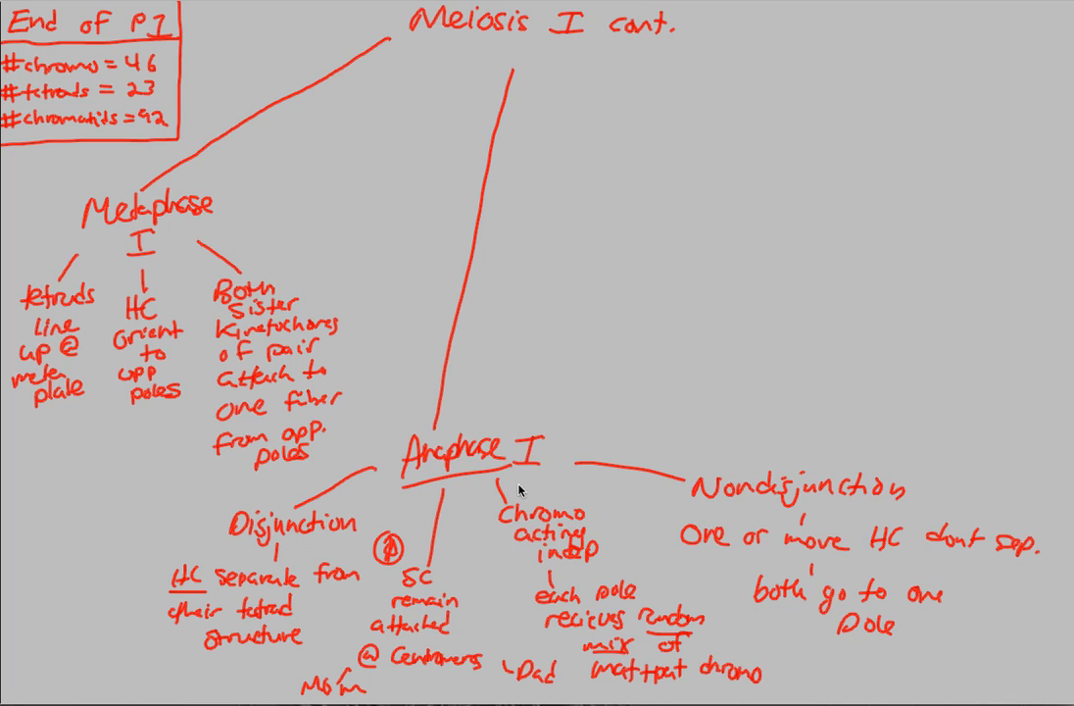
{"action": "mouse_move", "coordinate": [592, 533]}
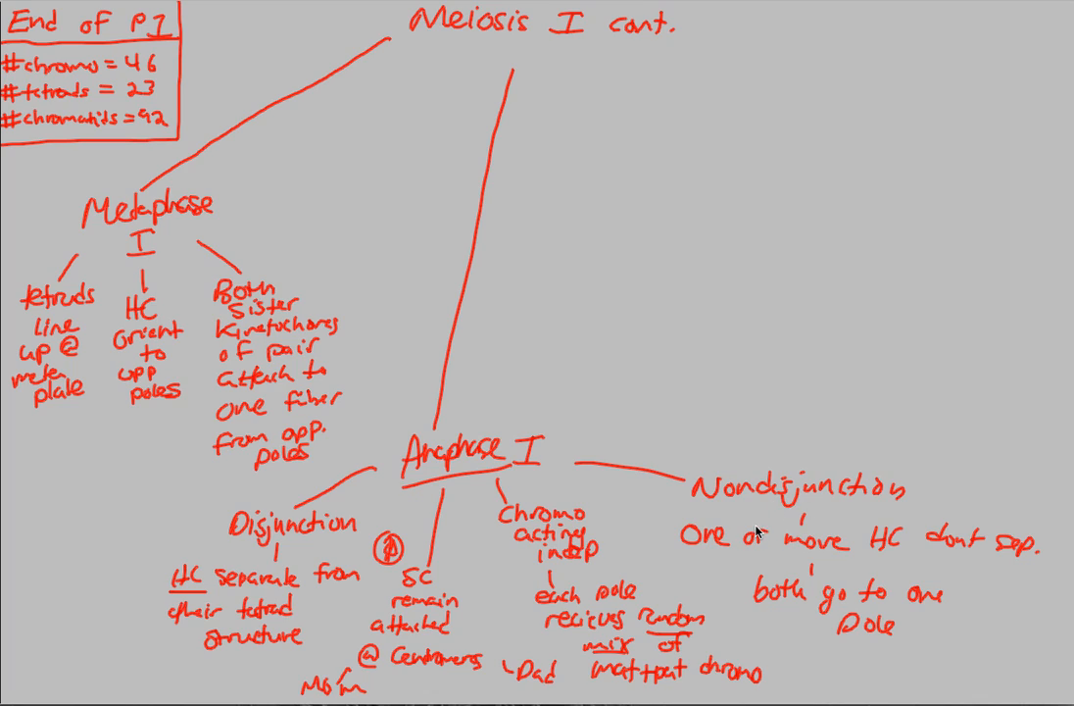
{"action": "mouse_move", "coordinate": [231, 624]}
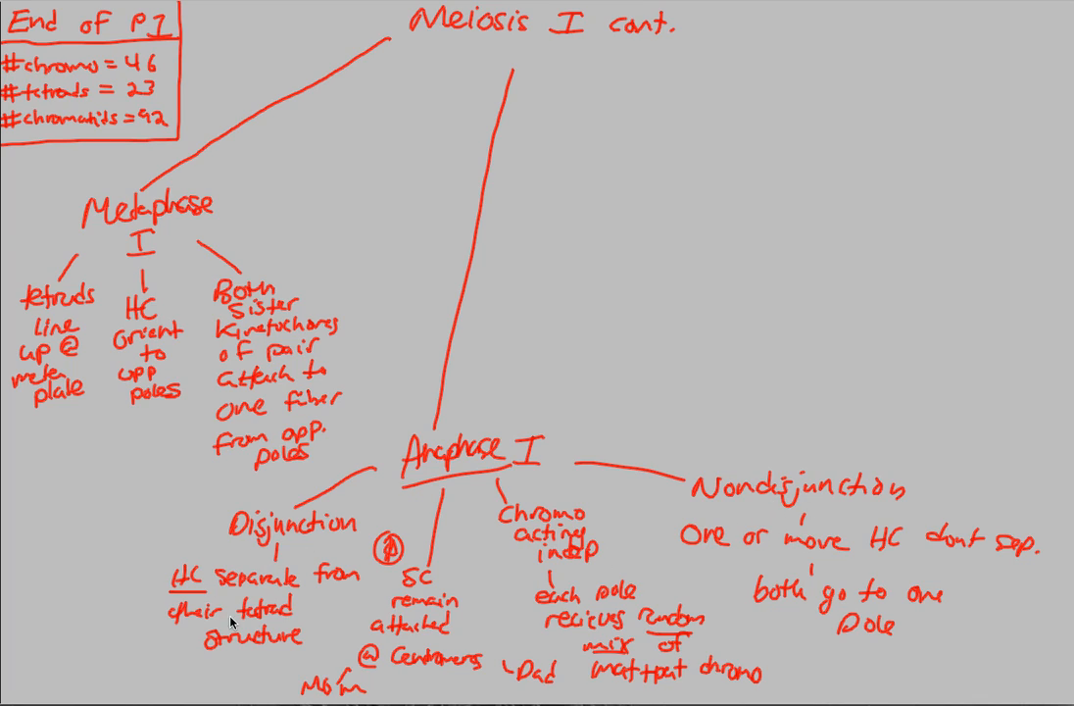
{"action": "mouse_move", "coordinate": [471, 510]}
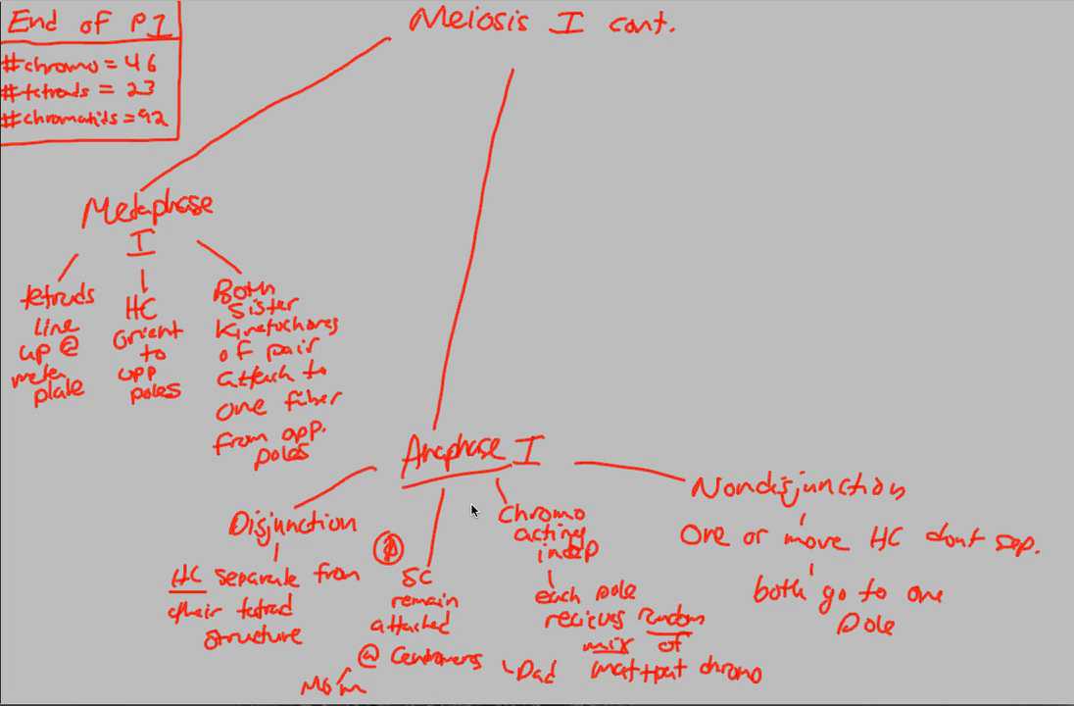
{"action": "mouse_move", "coordinate": [820, 580]}
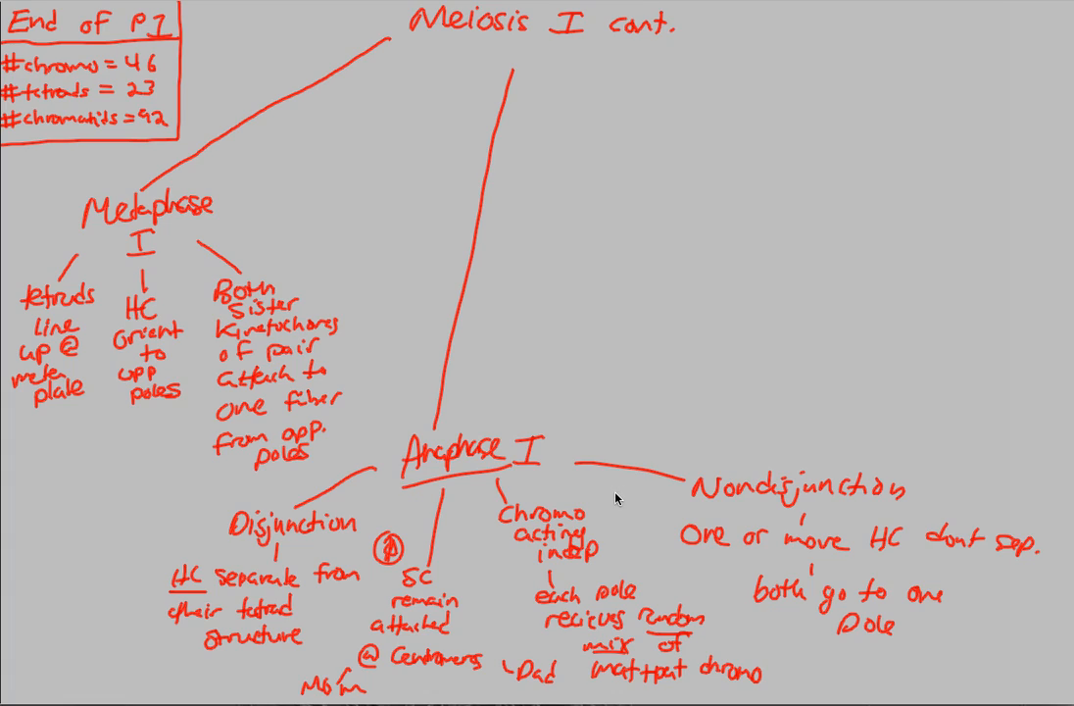
{"action": "mouse_move", "coordinate": [594, 479]}
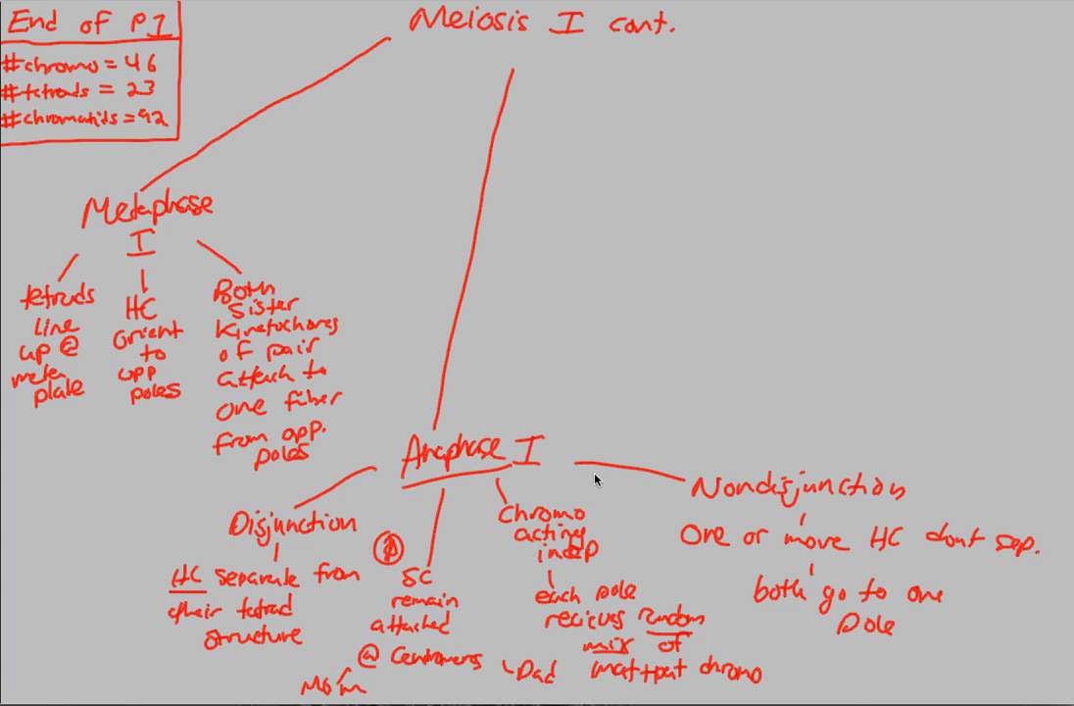
{"action": "mouse_move", "coordinate": [592, 420]}
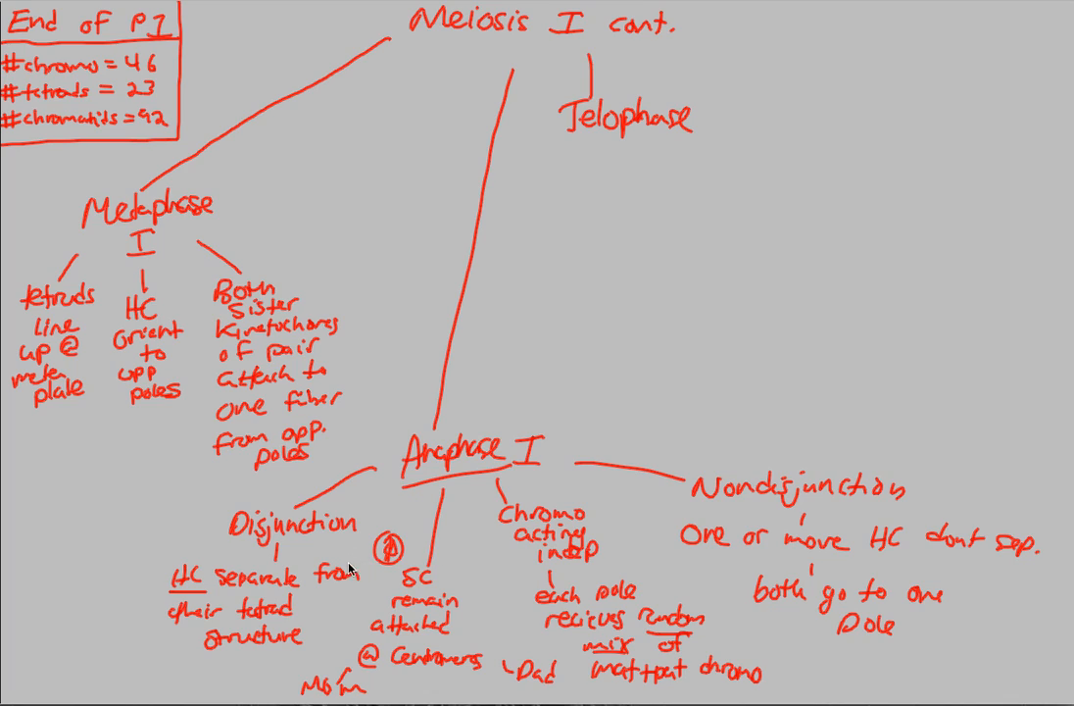
{"action": "mouse_move", "coordinate": [341, 530]}
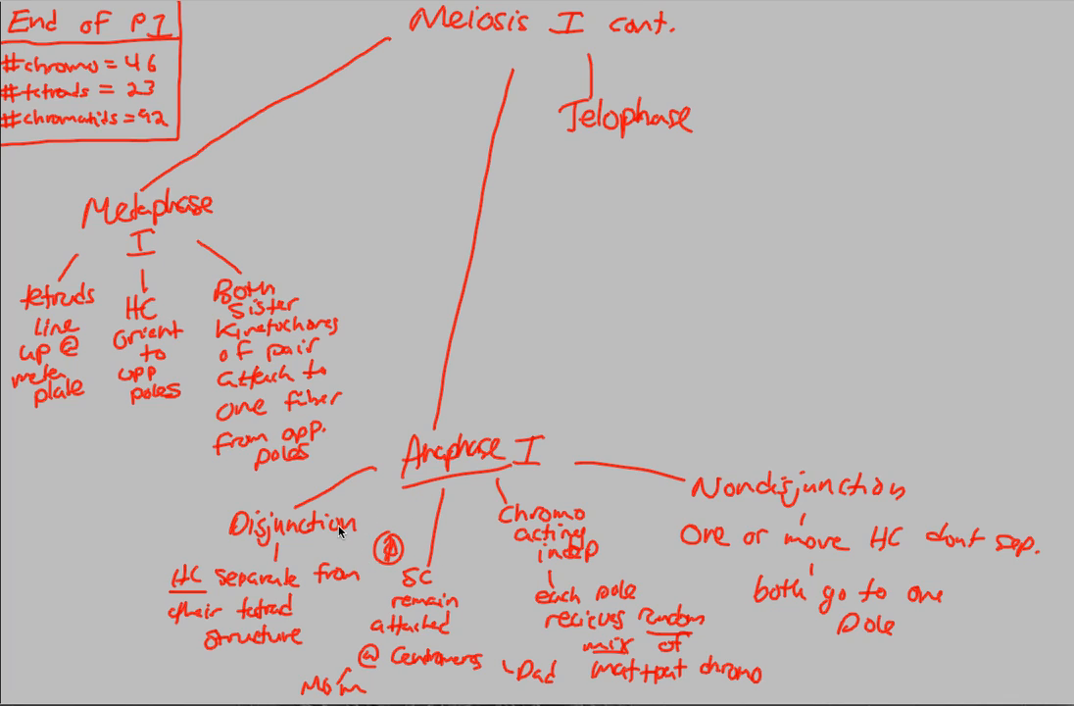
{"action": "mouse_move", "coordinate": [196, 302]}
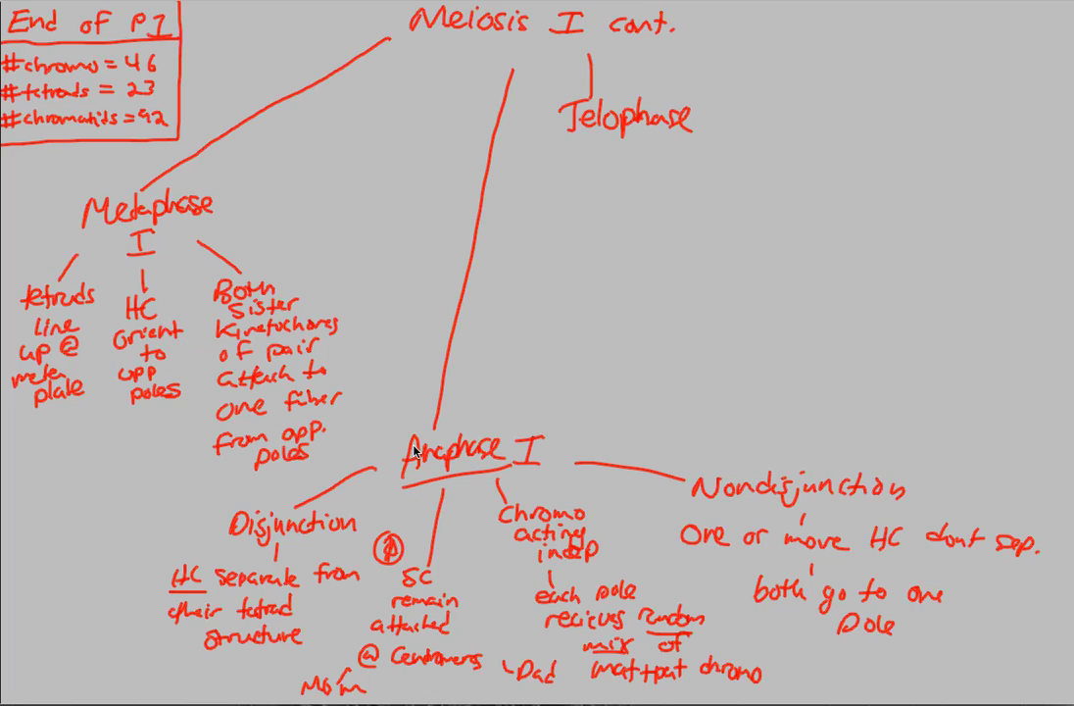
{"action": "mouse_move", "coordinate": [628, 147]}
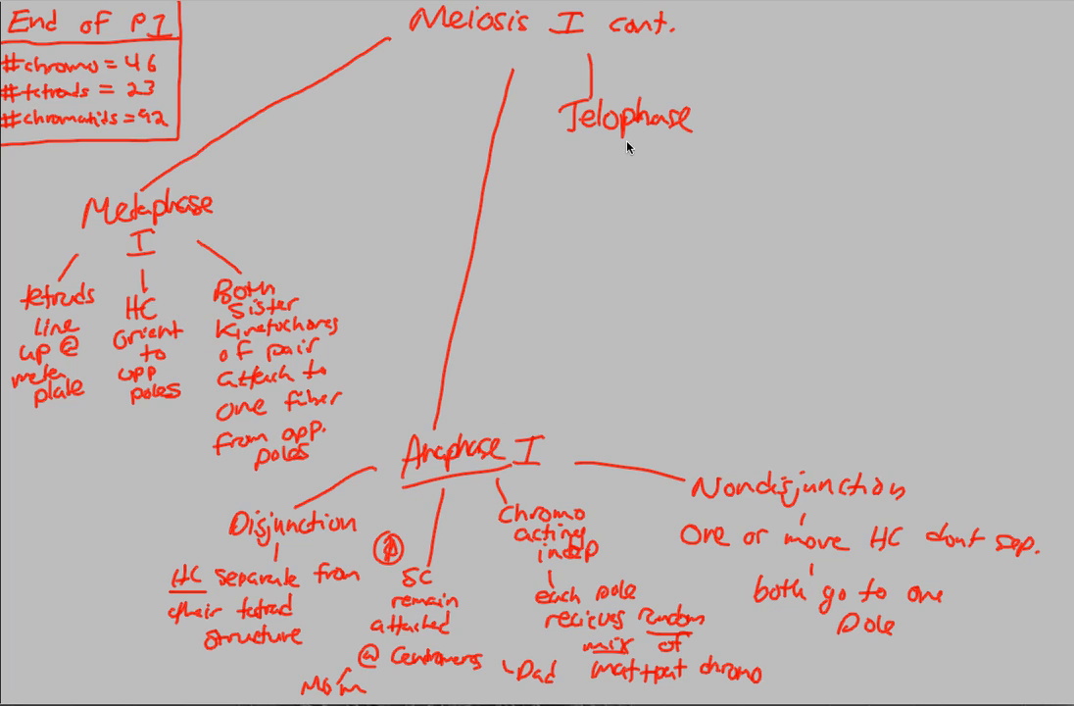
{"action": "mouse_move", "coordinate": [538, 147]}
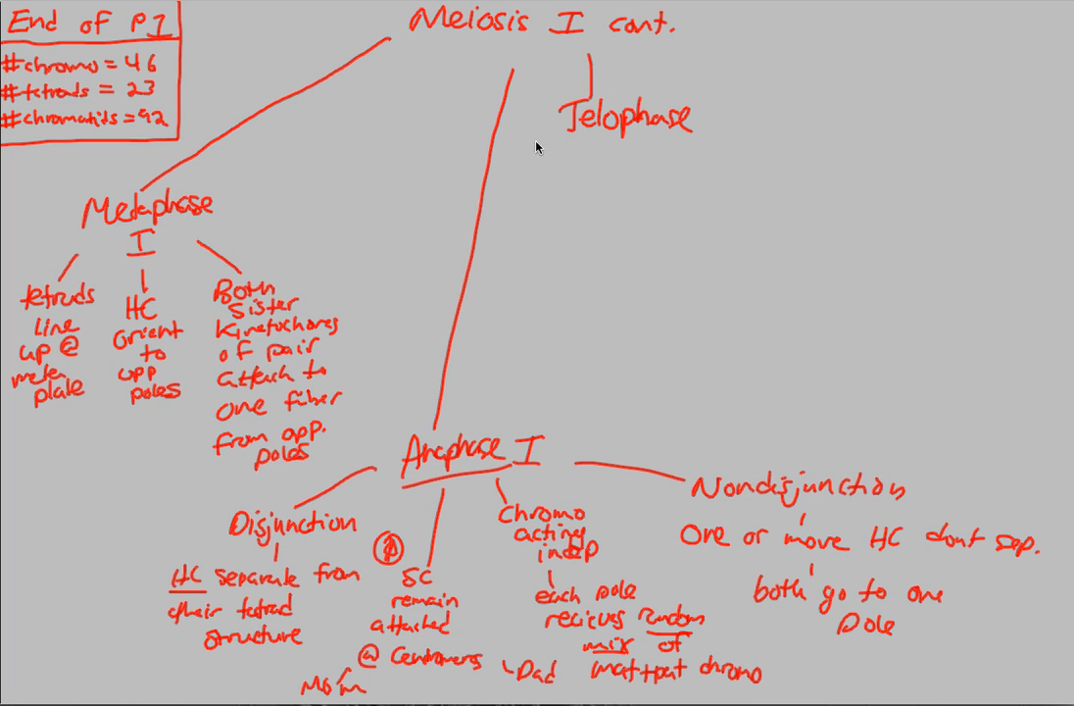
- Write the Telophase note that chromosomes partially decondense into chromatin, underlining Chromatin
{"action": "type", "text": "chro"}
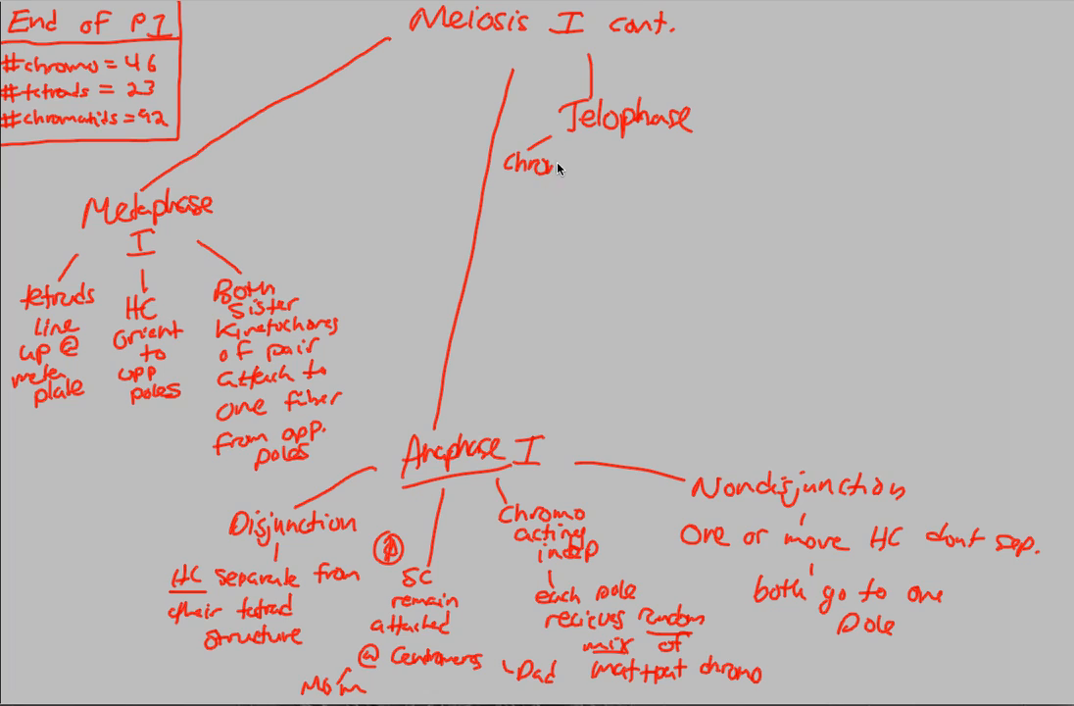
{"action": "type", "text": "P"}
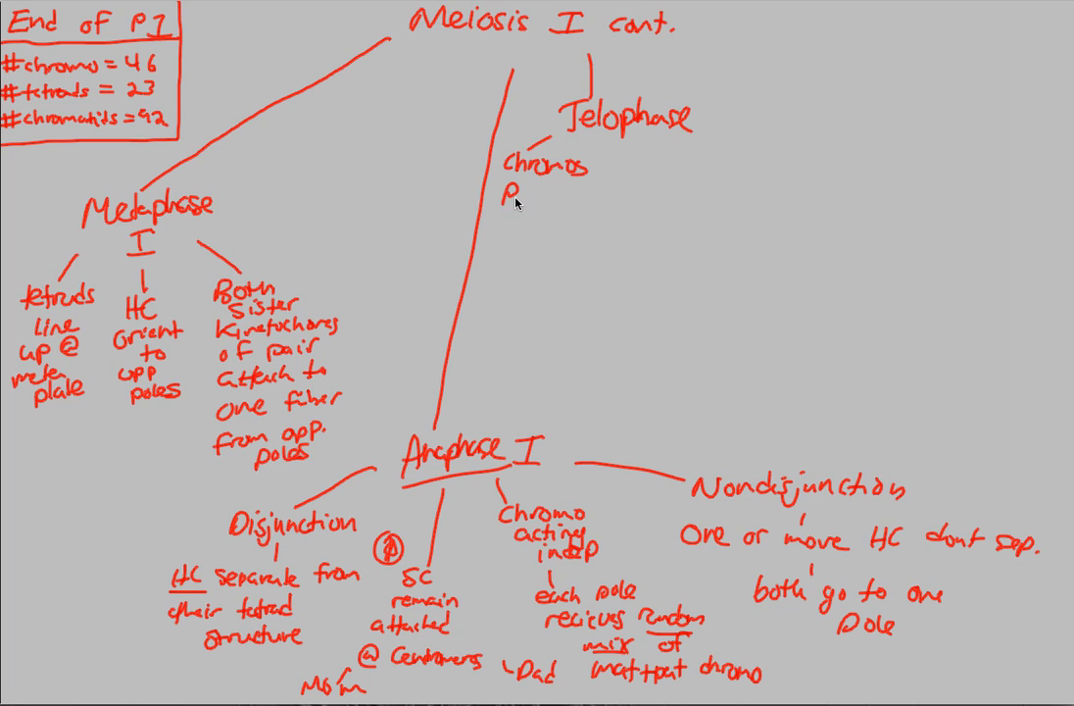
{"action": "type", "text": "partially"}
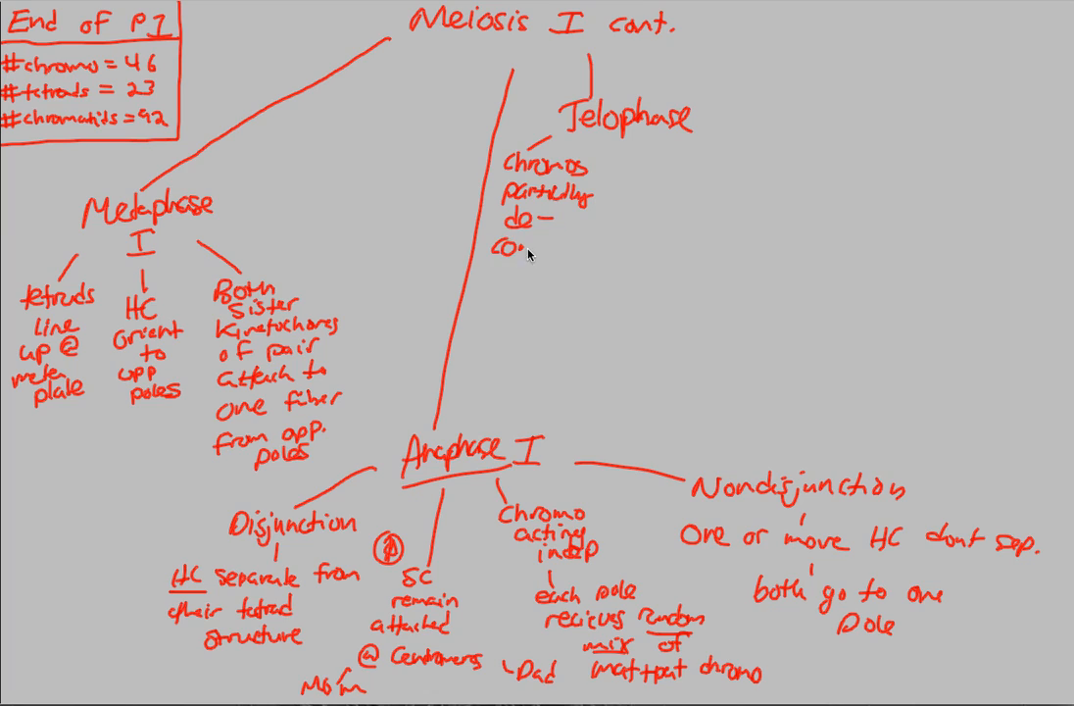
{"action": "type", "text": "condense"}
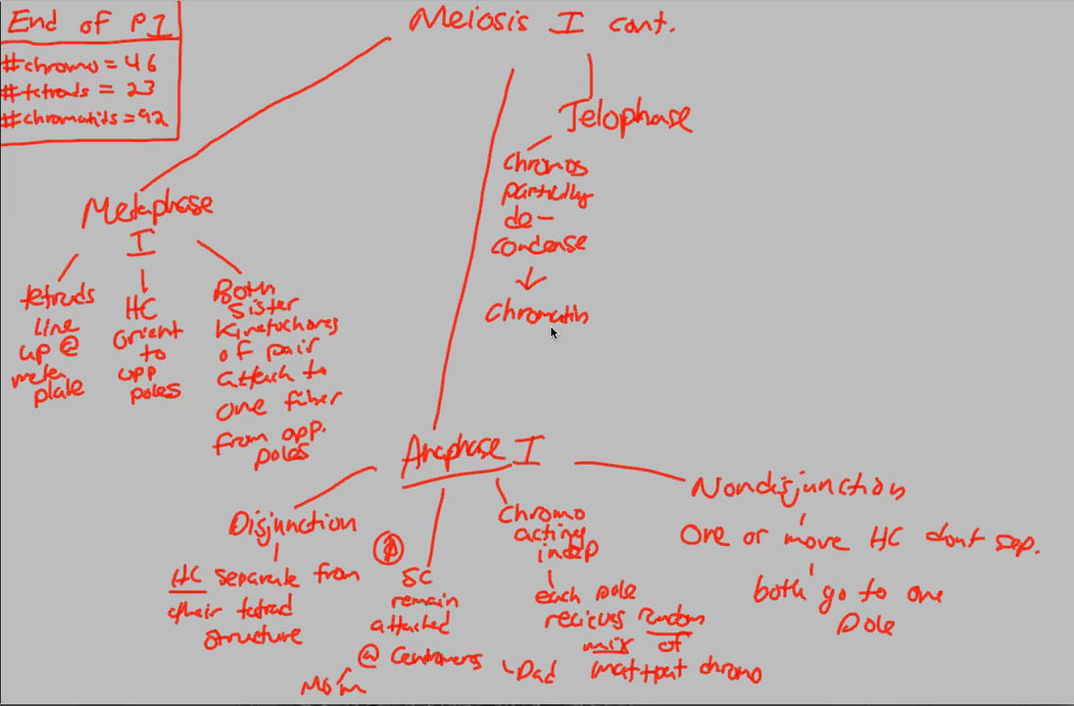
{"action": "mouse_move", "coordinate": [533, 321]}
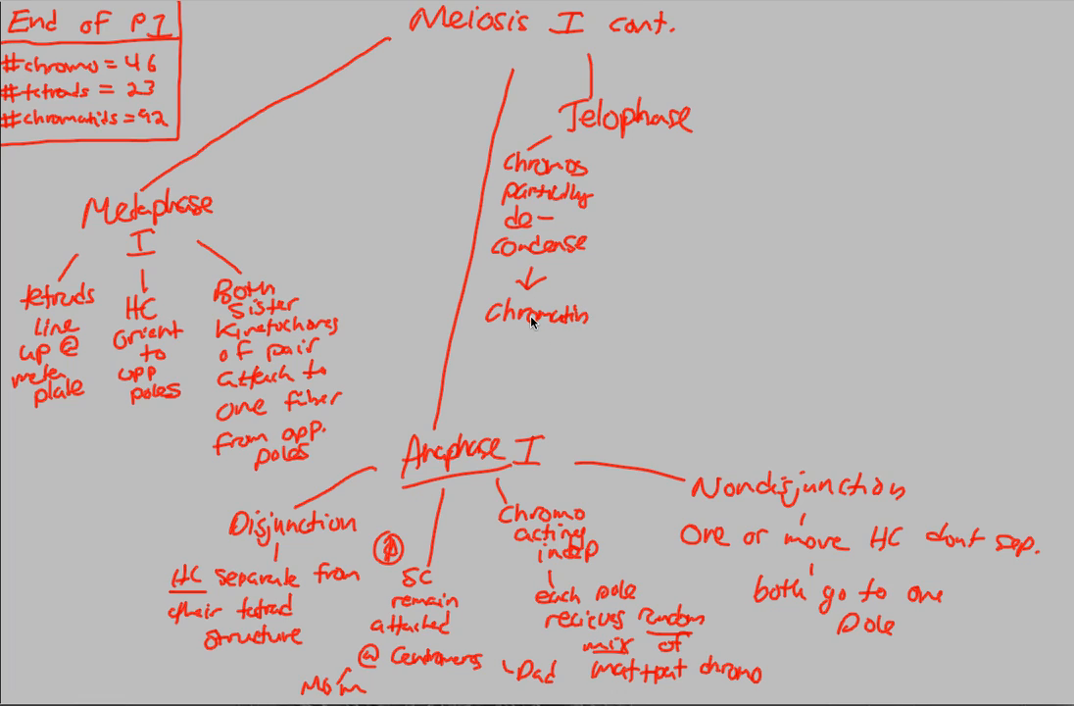
{"action": "left_click_drag", "start_coordinate": [494, 337], "coordinate": [576, 333]}
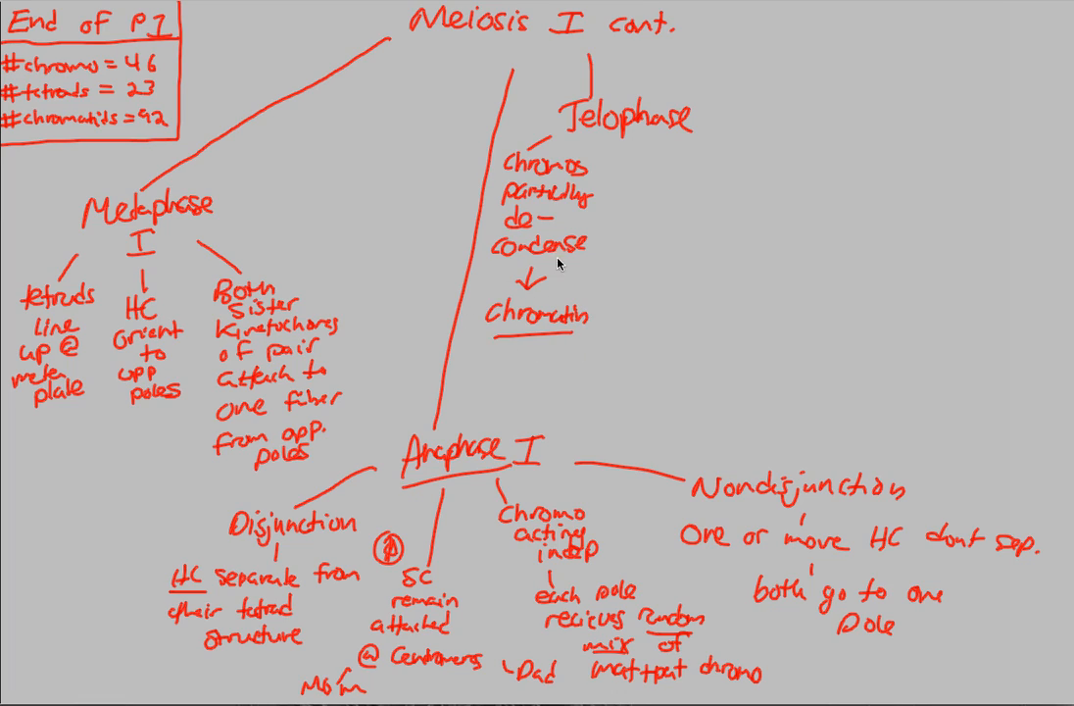
{"action": "mouse_move", "coordinate": [643, 157]}
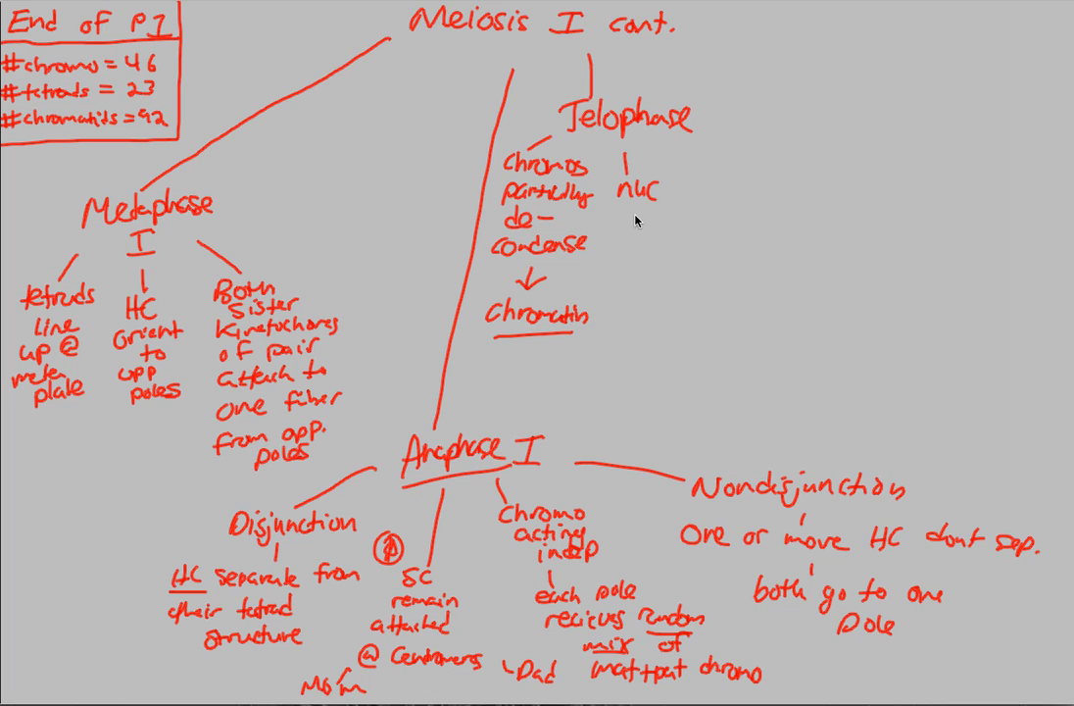
- Write that the nuclear envelope regenerates at each pole
{"action": "type", "text": "env"}
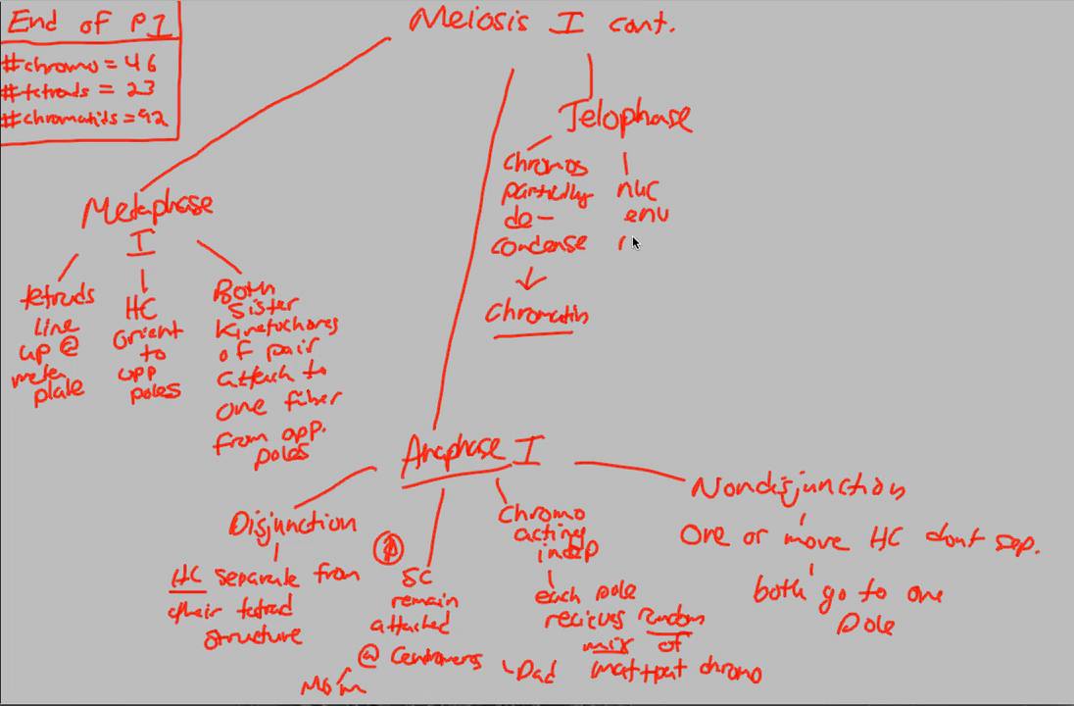
{"action": "type", "text": "regen."}
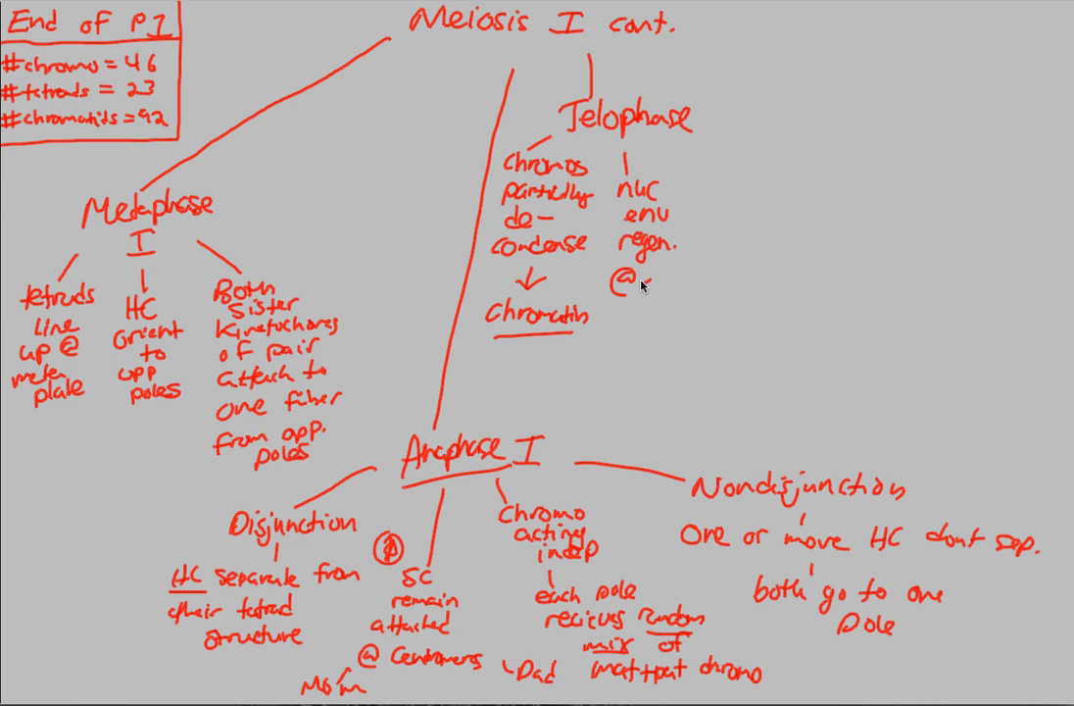
{"action": "type", "text": "each pole"}
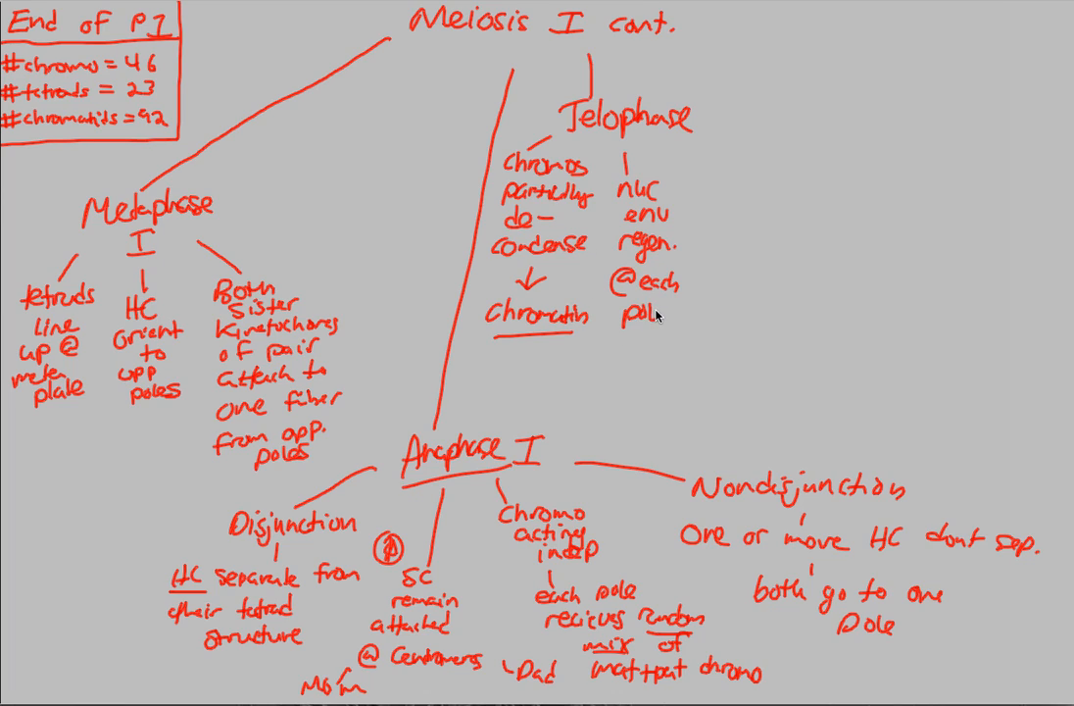
{"action": "mouse_move", "coordinate": [612, 310]}
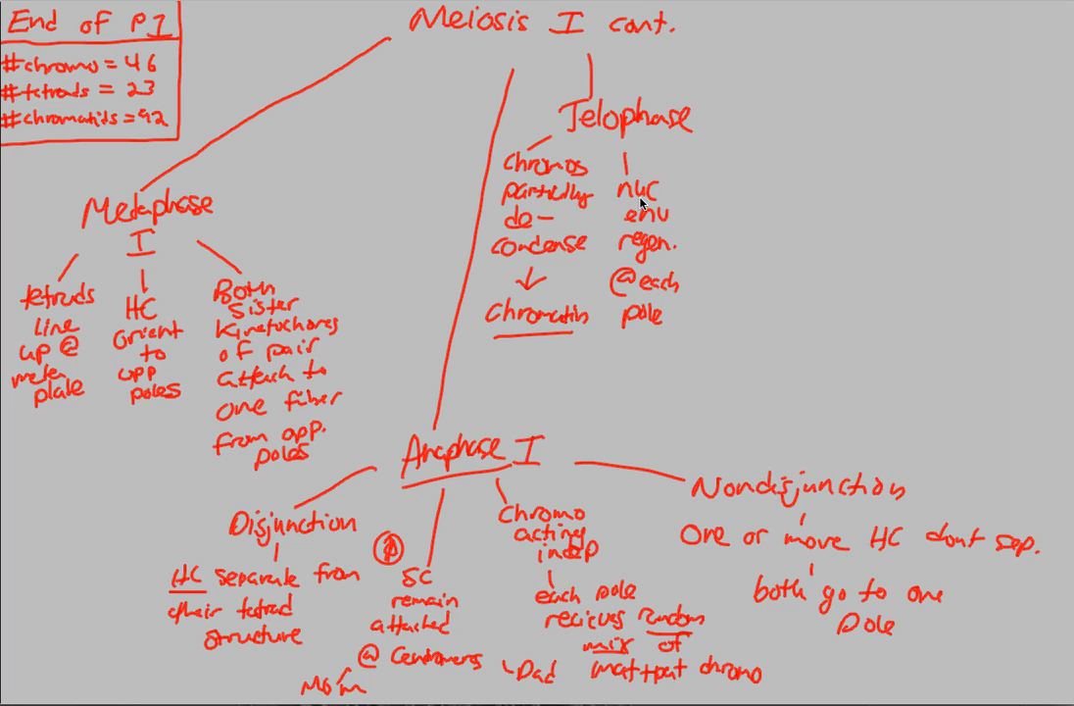
{"action": "mouse_move", "coordinate": [663, 202]}
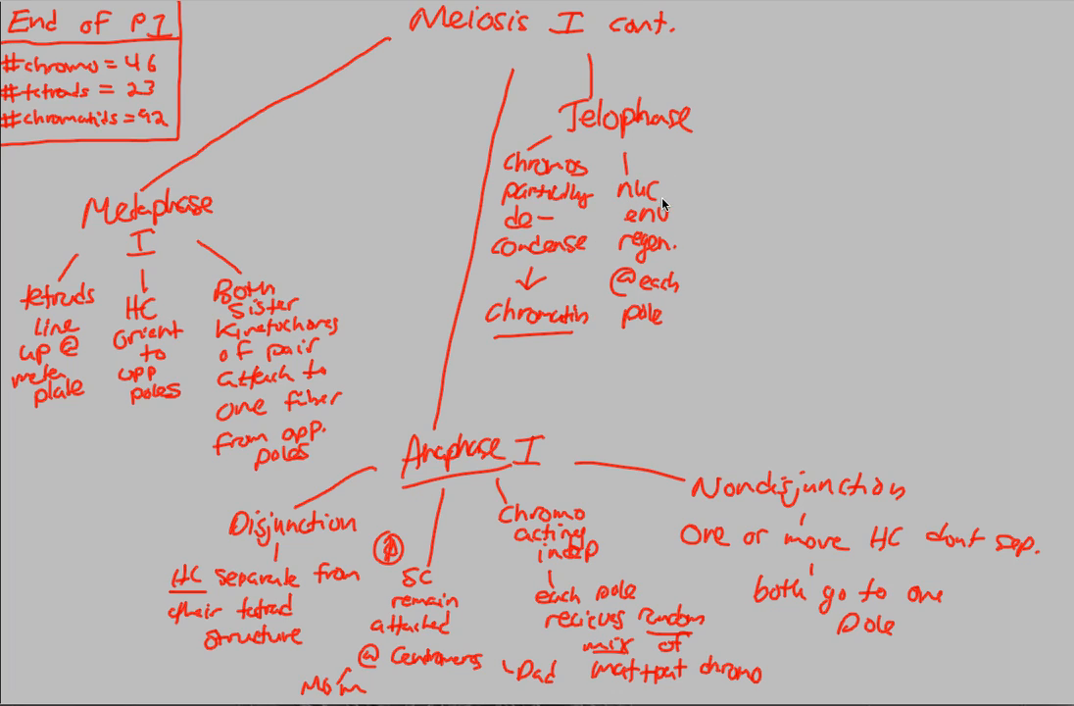
{"action": "mouse_move", "coordinate": [702, 157]}
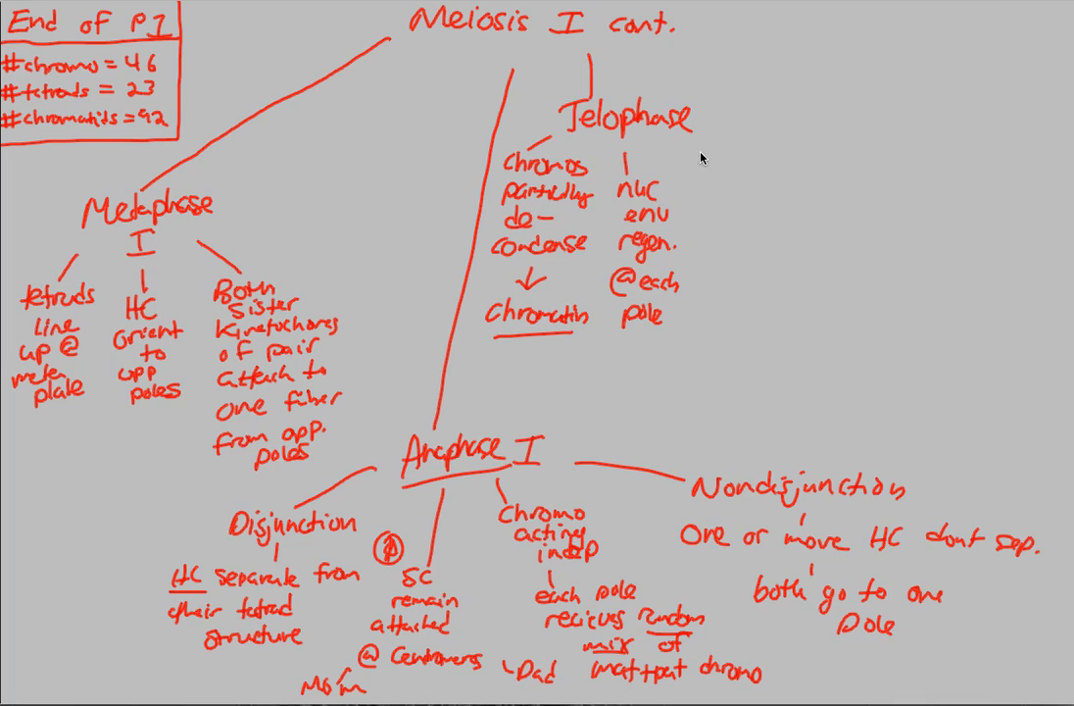
- Retitle the branch Telophase I and write 'Cytokinesis occurs' with an arrow below
{"action": "type", "text": "Cytol"}
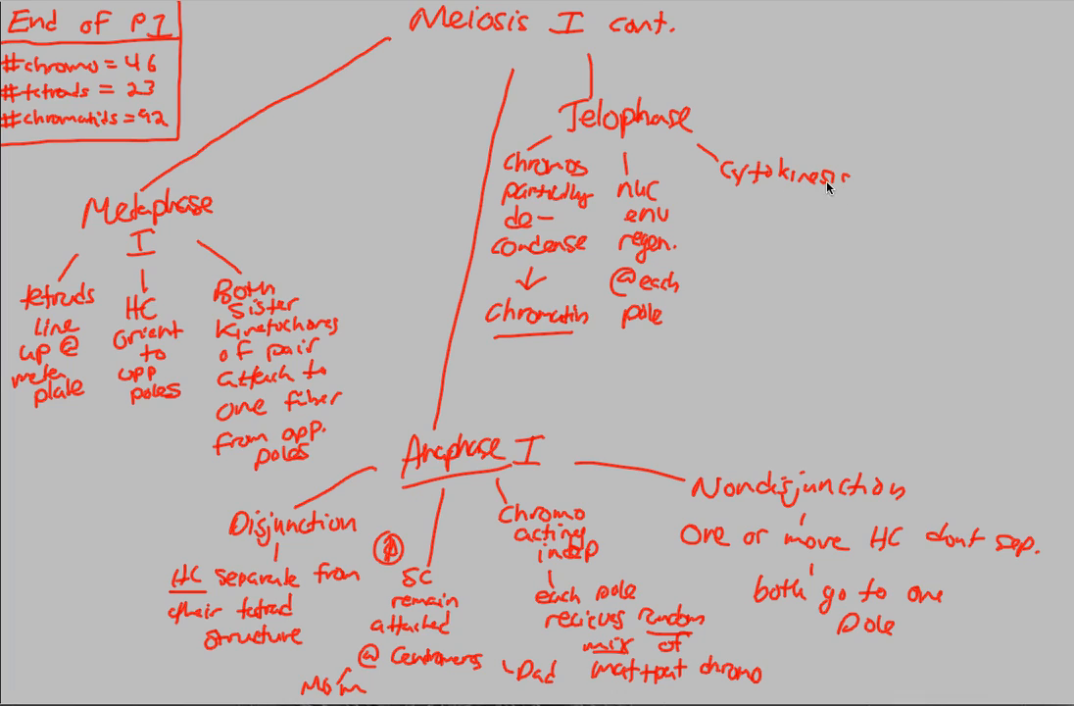
{"action": "mouse_move", "coordinate": [714, 106]}
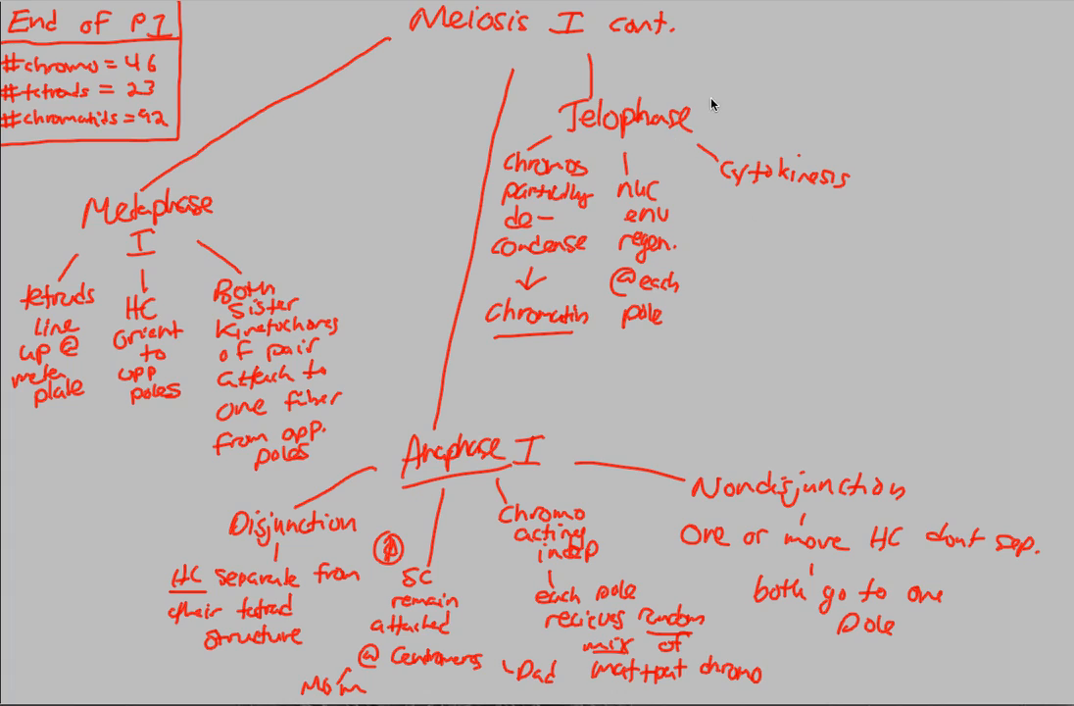
{"action": "type", "text": "I"}
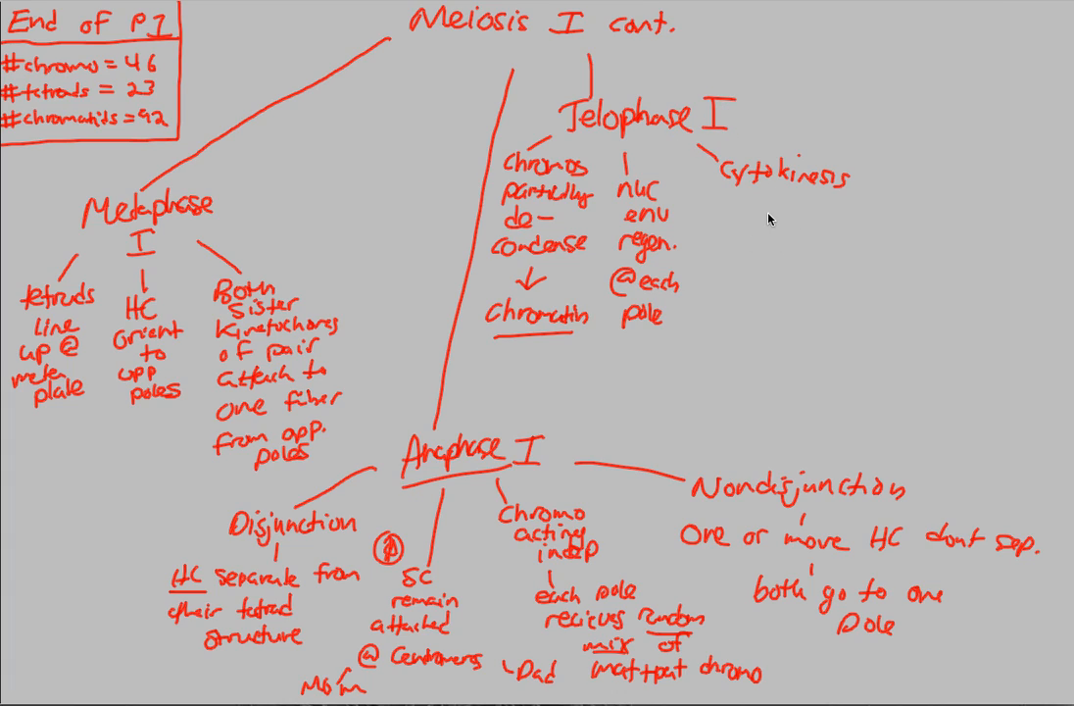
{"action": "type", "text": "oc-"}
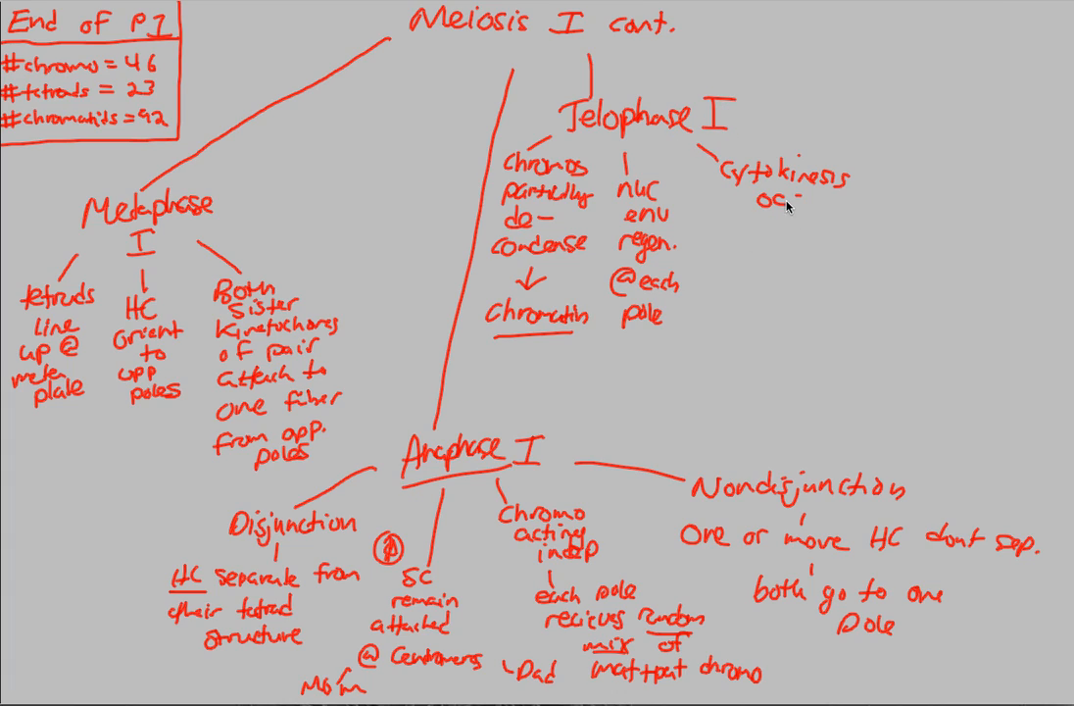
{"action": "type", "text": "occurs"}
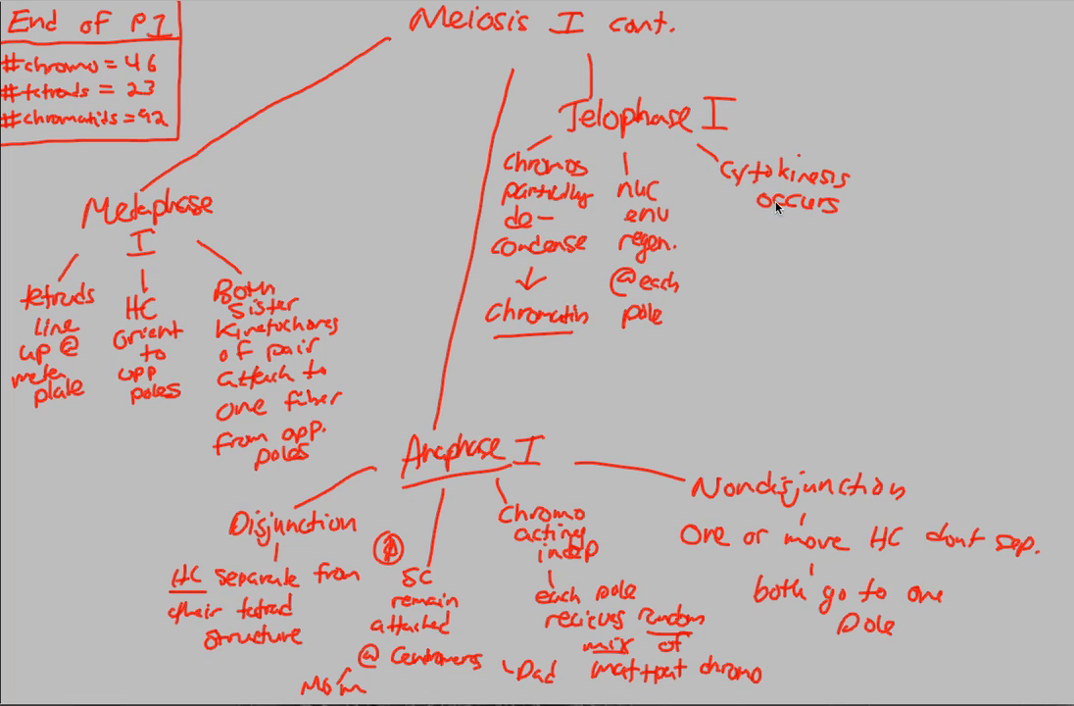
{"action": "left_click_drag", "start_coordinate": [784, 220], "coordinate": [784, 251]}
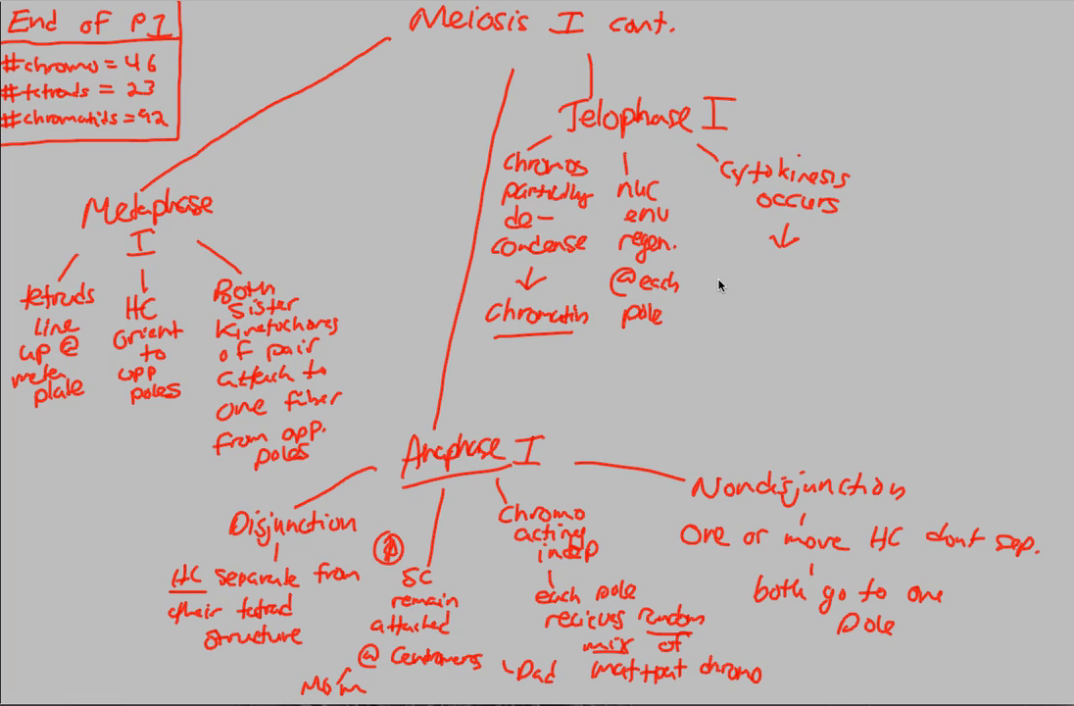
- Write underlined '2 HAPLOID cells produced' and the sub-note 'only 1 set of chromo'
{"action": "type", "text": "2 HC"}
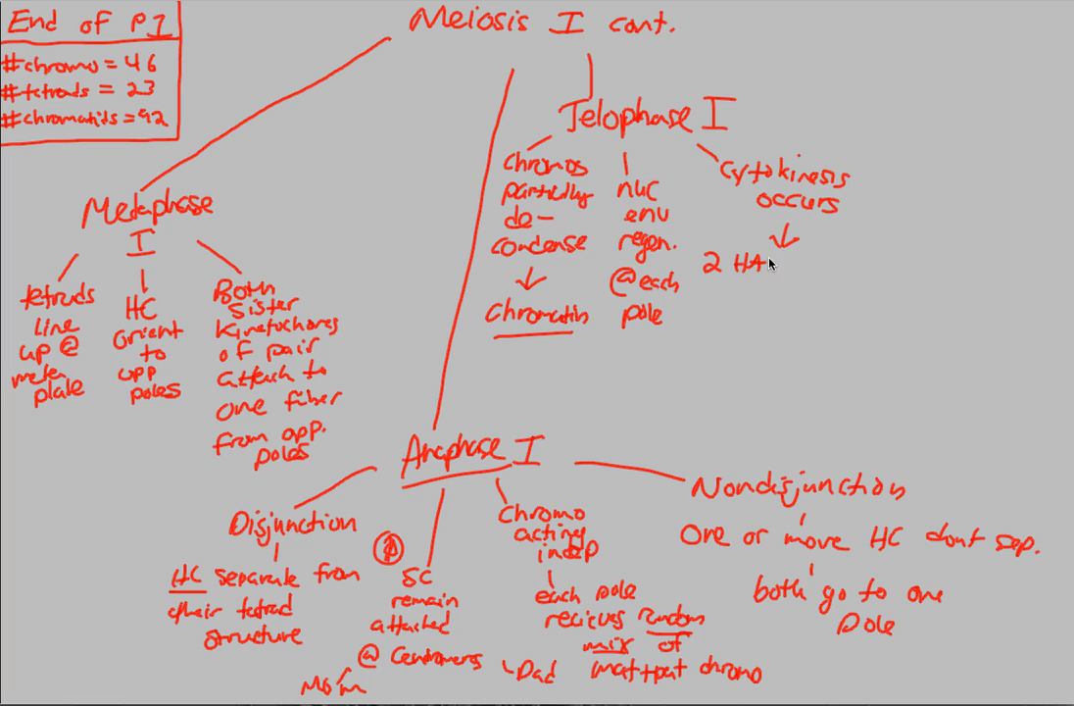
{"action": "type", "text": "LOI:"}
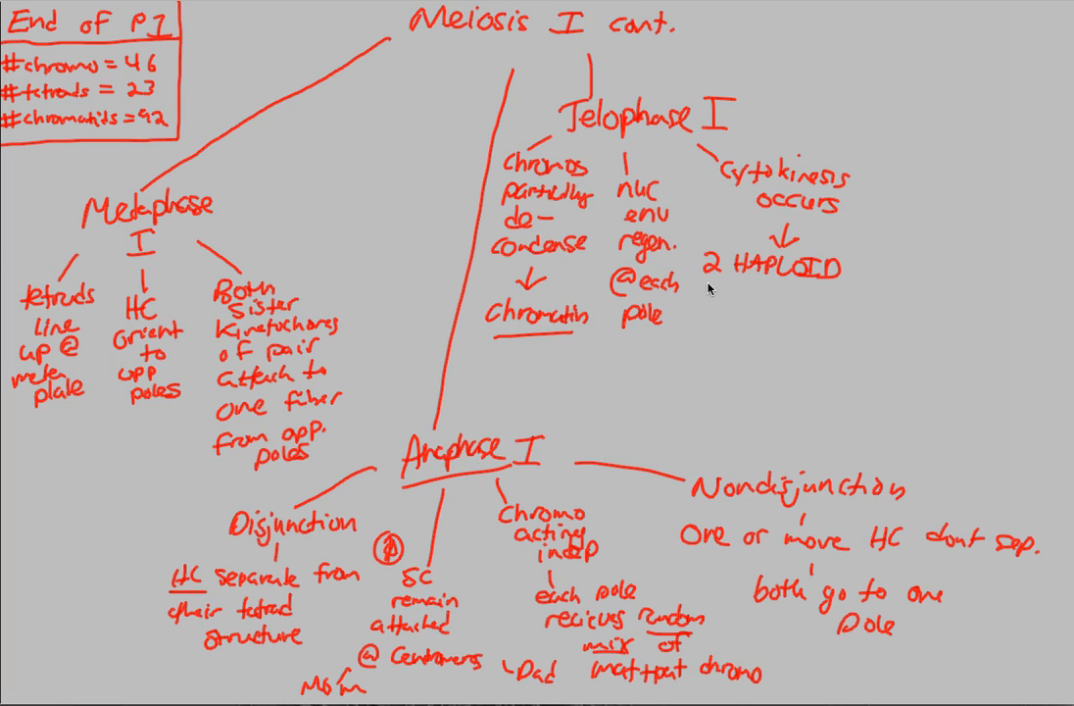
{"action": "left_click_drag", "start_coordinate": [706, 286], "coordinate": [832, 286]}
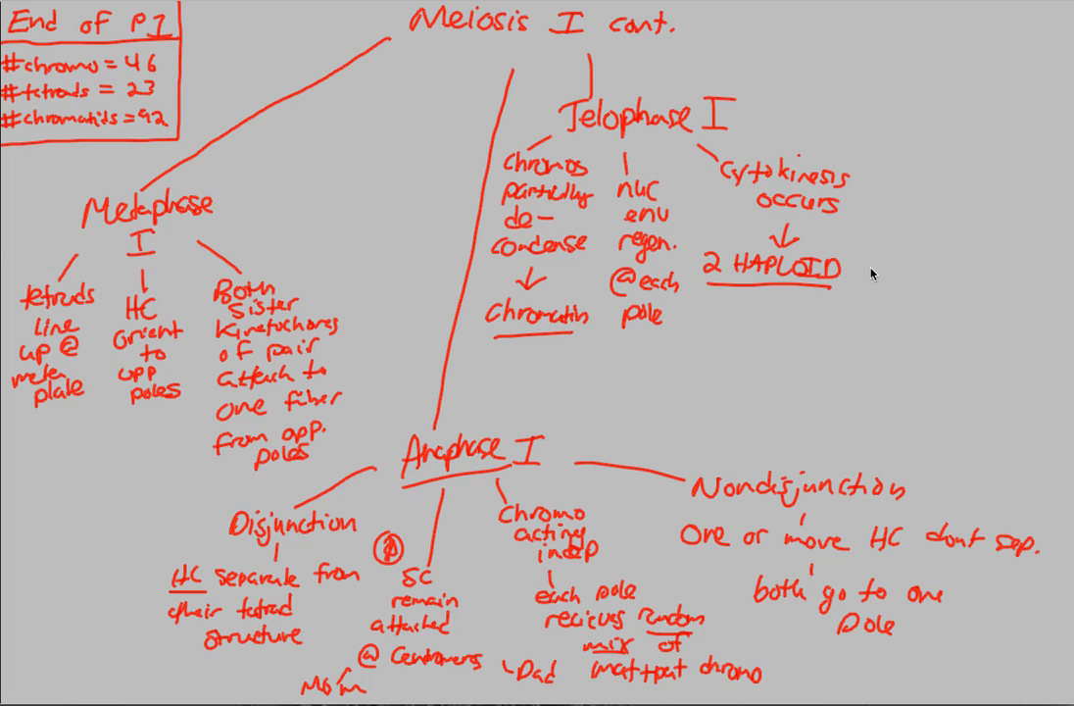
{"action": "type", "text": "Cells"}
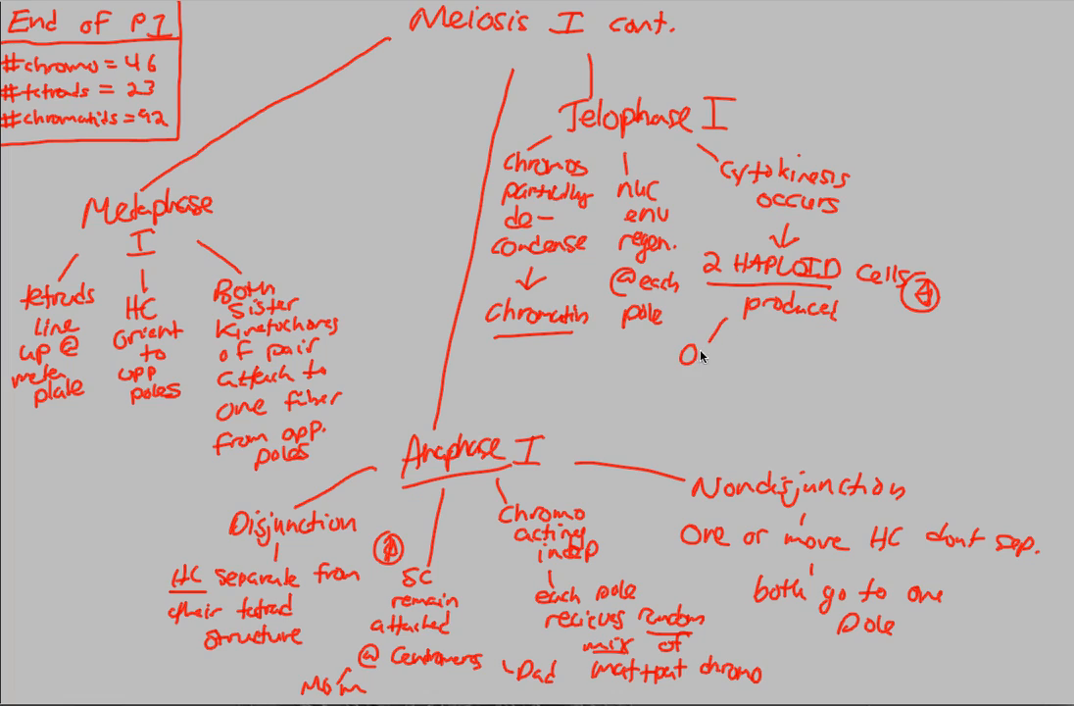
{"action": "type", "text": "Only 1 s"}
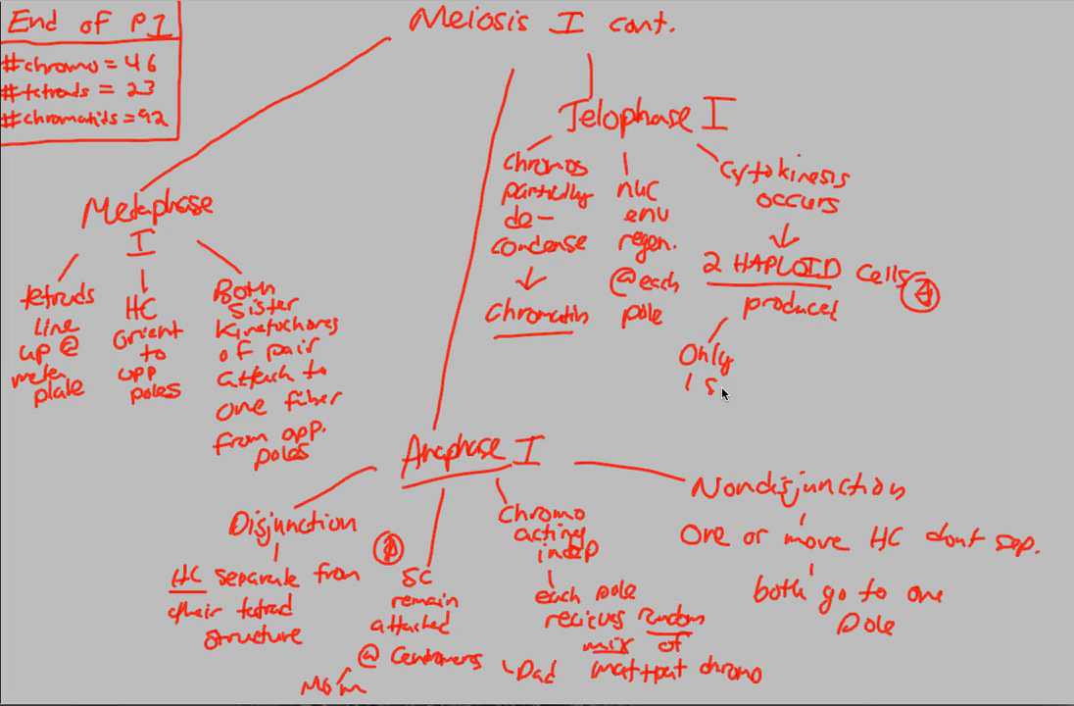
{"action": "type", "text": "of chromo"}
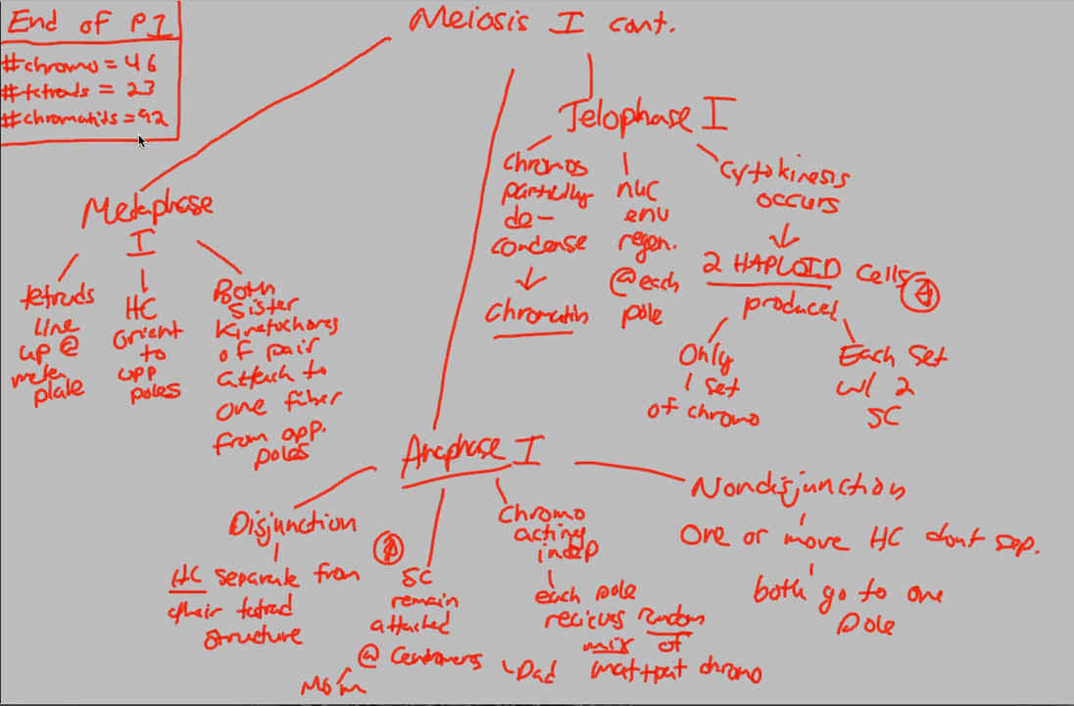
{"action": "mouse_move", "coordinate": [80, 165]}
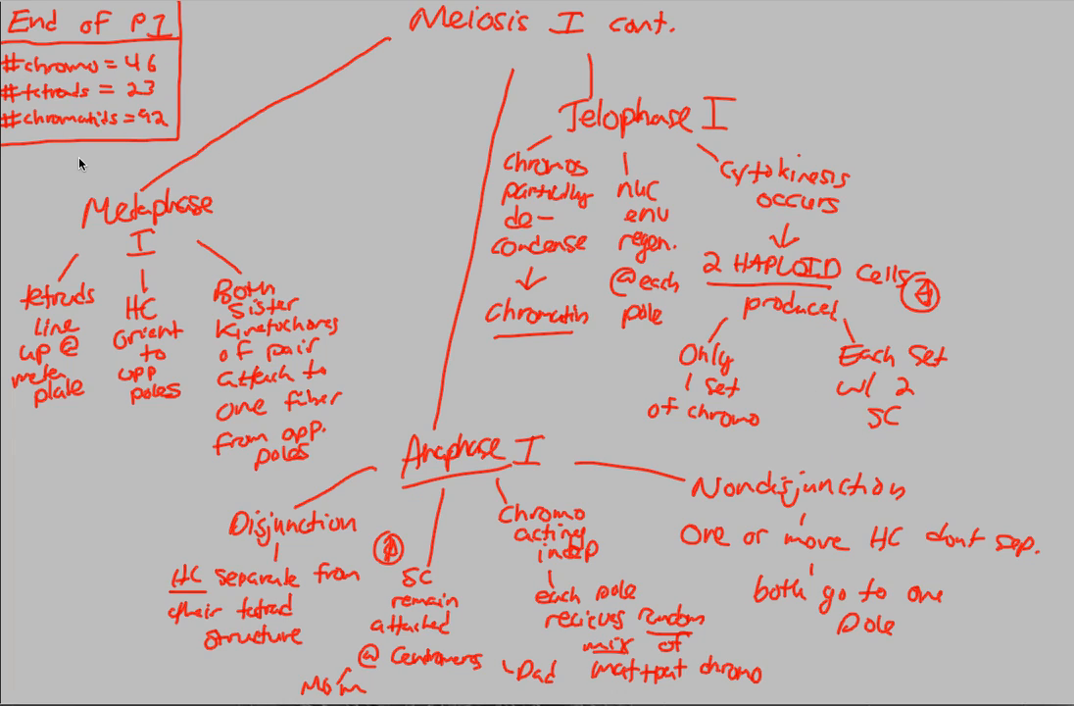
{"action": "mouse_move", "coordinate": [780, 343]}
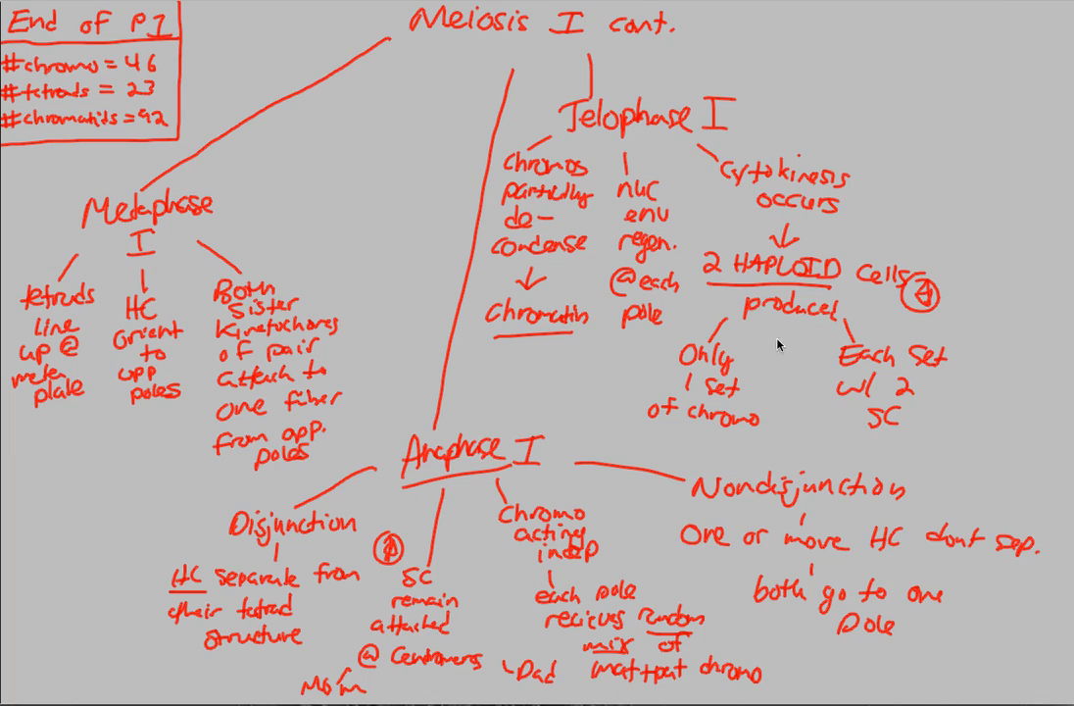
{"action": "mouse_move", "coordinate": [807, 273]}
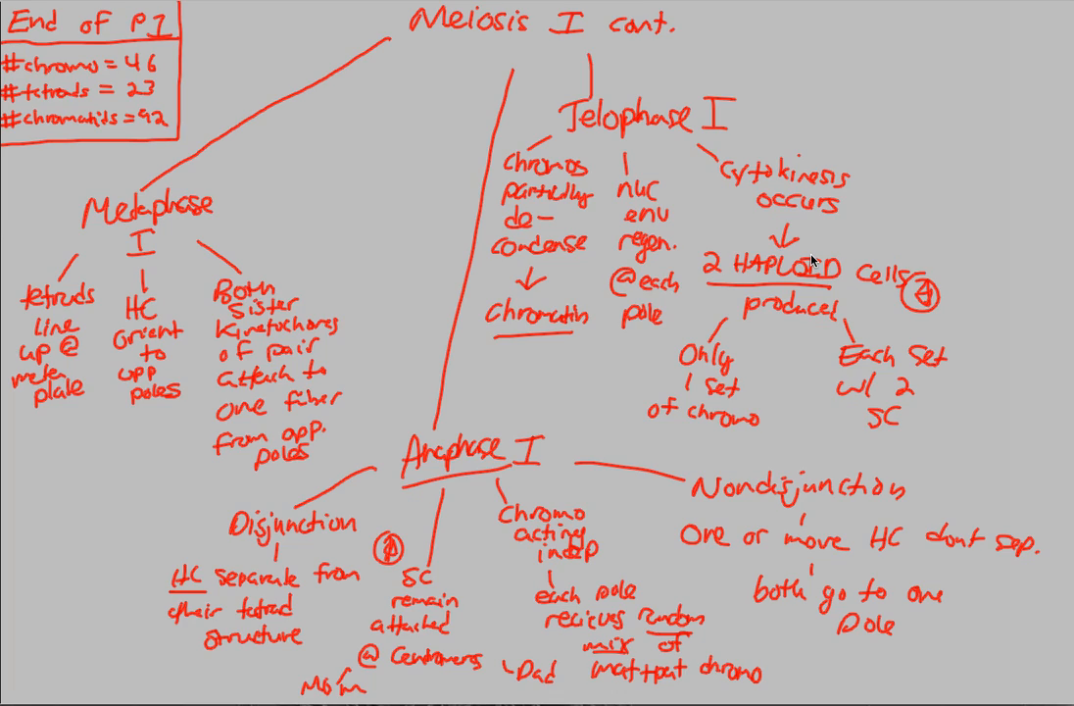
{"action": "mouse_move", "coordinate": [647, 405]}
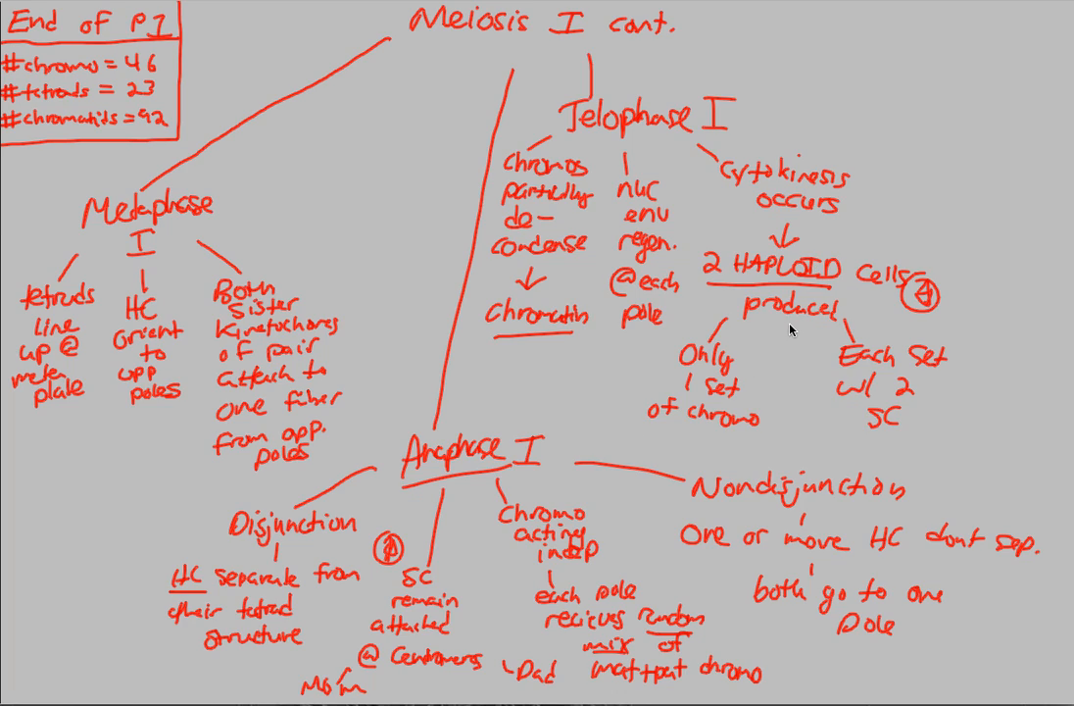
{"action": "mouse_move", "coordinate": [792, 328]}
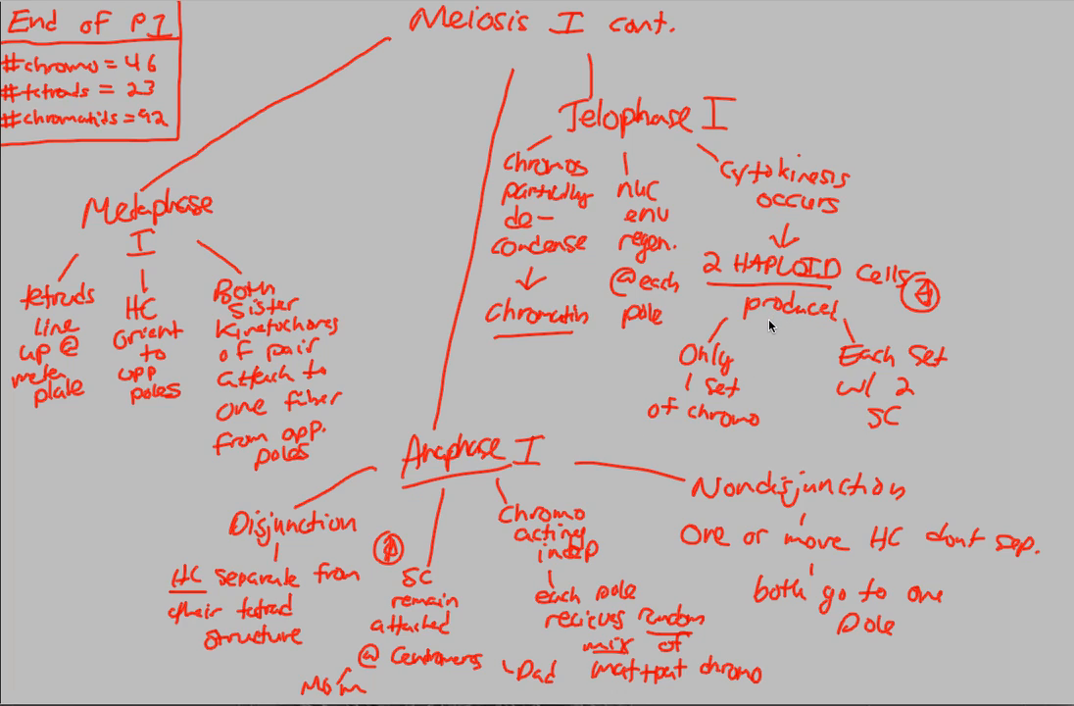
{"action": "mouse_move", "coordinate": [765, 316]}
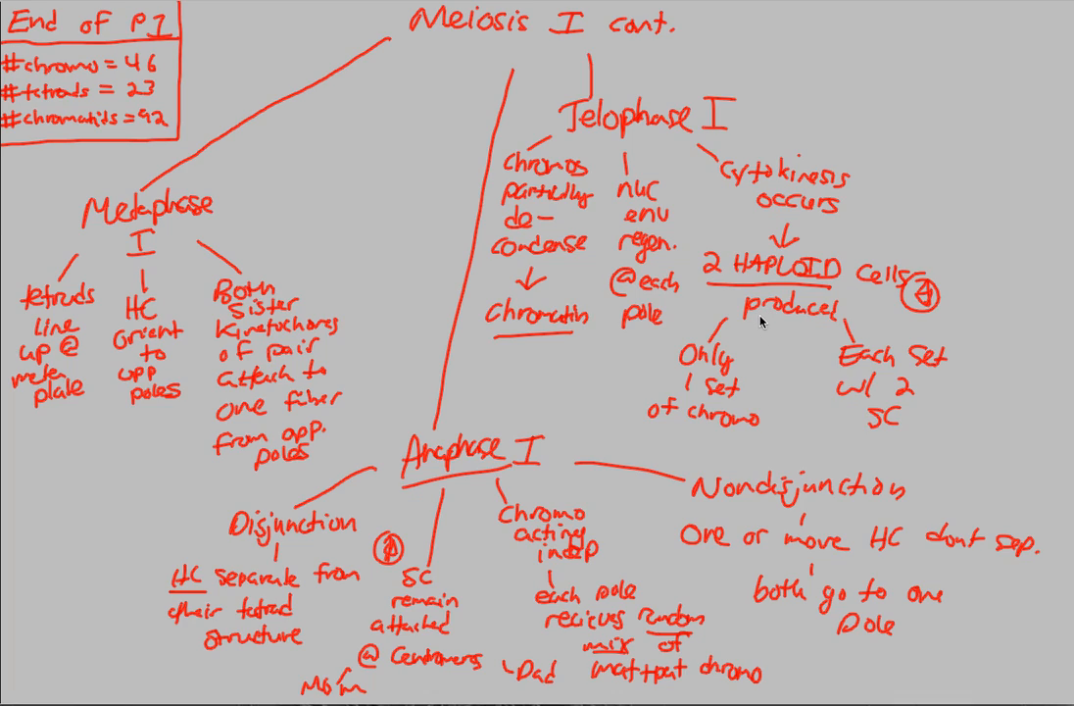
{"action": "mouse_move", "coordinate": [682, 321]}
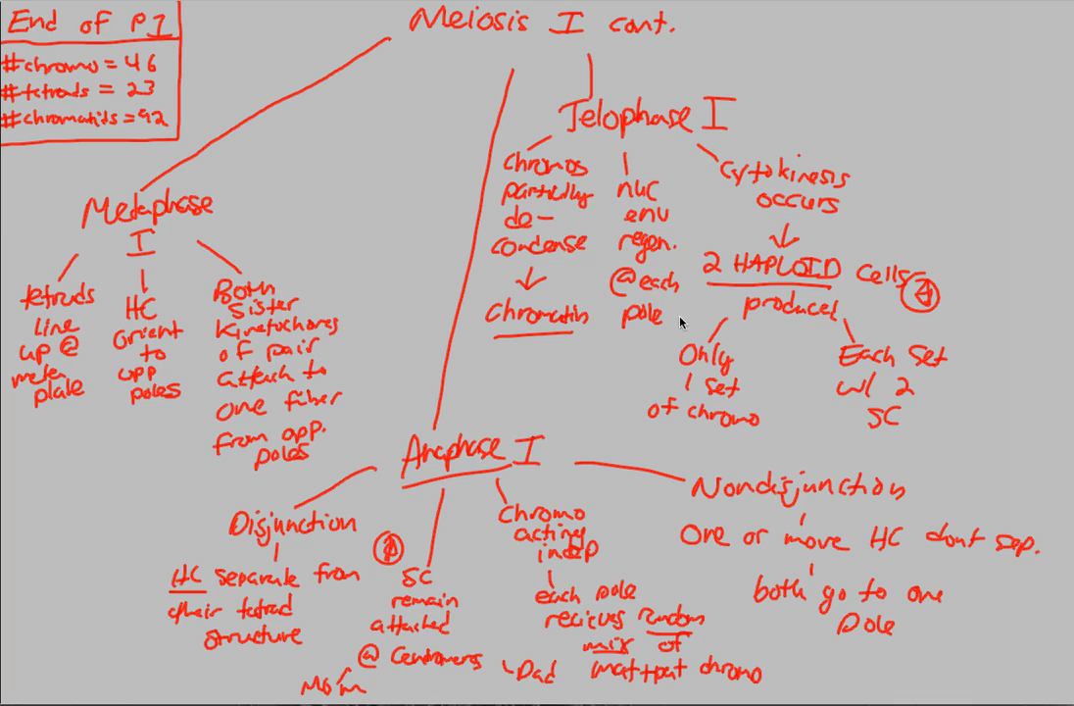
- Draw a rightward line from the title to 'Interkinesis' and note 'No DNA syn, very short' beneath it
{"action": "left_click_drag", "start_coordinate": [696, 37], "coordinate": [807, 41]}
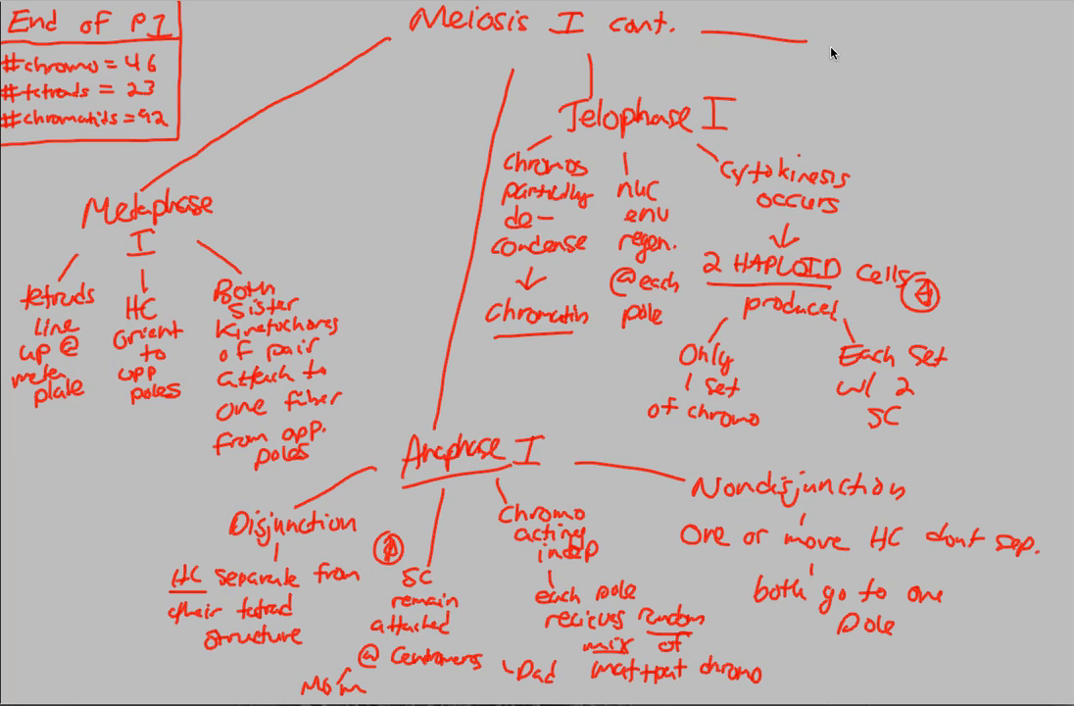
{"action": "type", "text": "Interkinesis"}
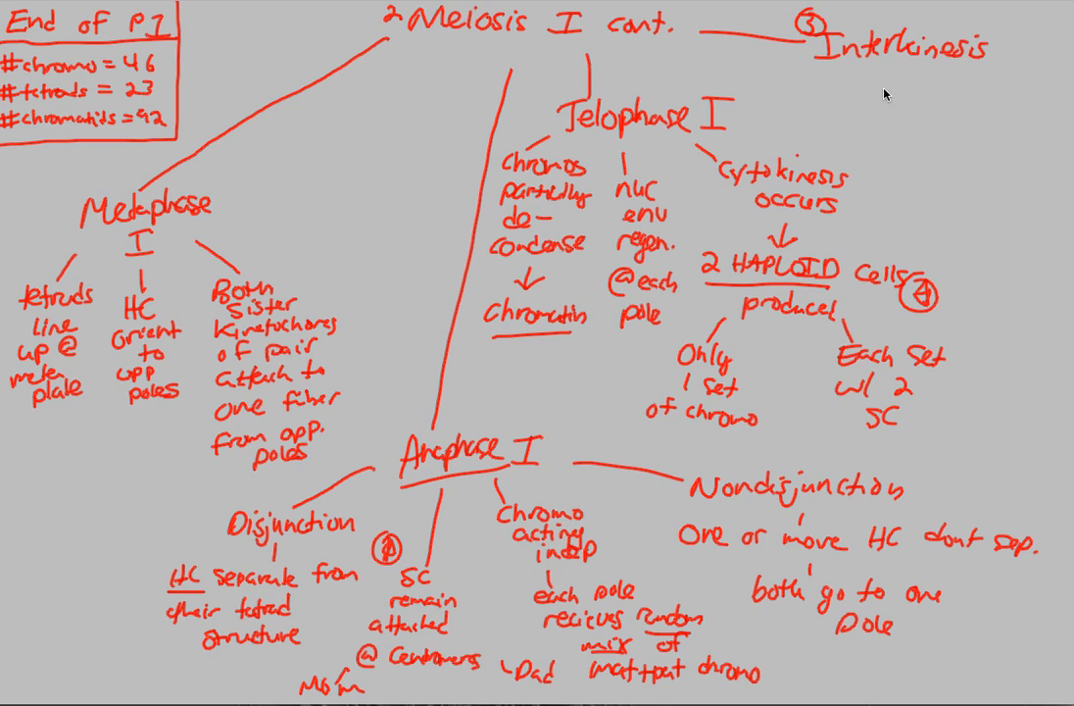
{"action": "left_click_drag", "start_coordinate": [886, 69], "coordinate": [886, 88]}
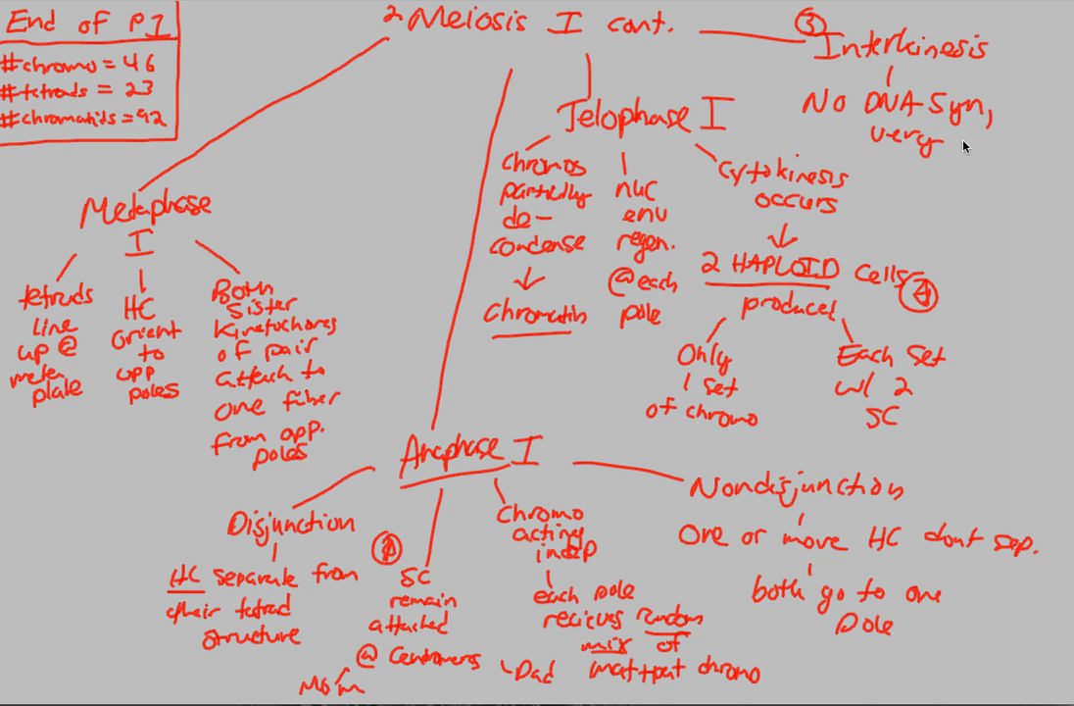
{"action": "type", "text": "short"}
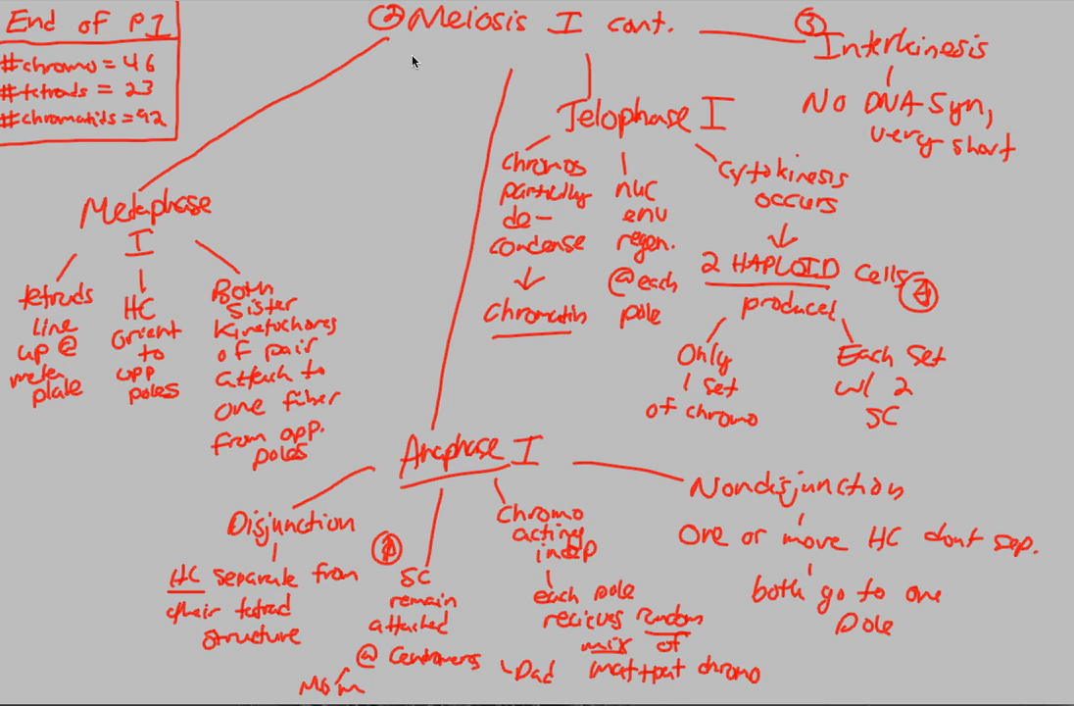
{"action": "mouse_move", "coordinate": [392, 251]}
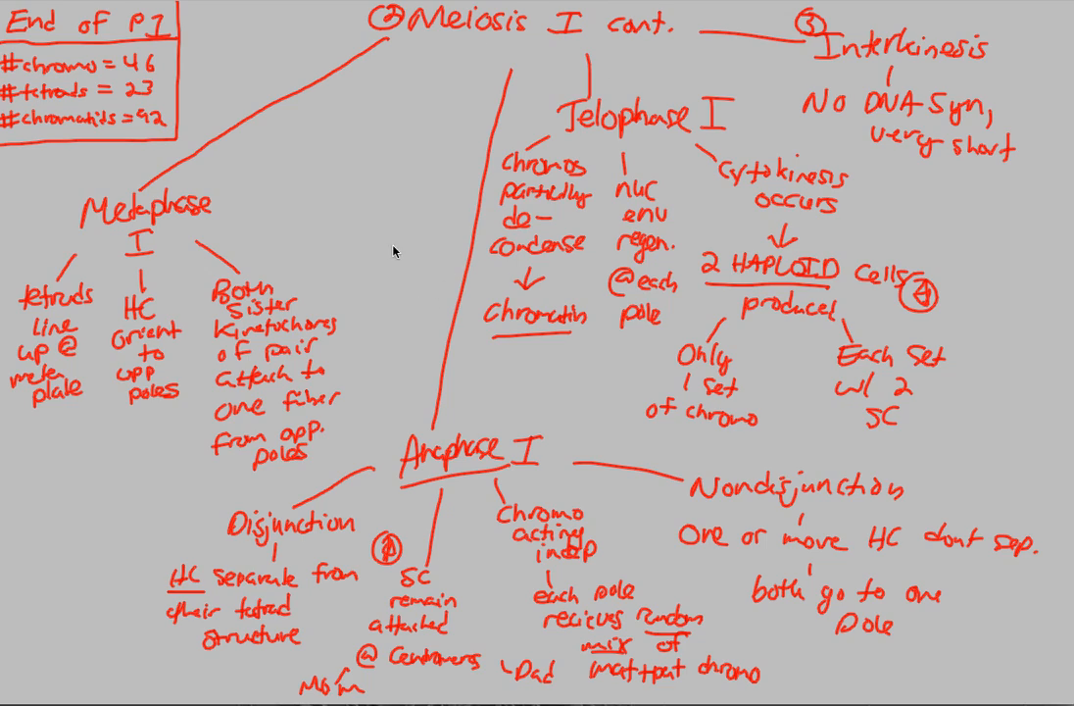
{"action": "mouse_move", "coordinate": [643, 358]}
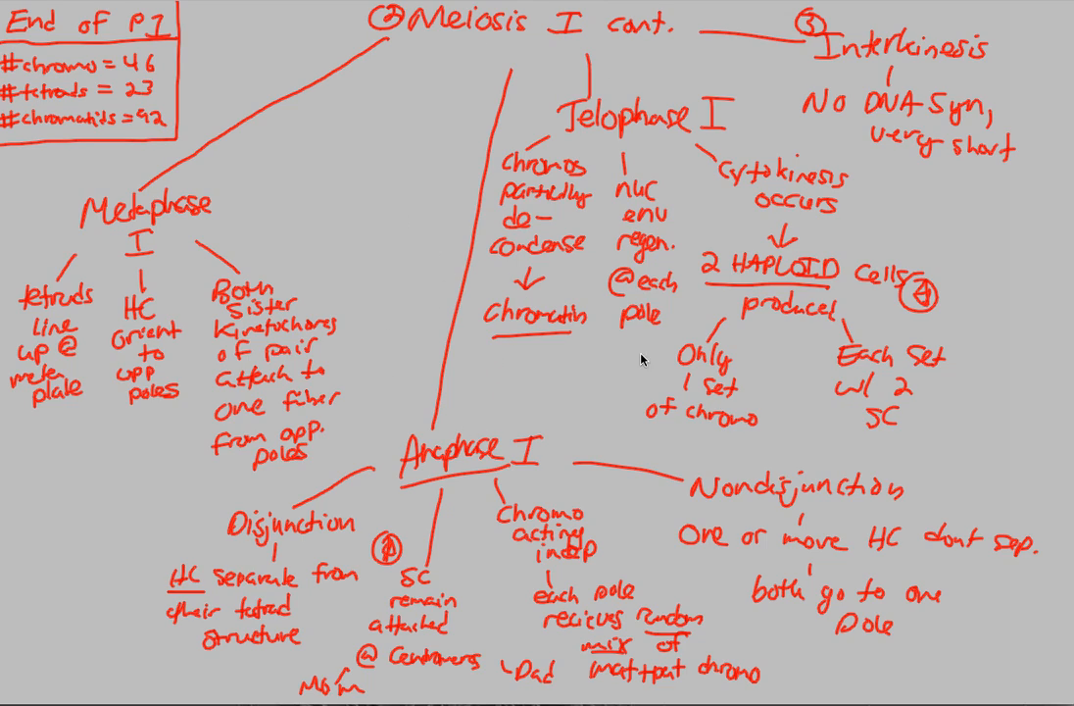
{"action": "mouse_move", "coordinate": [125, 66]}
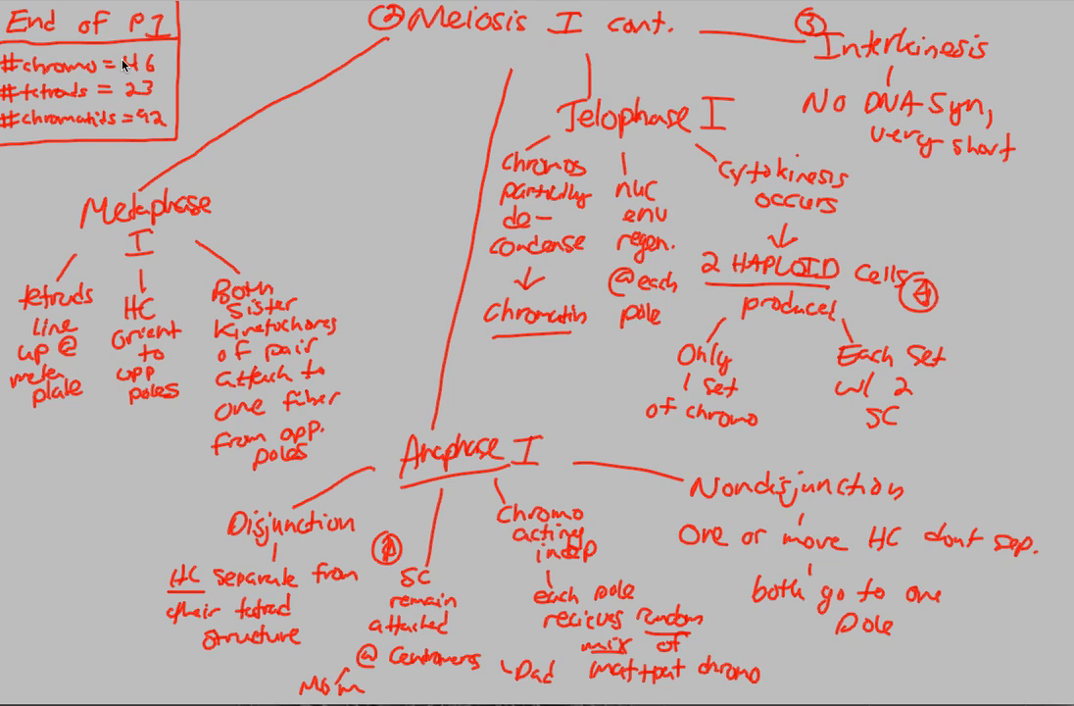
{"action": "mouse_move", "coordinate": [83, 133]}
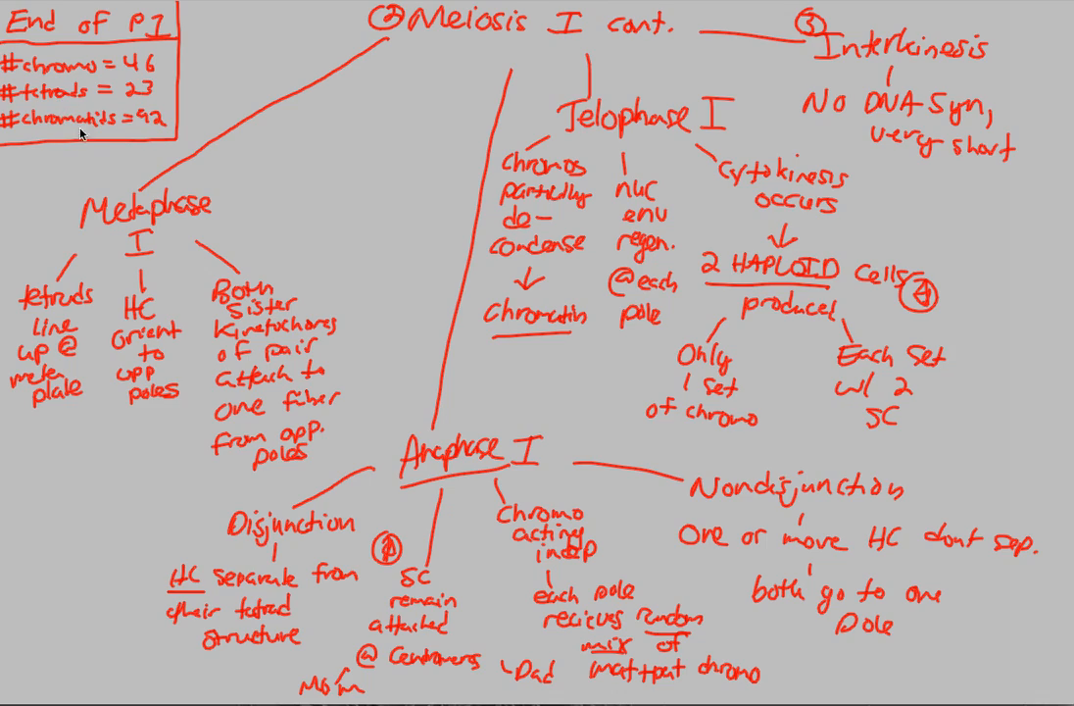
{"action": "mouse_move", "coordinate": [194, 400]}
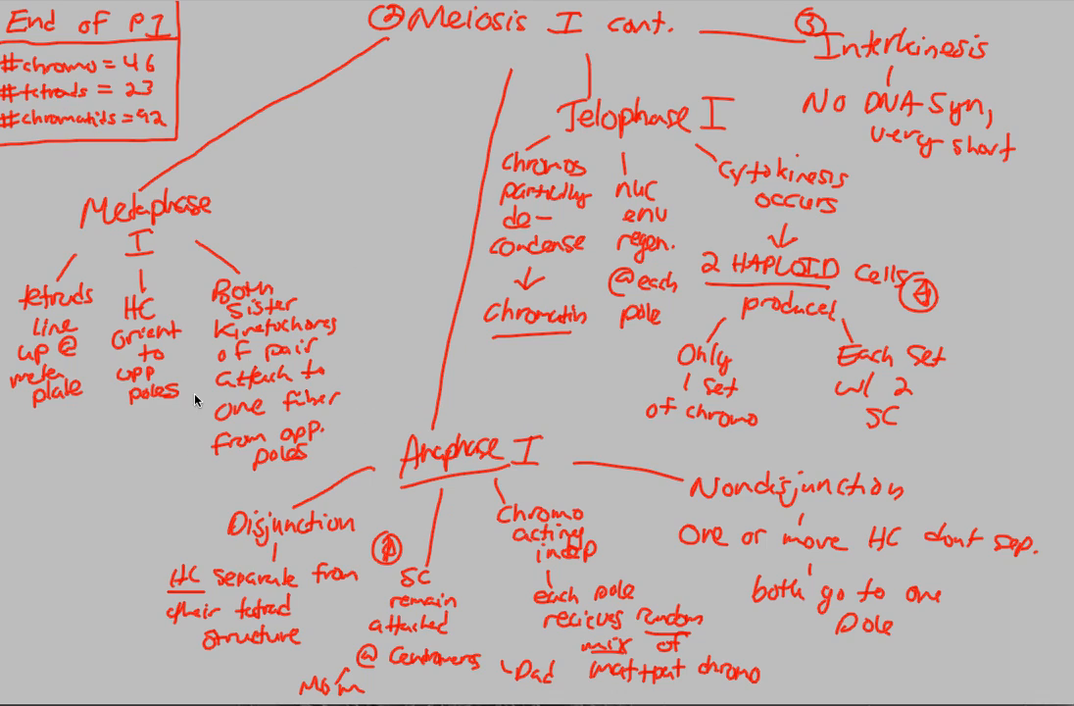